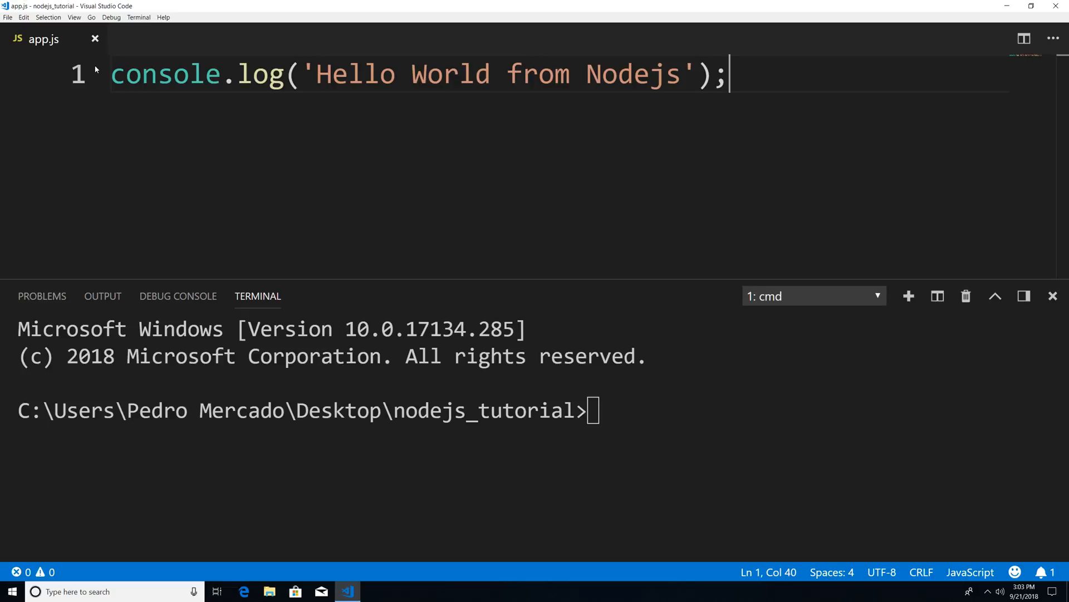
Create a new file and save it as tutorial.js in the nodejs_tutorial folder.
left_click(1052, 39)
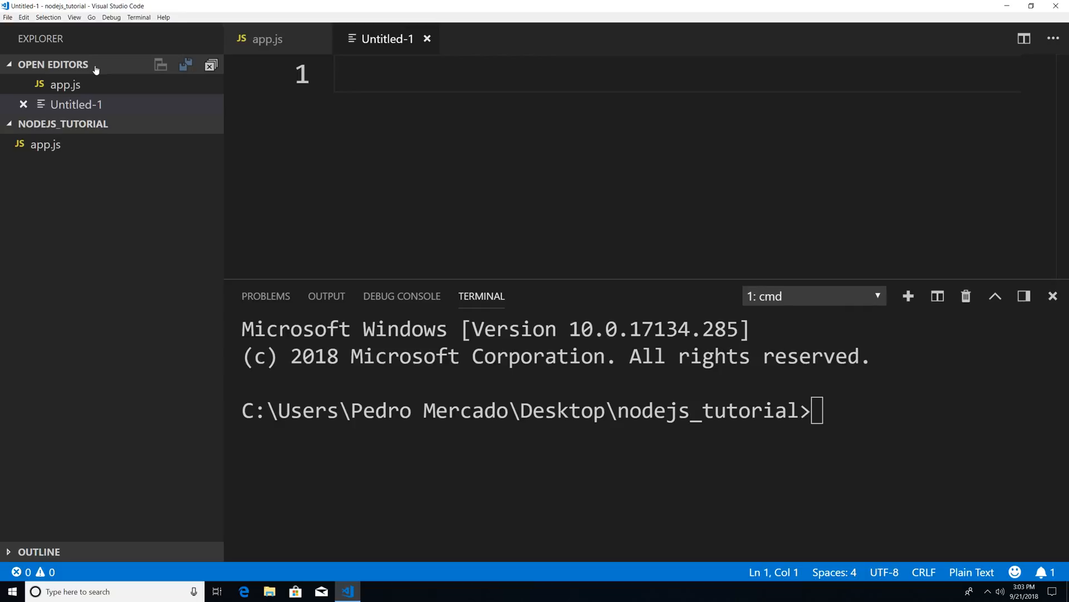
key("ctrl+s")
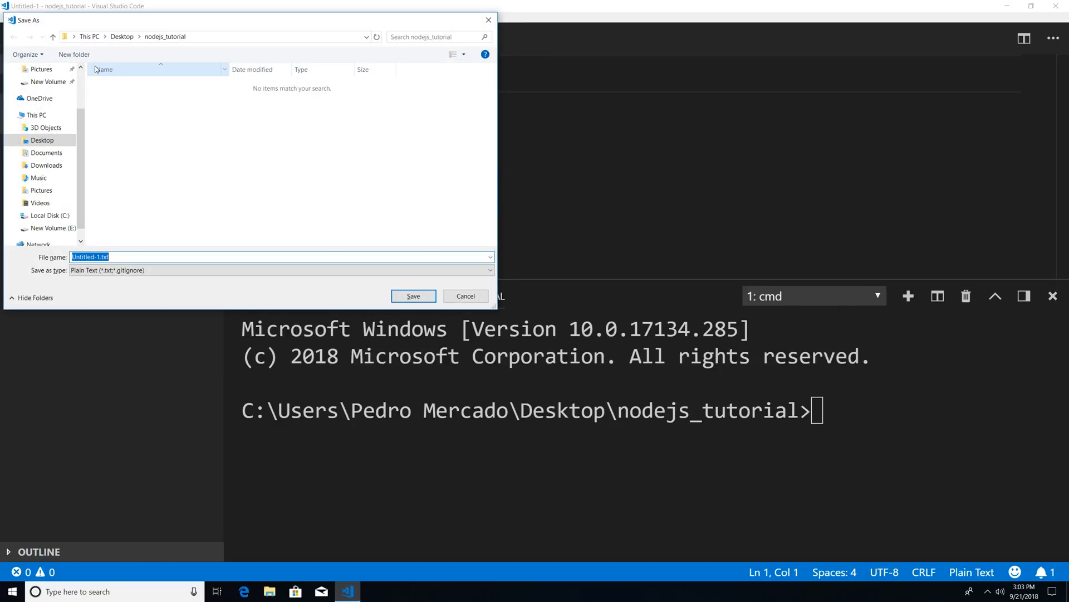
type("tutorial.j")
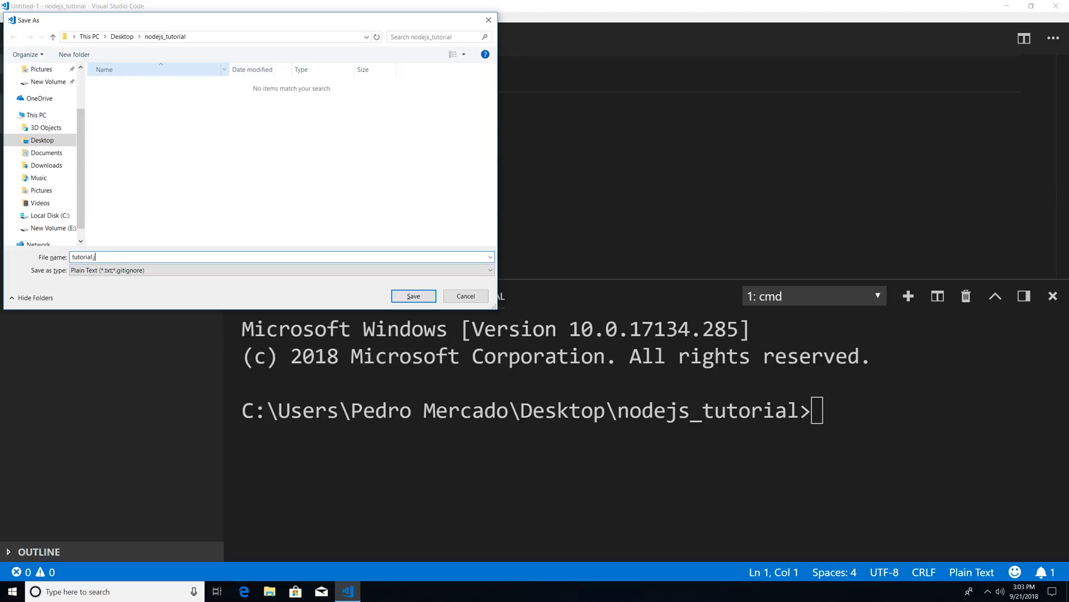
left_click(413, 296)
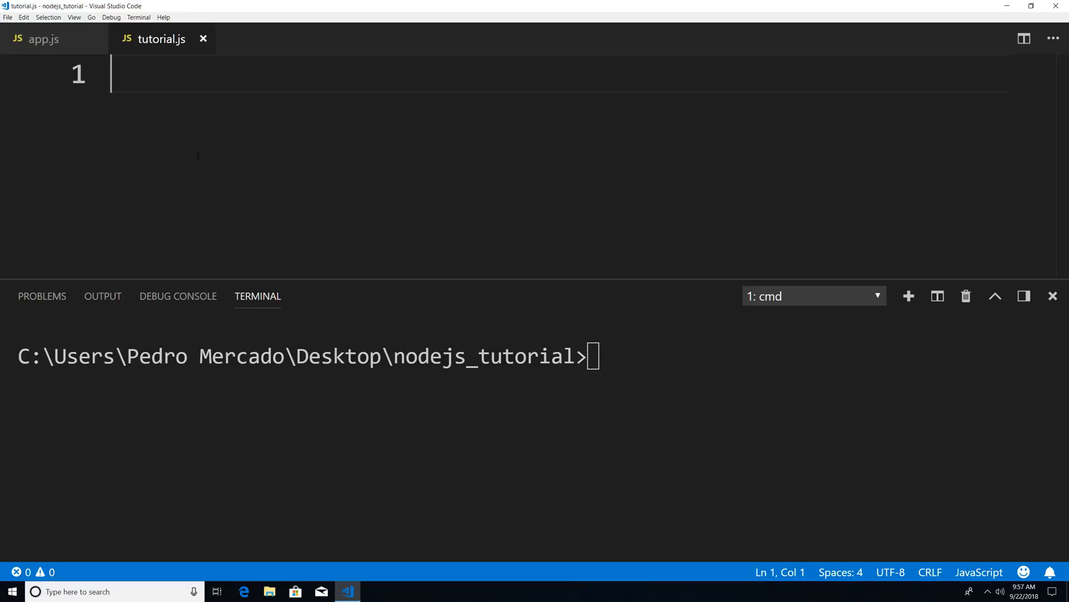
Write const sum = (num1,num2) => num1 + num2; in tutorial.js and save it.
type("const sum = (")
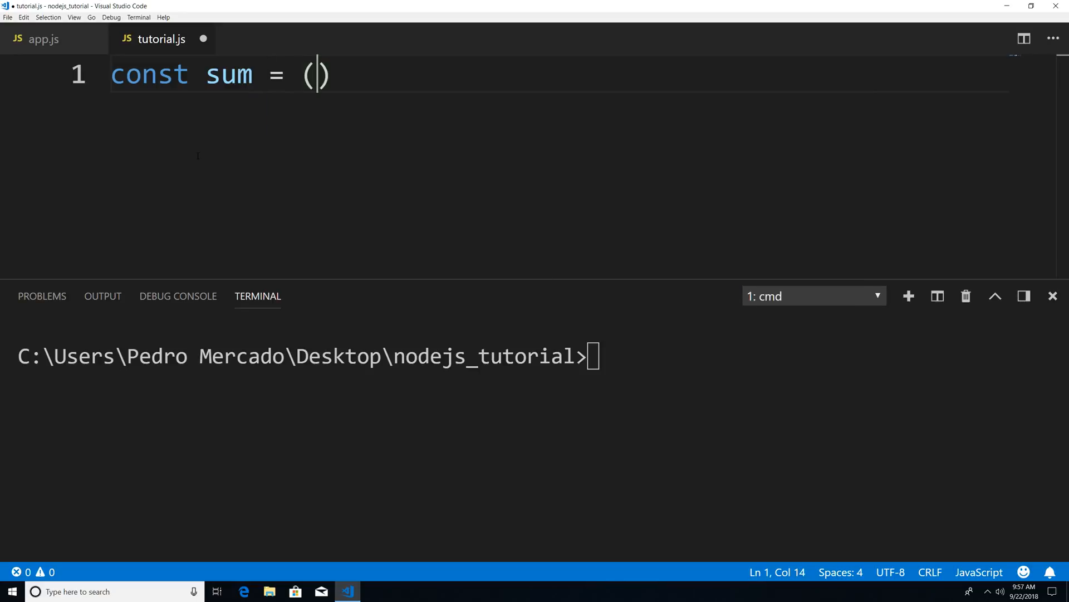
type("num1,num2")
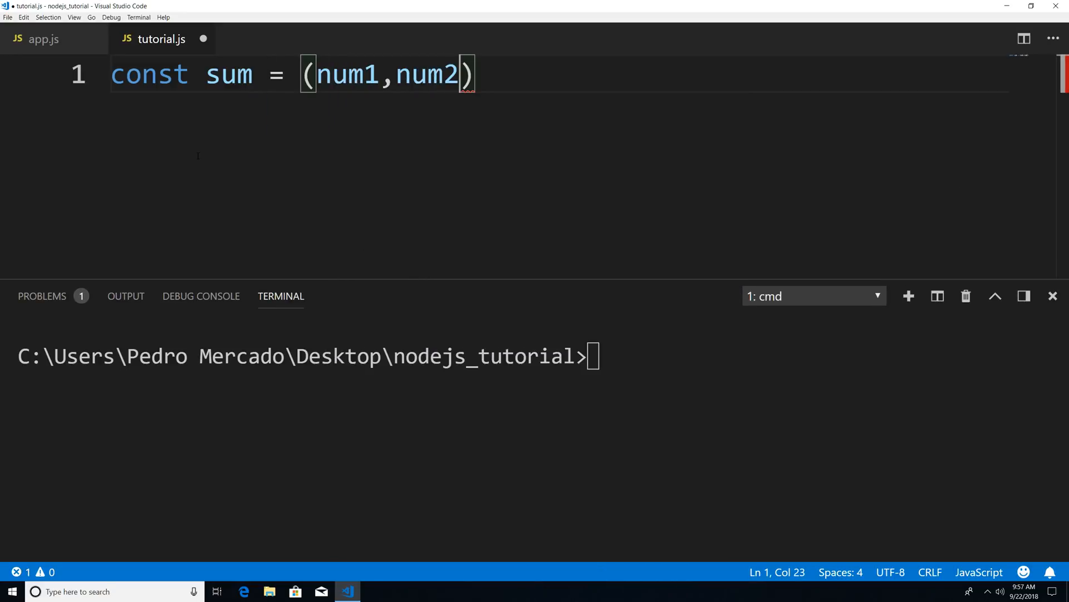
type("=>")
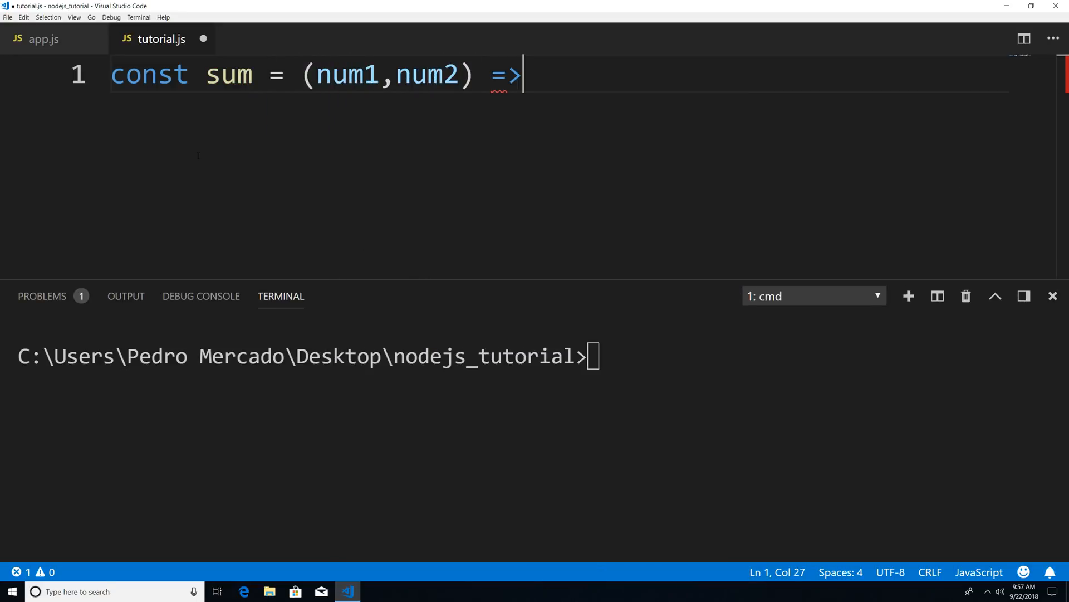
type("num1 + num2")
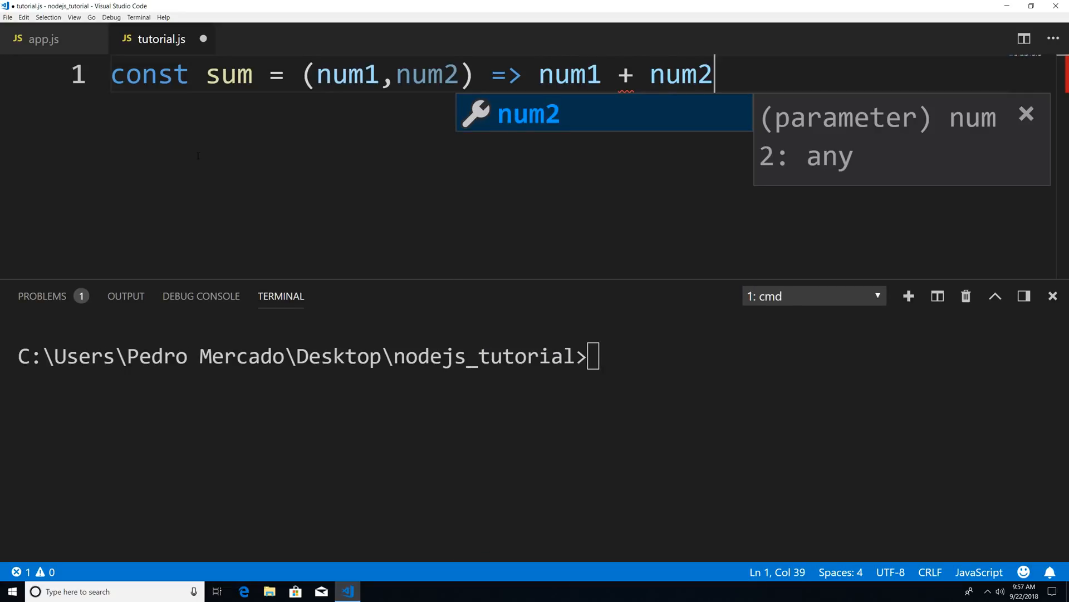
key("enter")
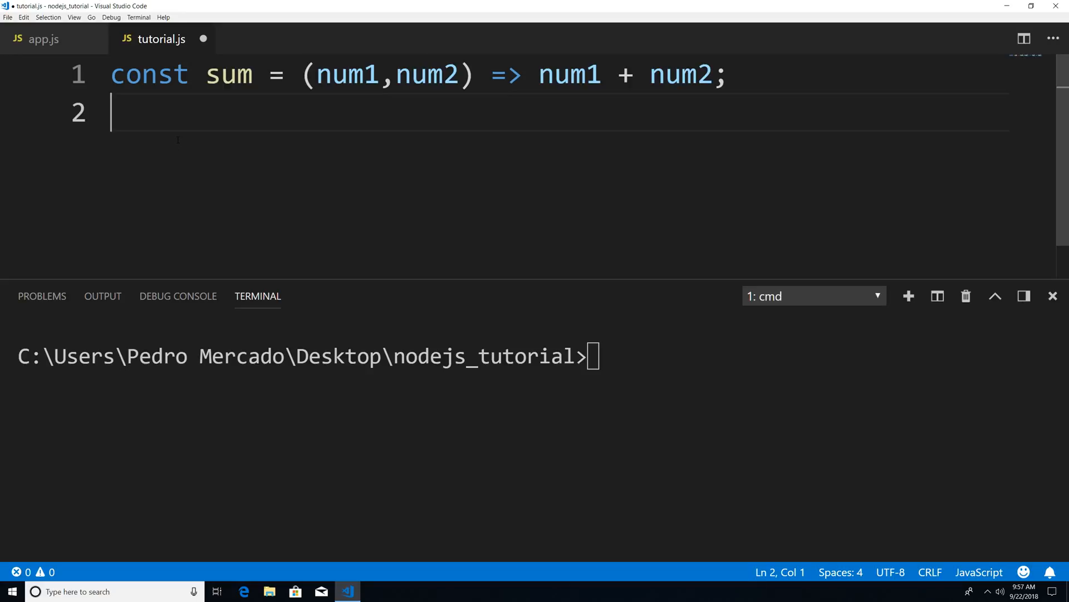
double_click(229, 73)
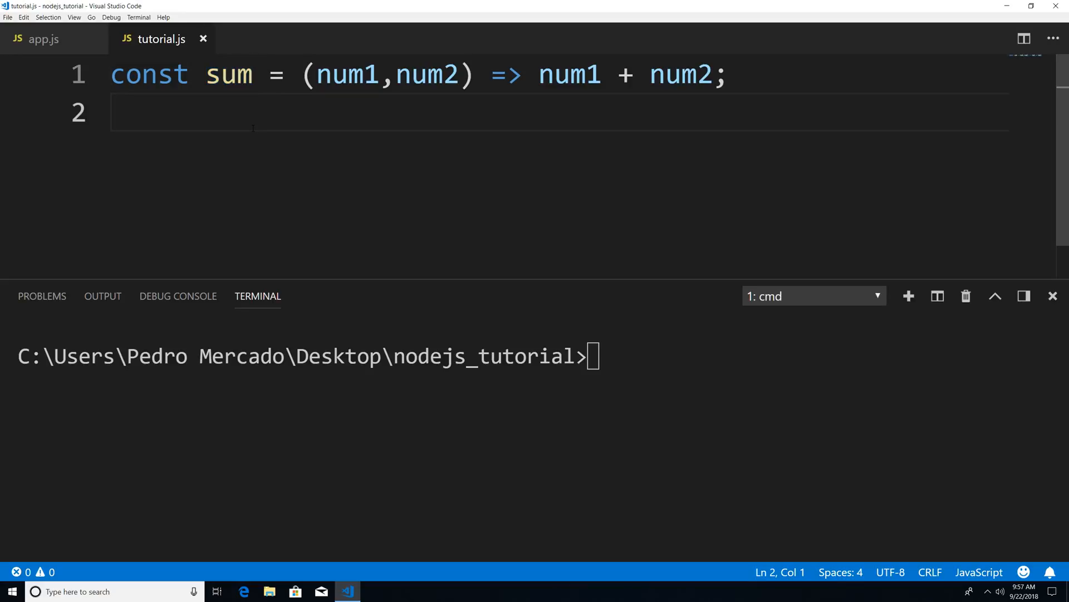
double_click(229, 74)
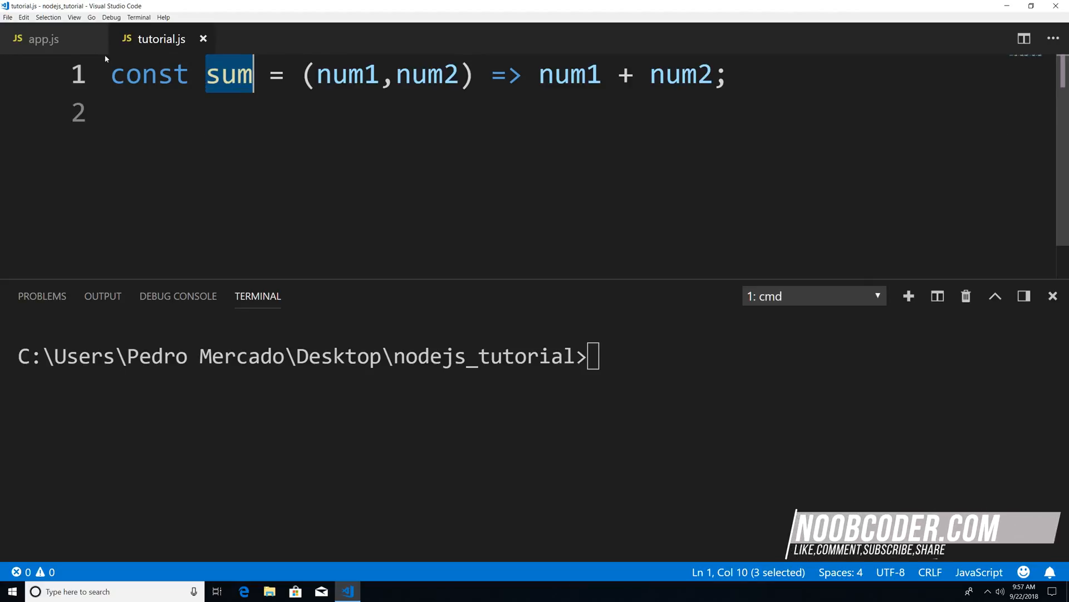
left_click(43, 39)
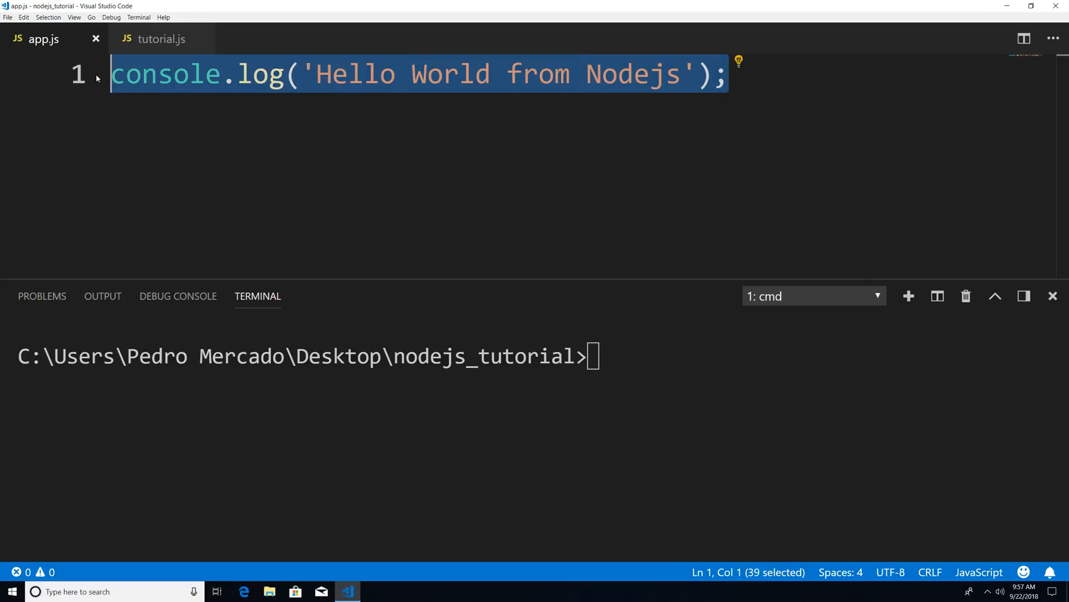
Replace app.js's line with sum(1,1); and run it, getting 'sum is not defined'.
type("sum")
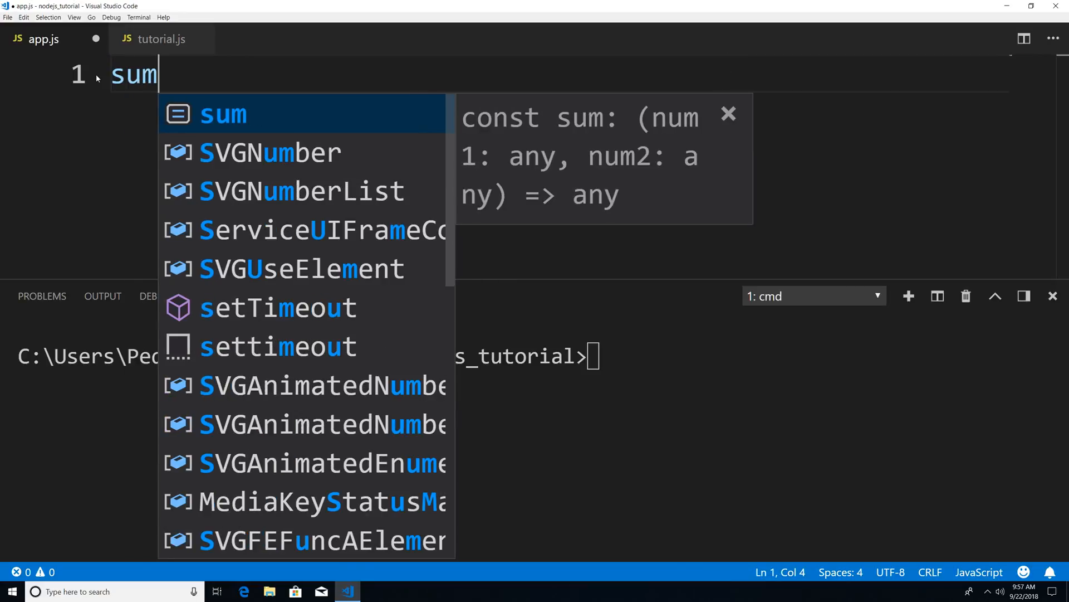
type("(1,1,")
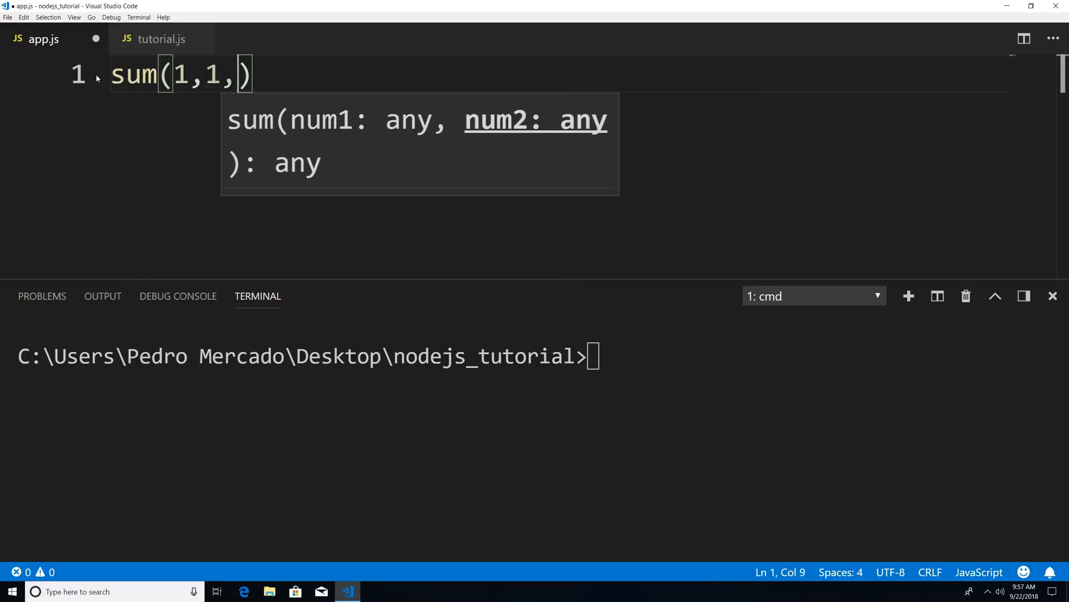
type(";")
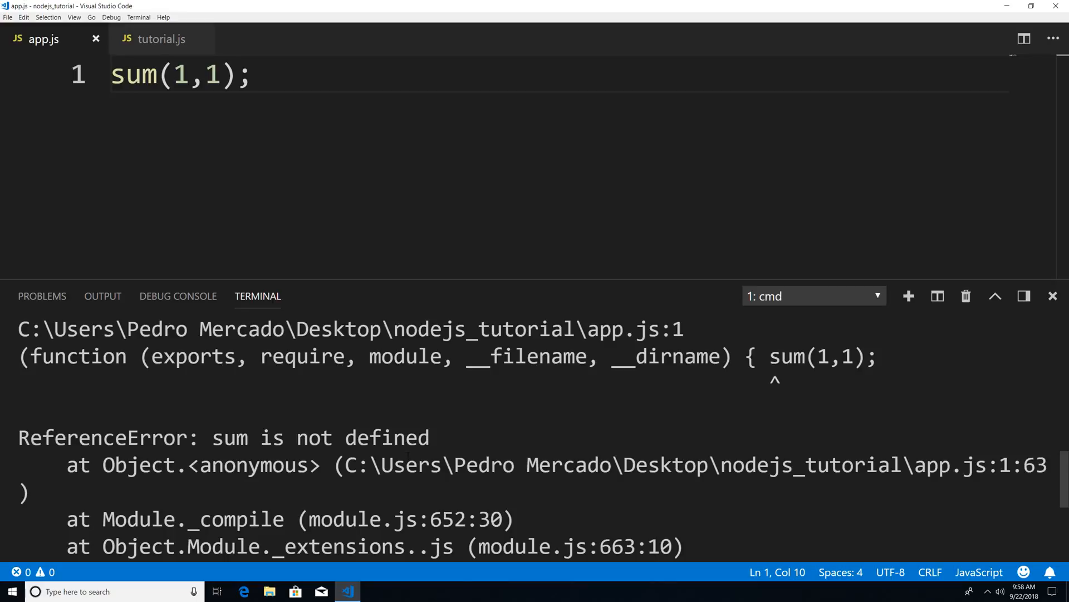
left_click(161, 39)
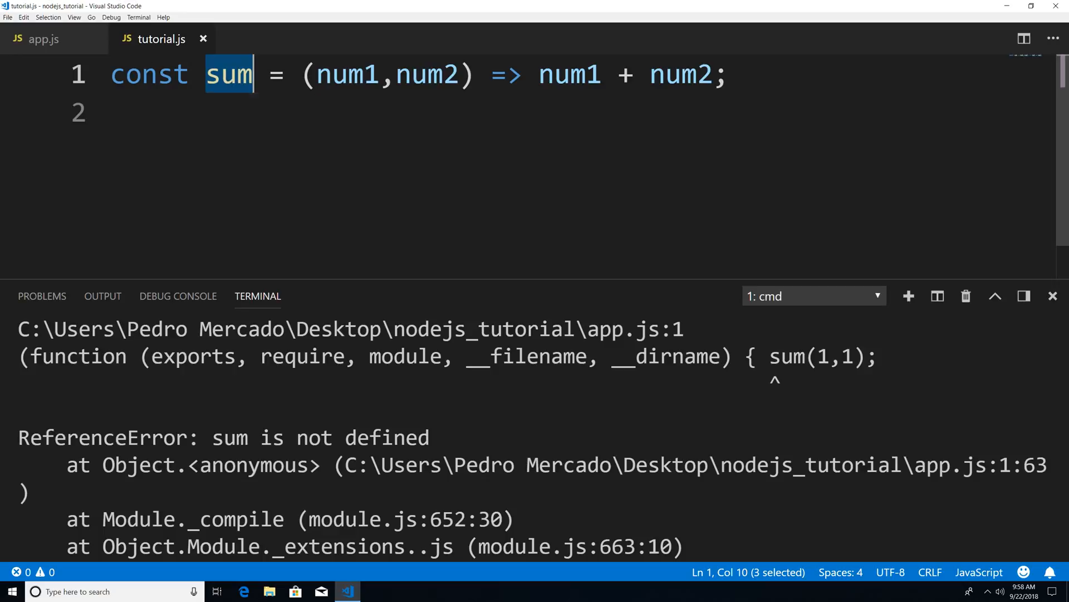
mouse_move(162, 39)
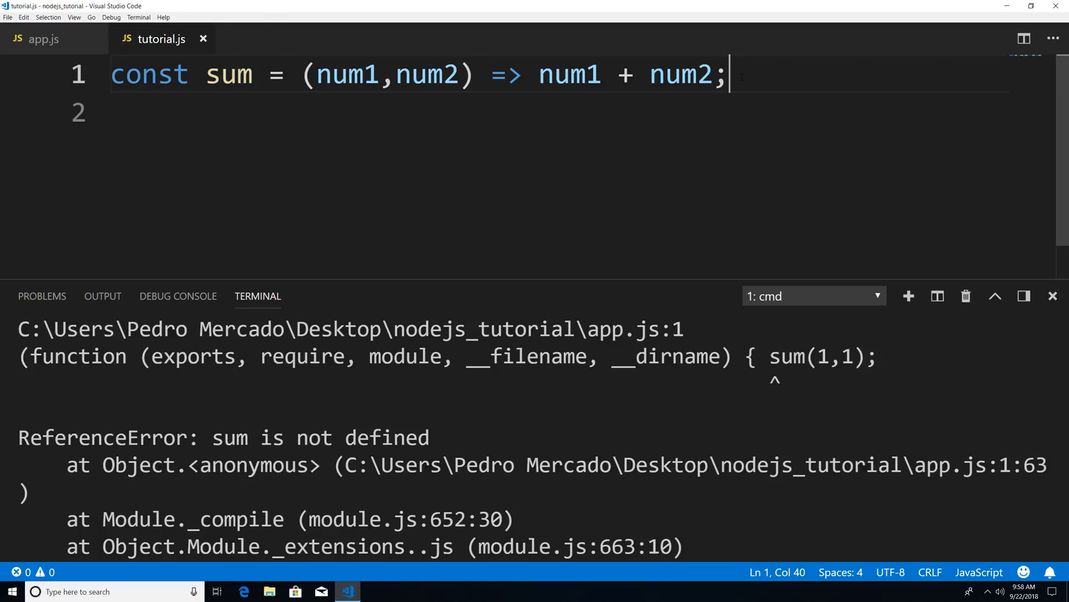
Add module.exports = sum; as tutorial.js's second line and save.
key("enter")
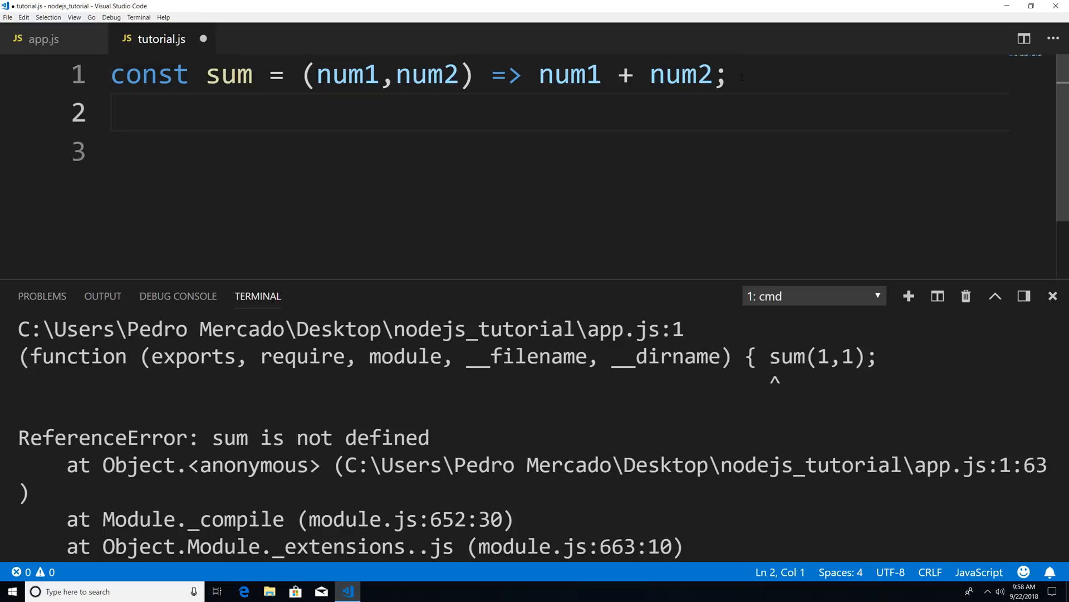
type("module.e")
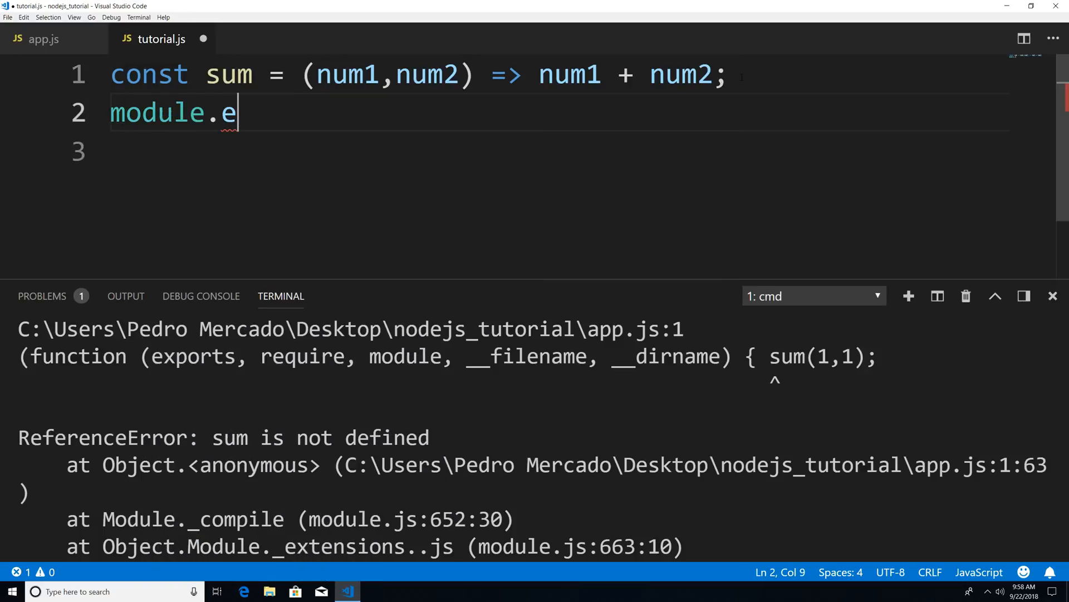
type("xports =")
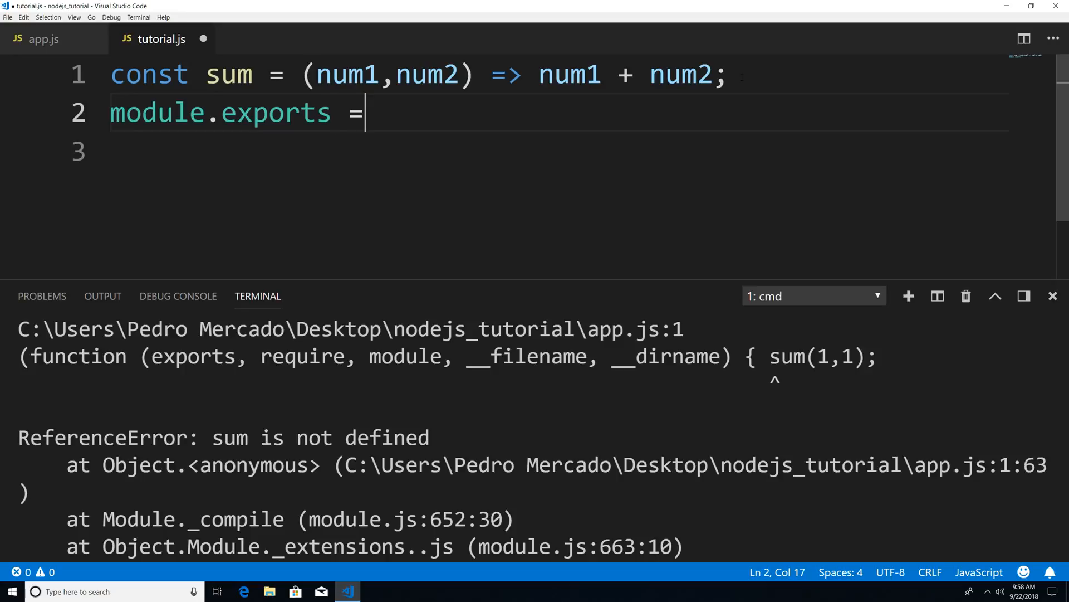
type("sum;")
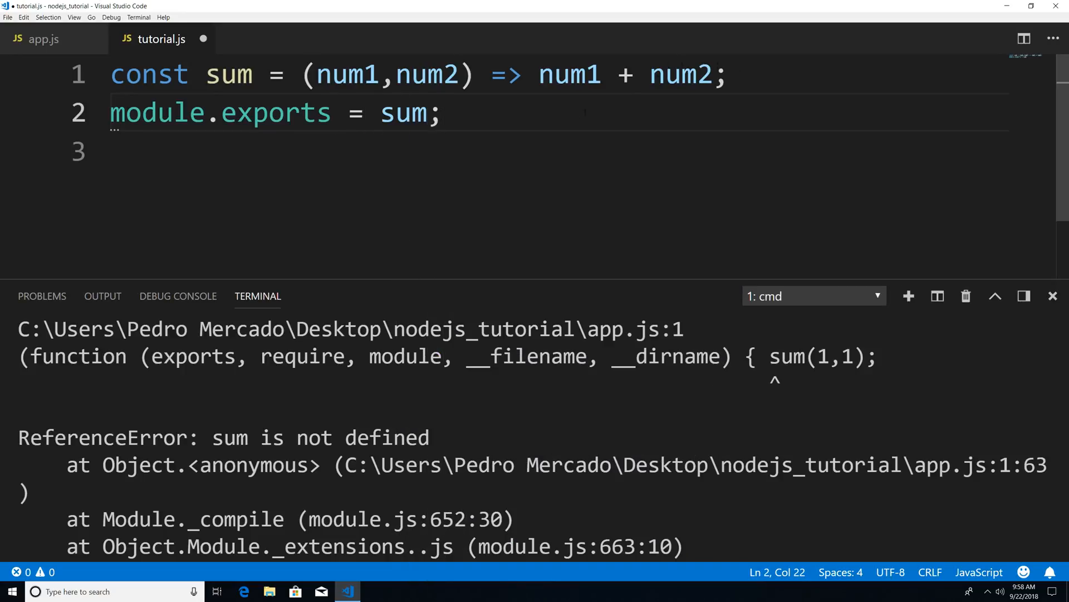
double_click(404, 112)
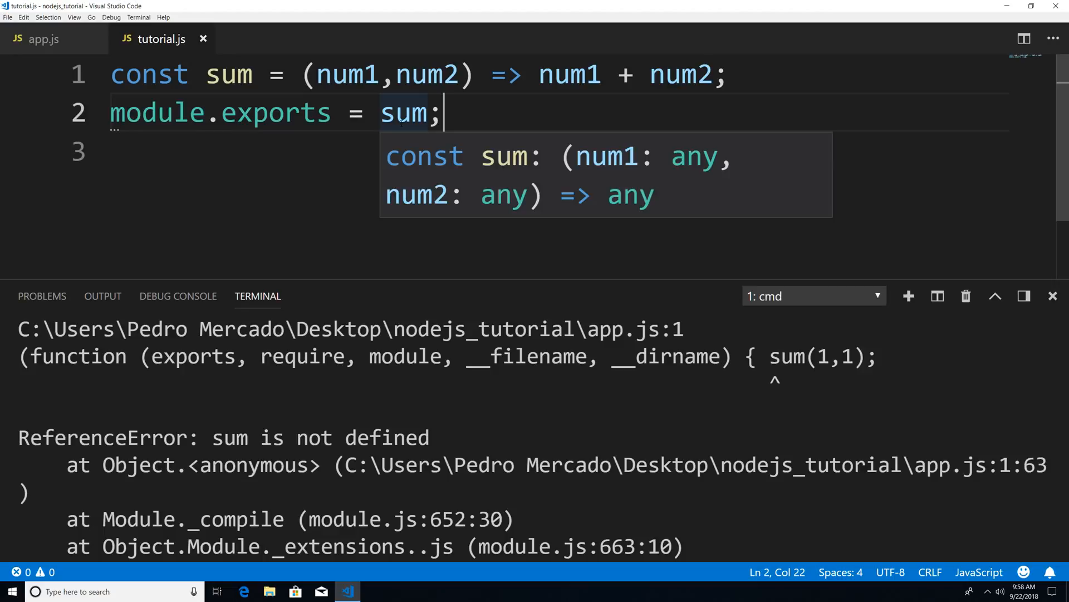
left_click(43, 39)
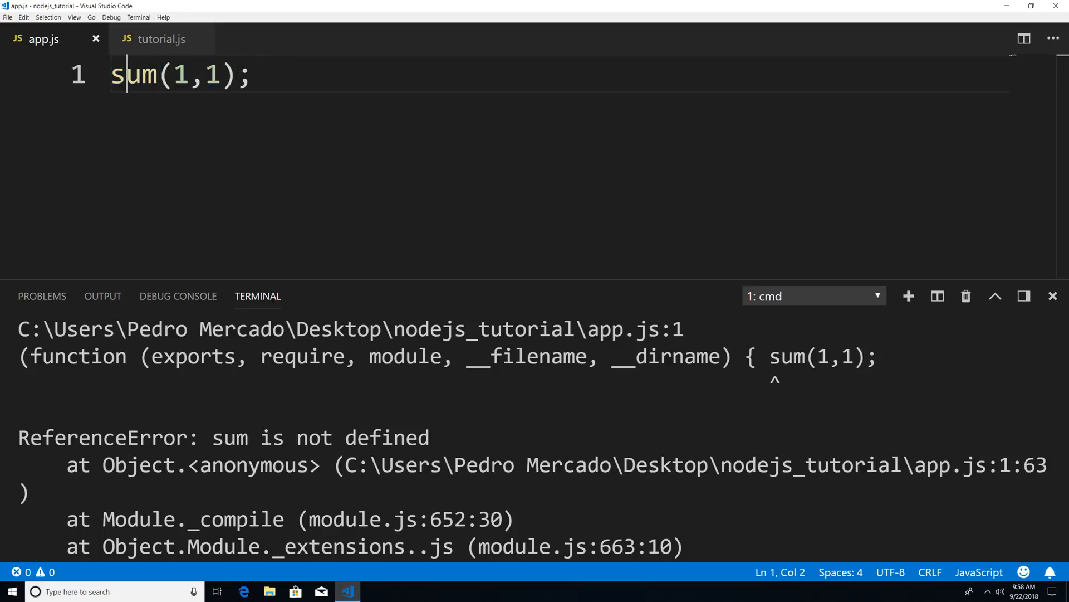
Insert const tutorial = require('./tutorial'); above the sum(1,1) call in app.js.
key("Enter")
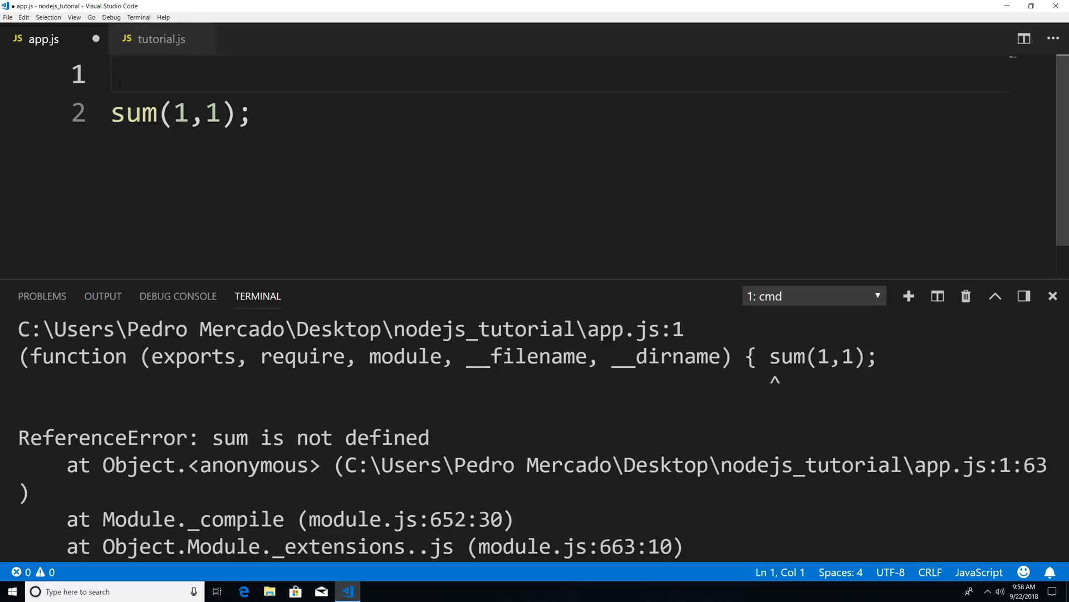
type("const")
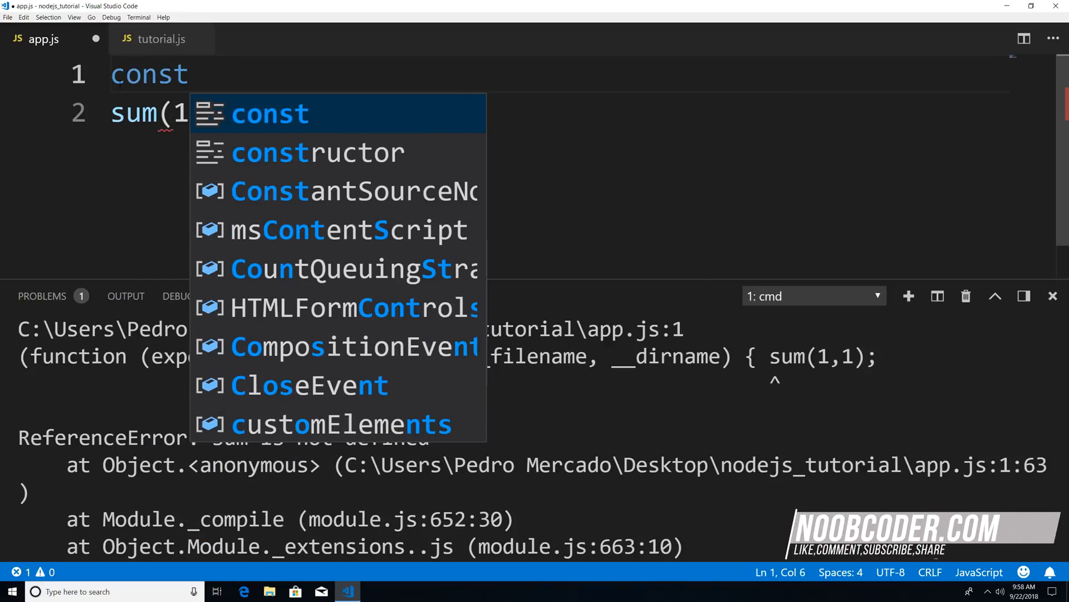
type("tutorial =")
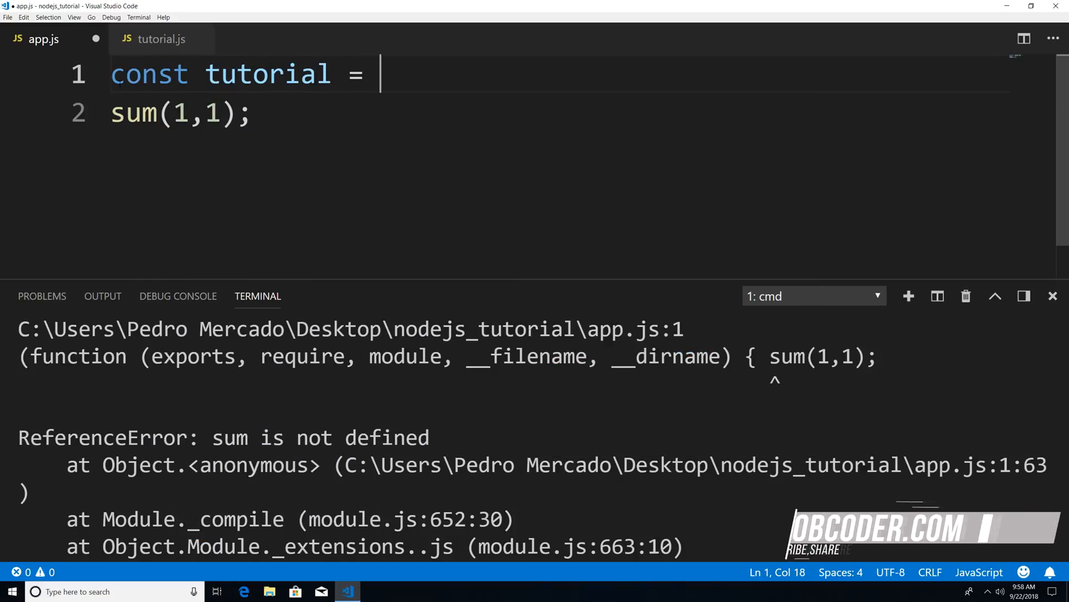
type("re")
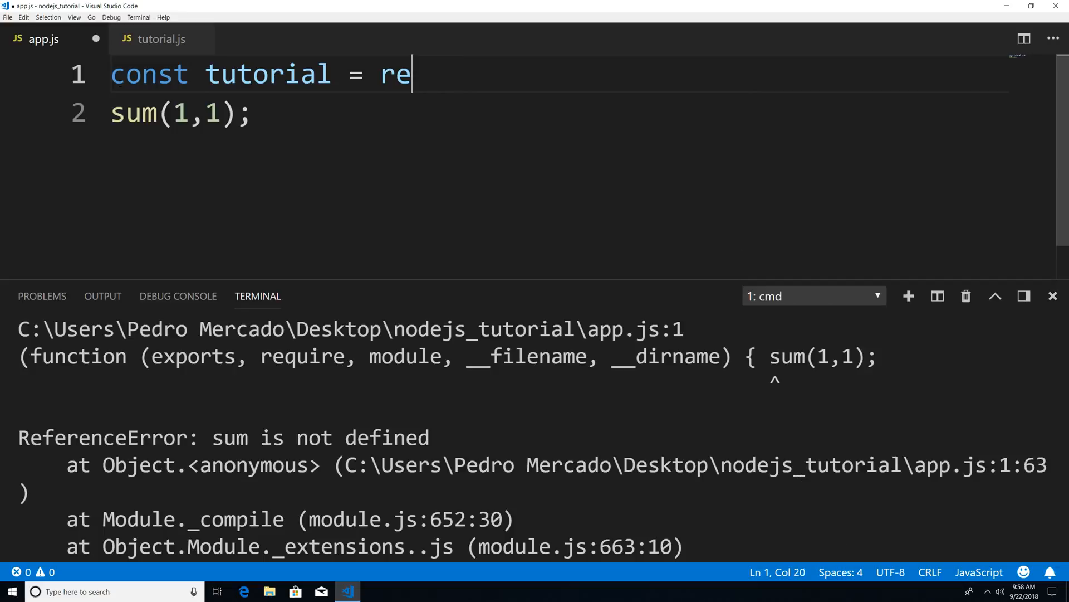
type("quire('')")
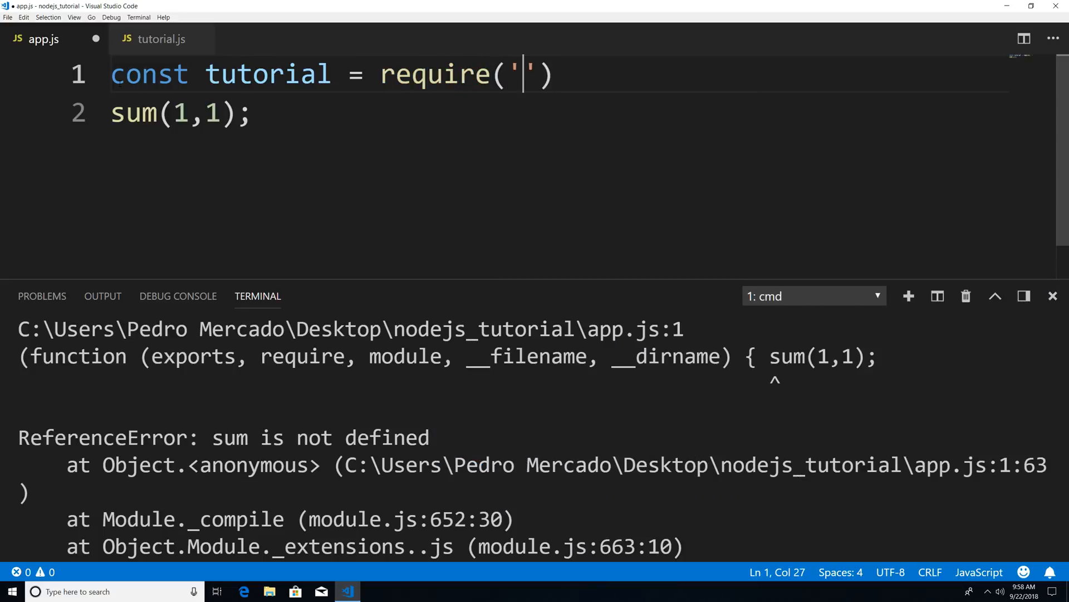
type("./")
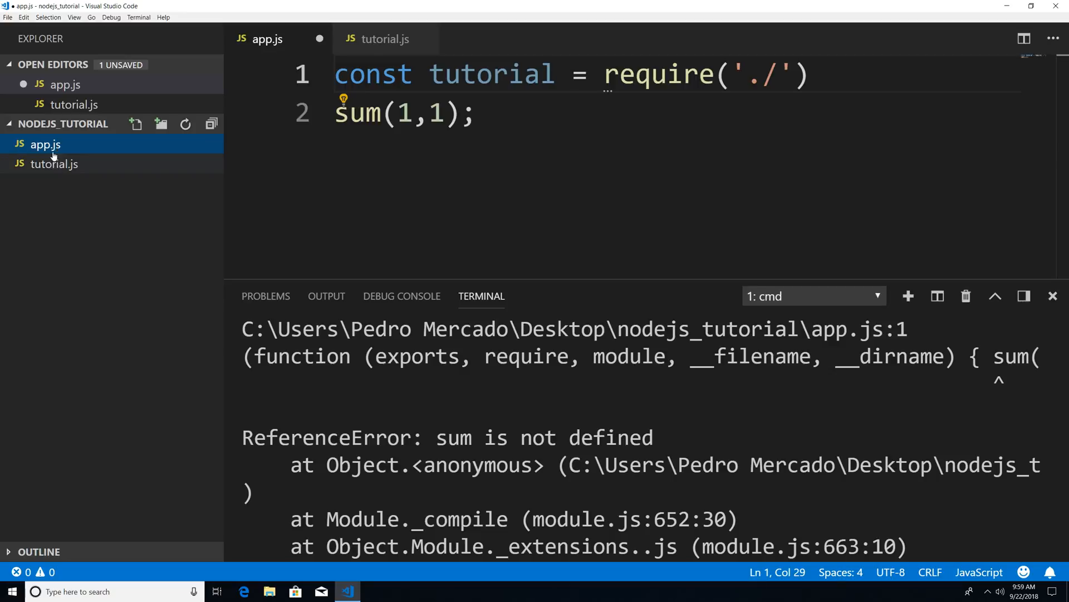
mouse_move(54, 164)
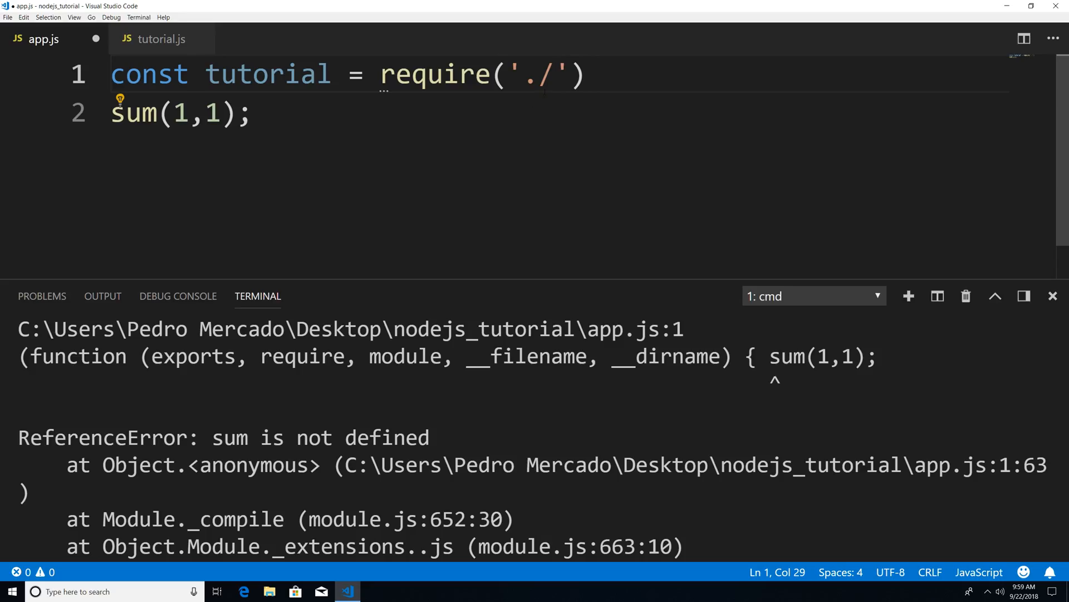
type("tutor")
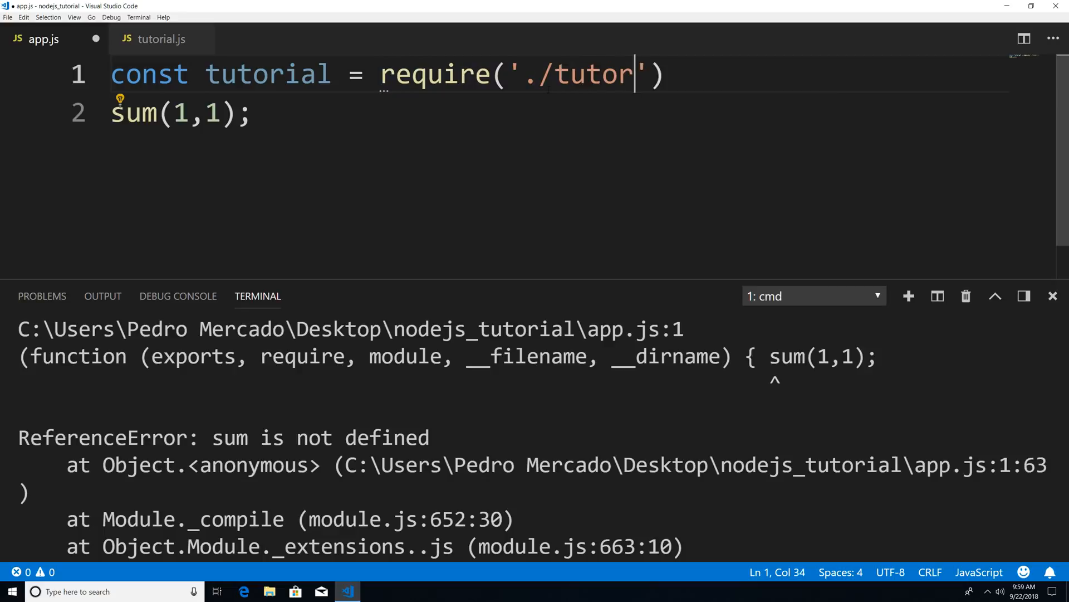
type("ial")
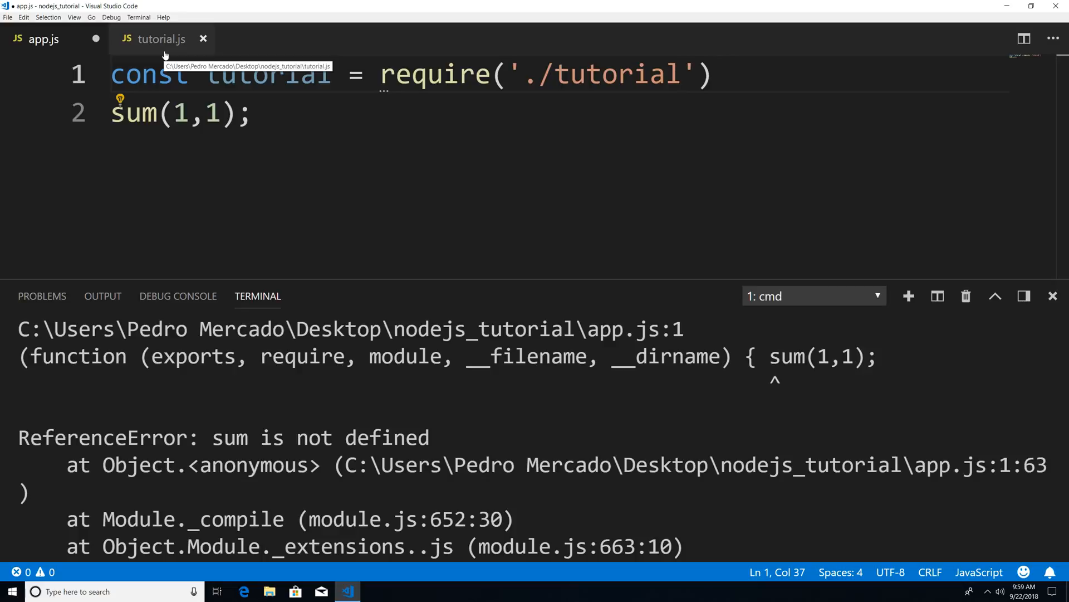
mouse_move(601, 74)
type(";")
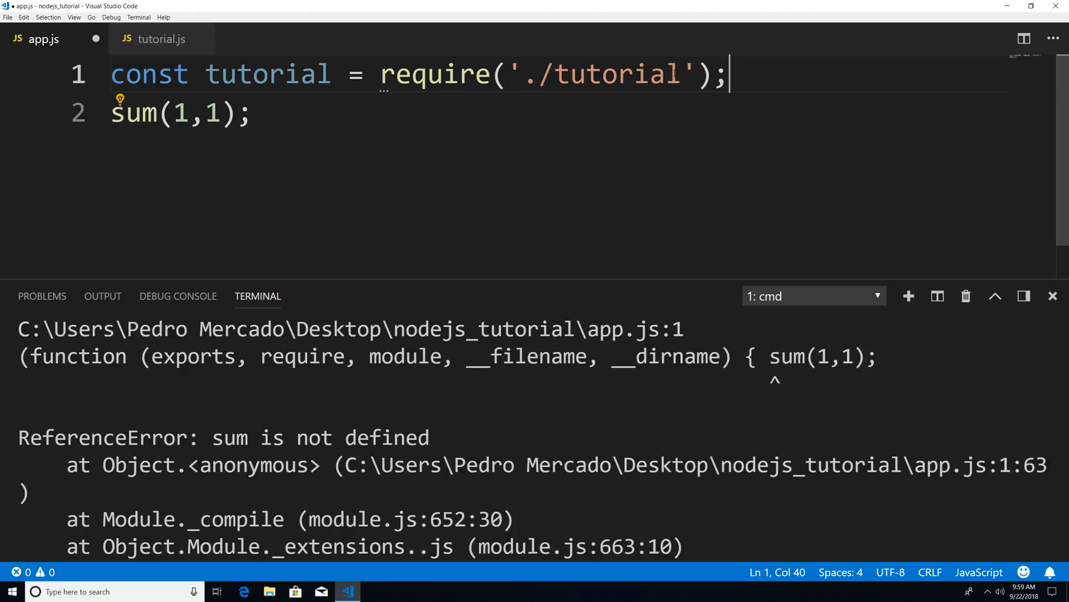
Add console.log(tutorial); on line 2 and delete the sum(1,1); line.
type("console.log(")
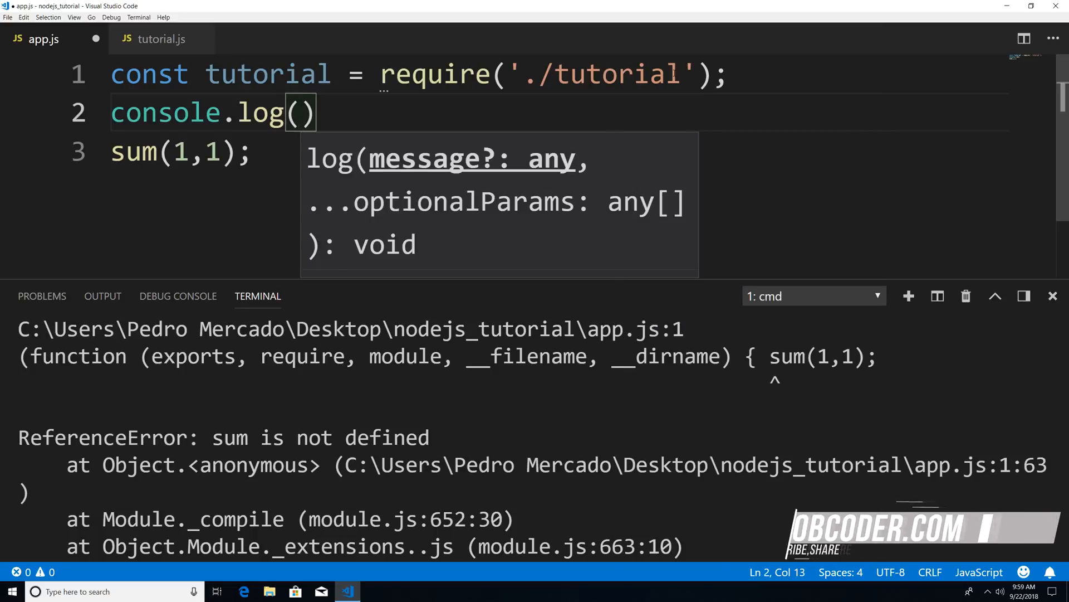
type("tutorial")
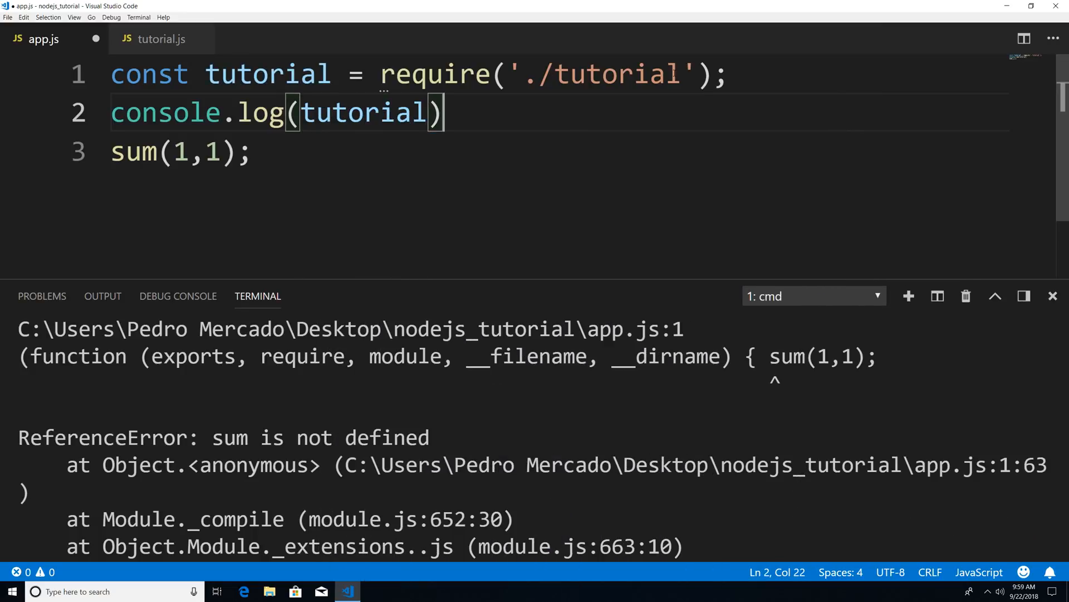
type(";")
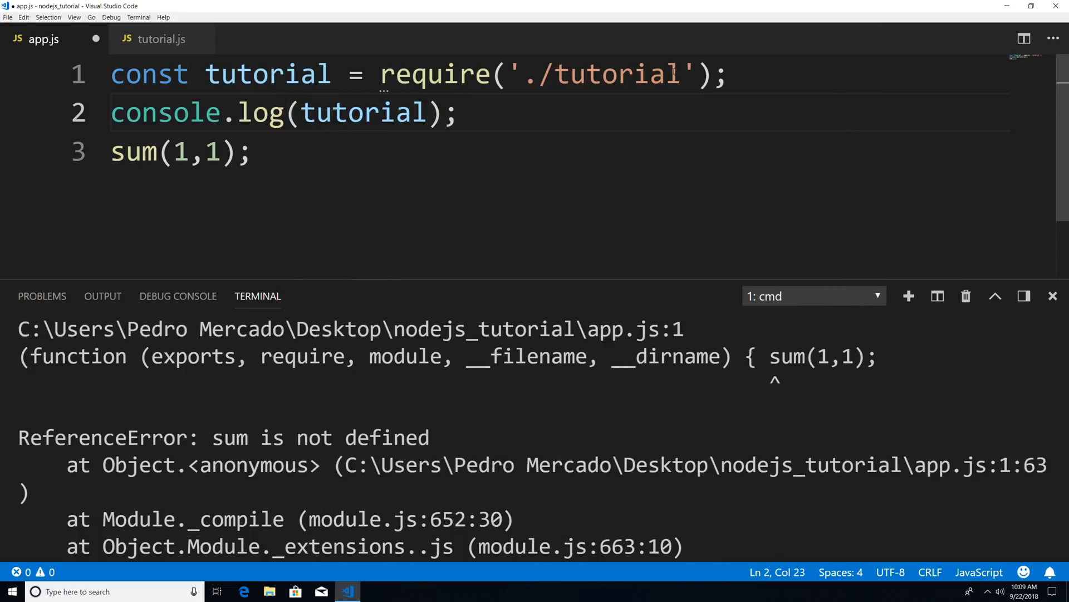
triple_click(181, 151)
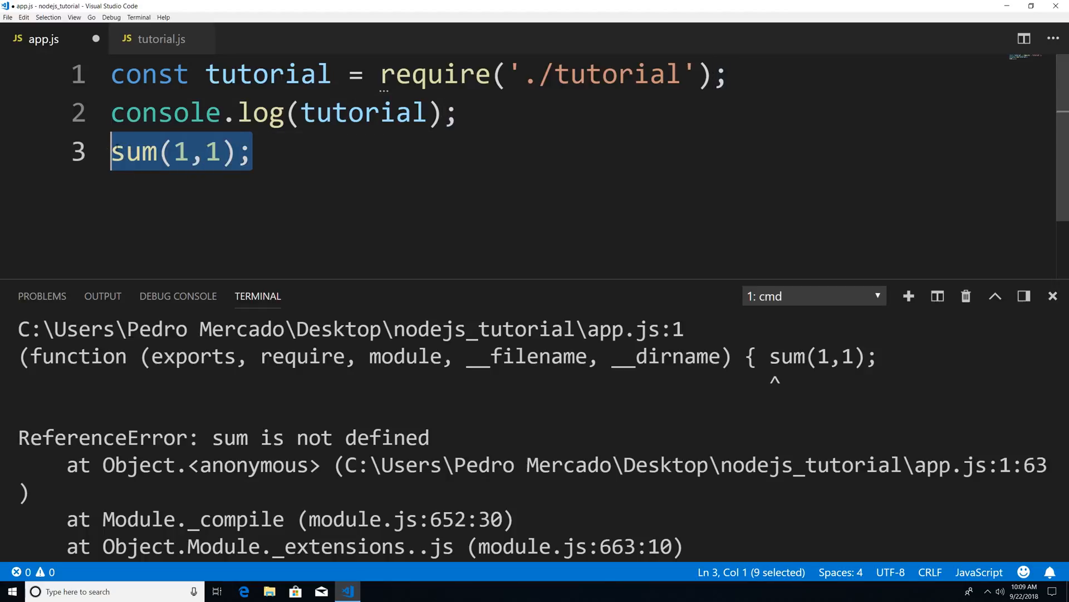
key("Delete")
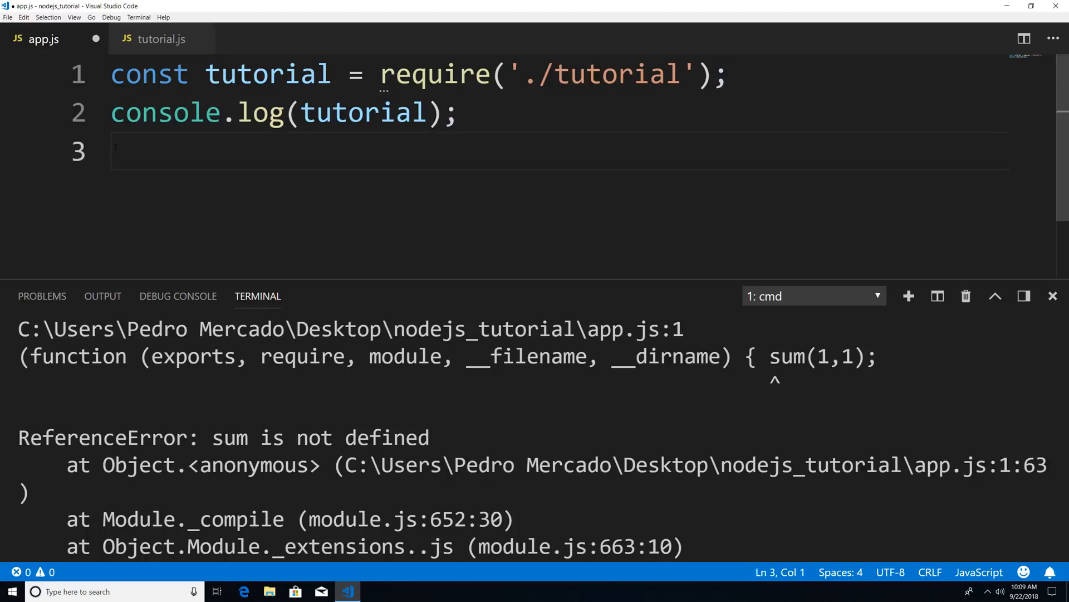
double_click(361, 112)
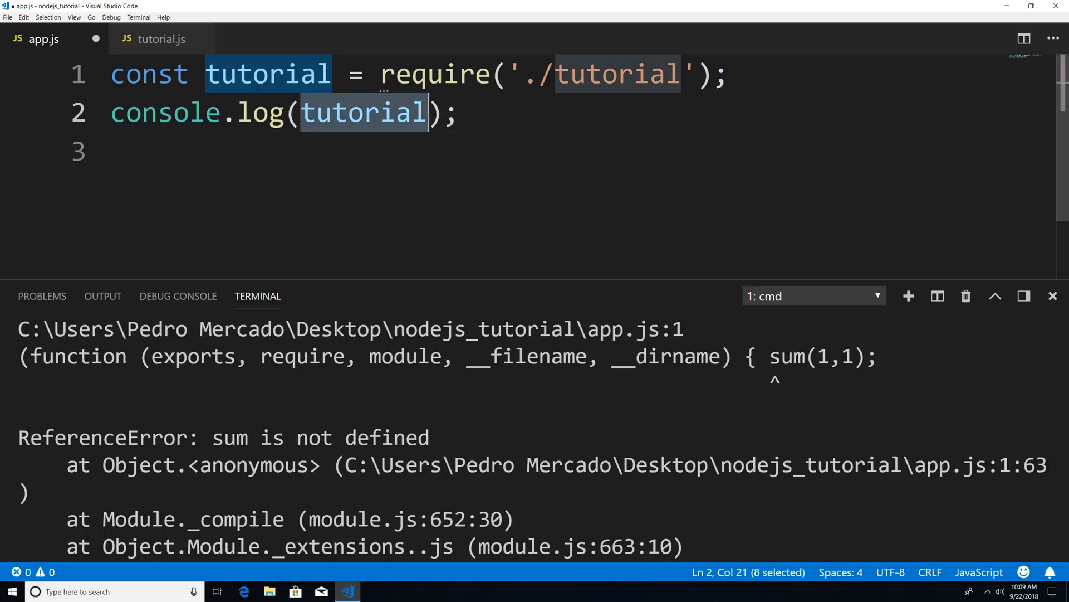
Save app.js, clear the terminal with cls, and run node app.
key("ctrl+s")
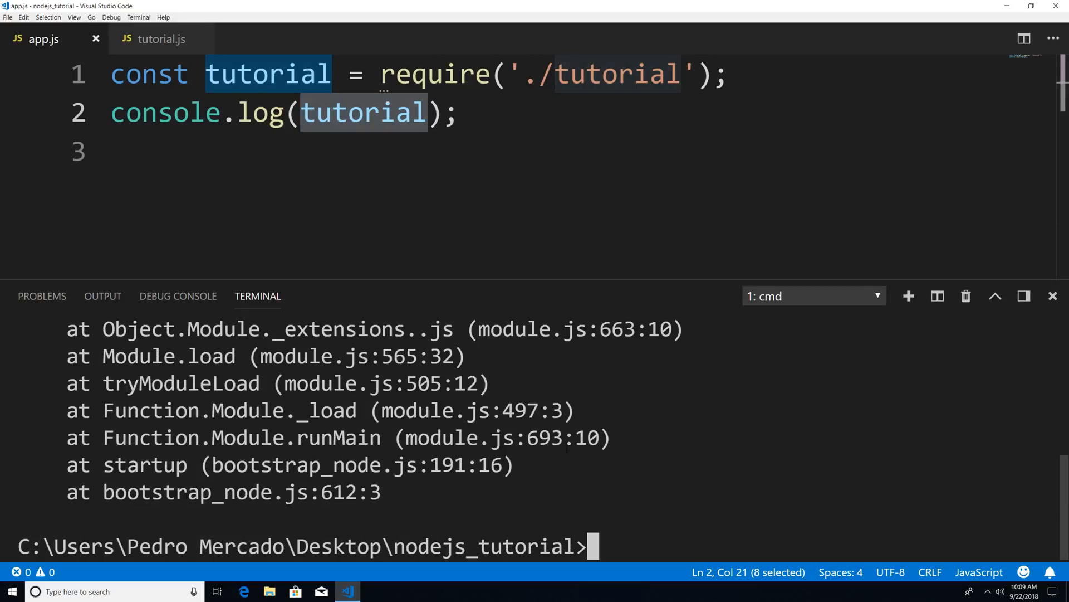
type("cls")
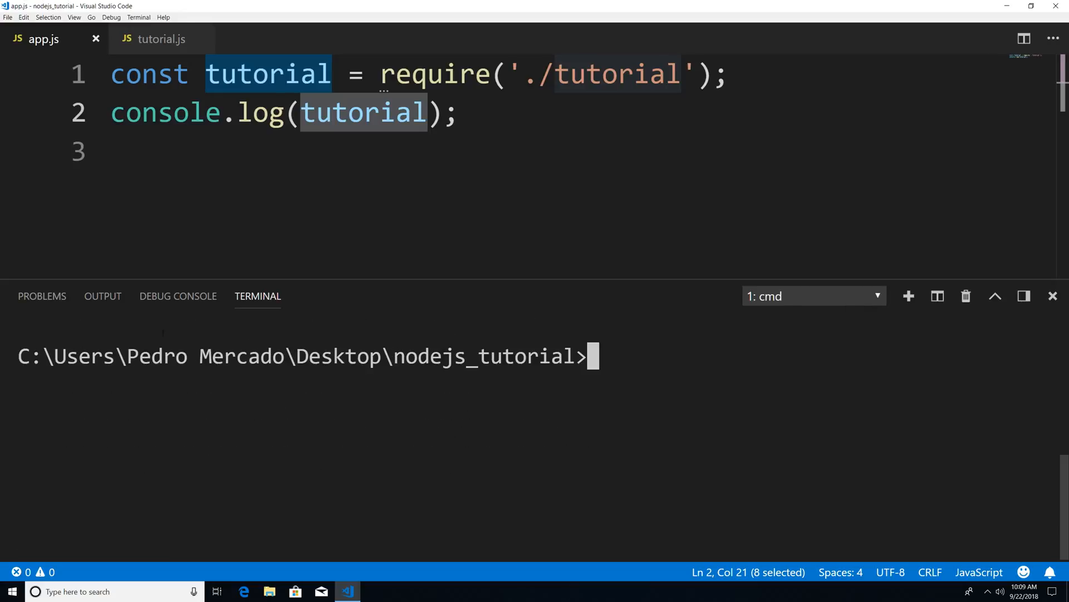
type("node app")
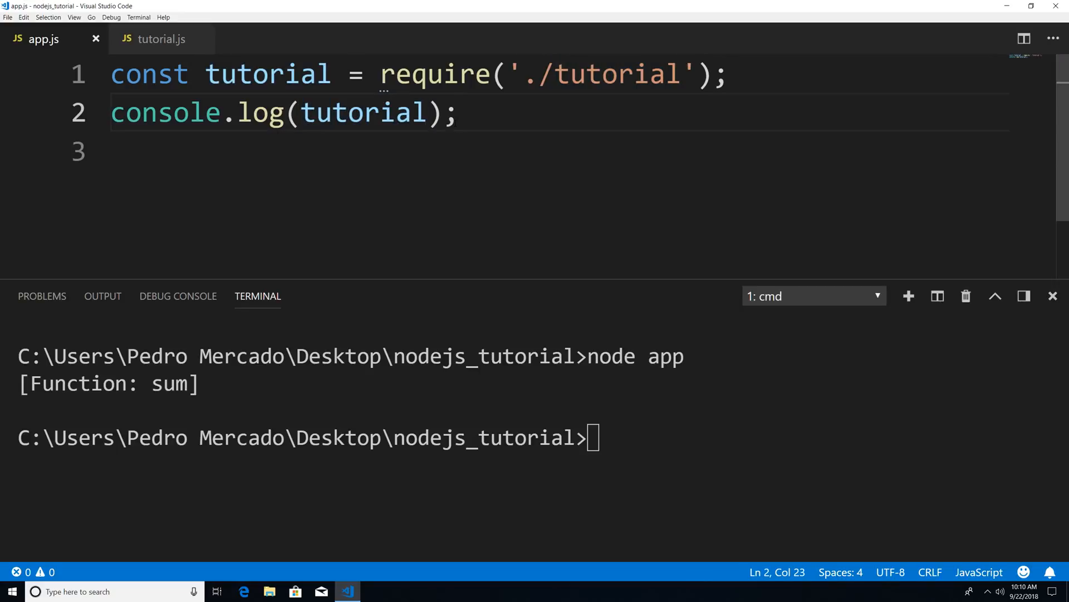
Add console.log(tutorial(1,1)); to app.js, save, and run node app again.
type("tutorial")
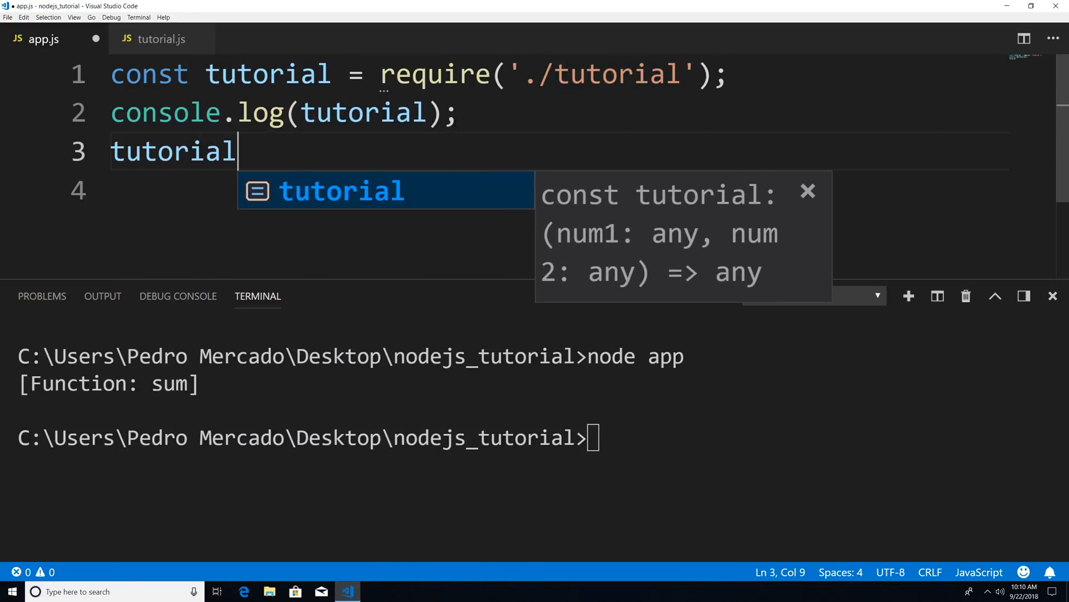
type("(1,1)")
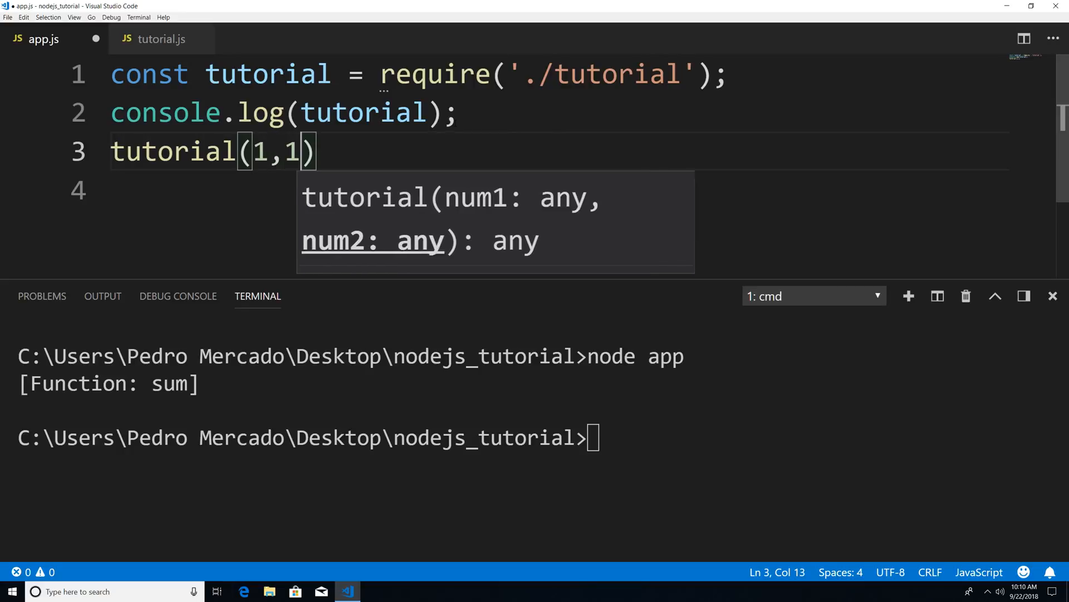
type(";")
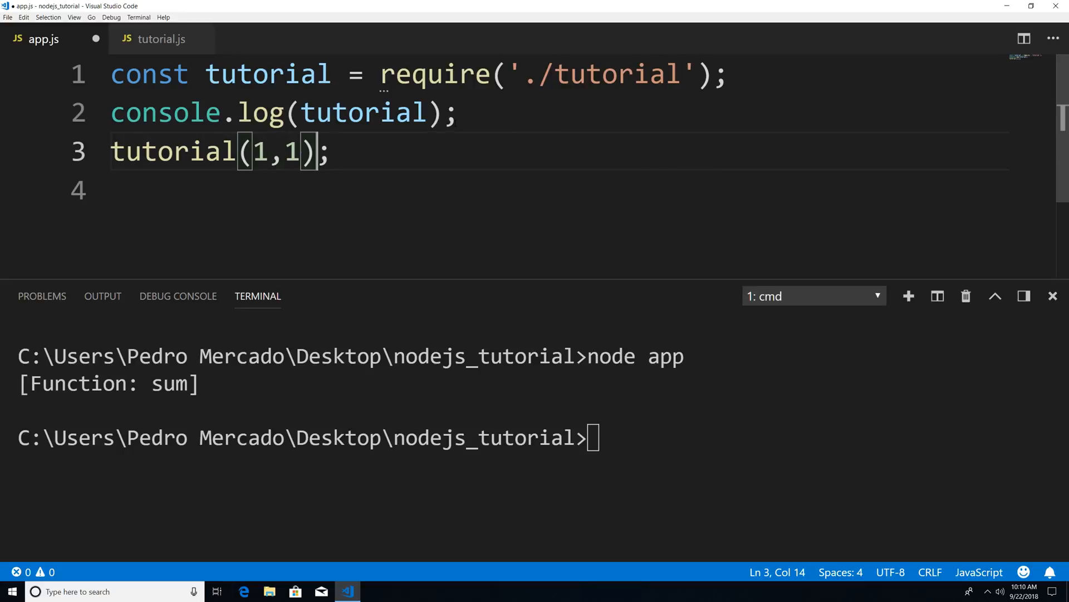
type("c")
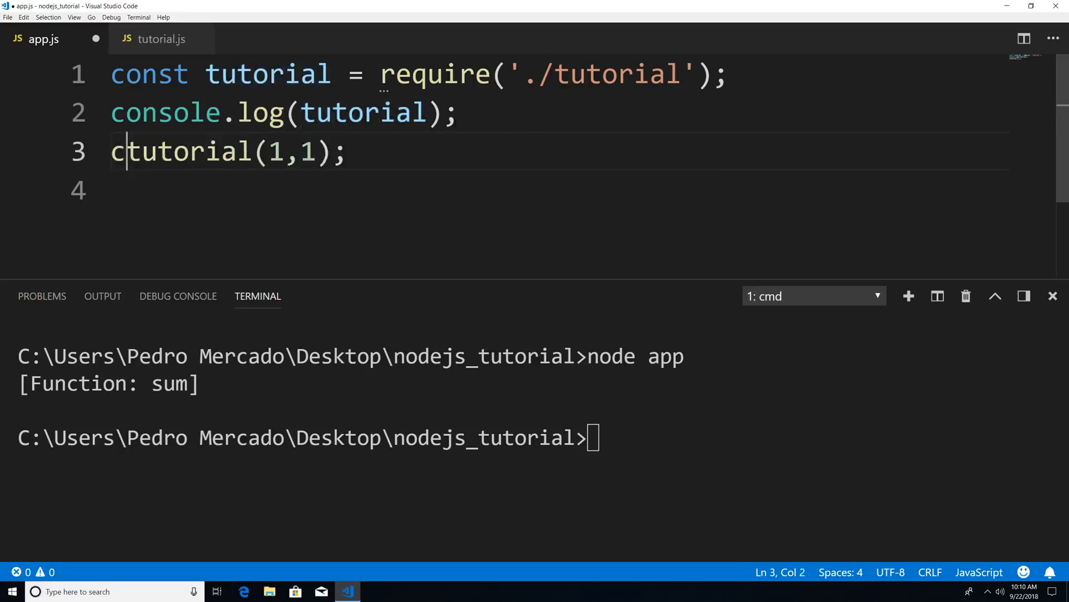
type("onsole.log(")
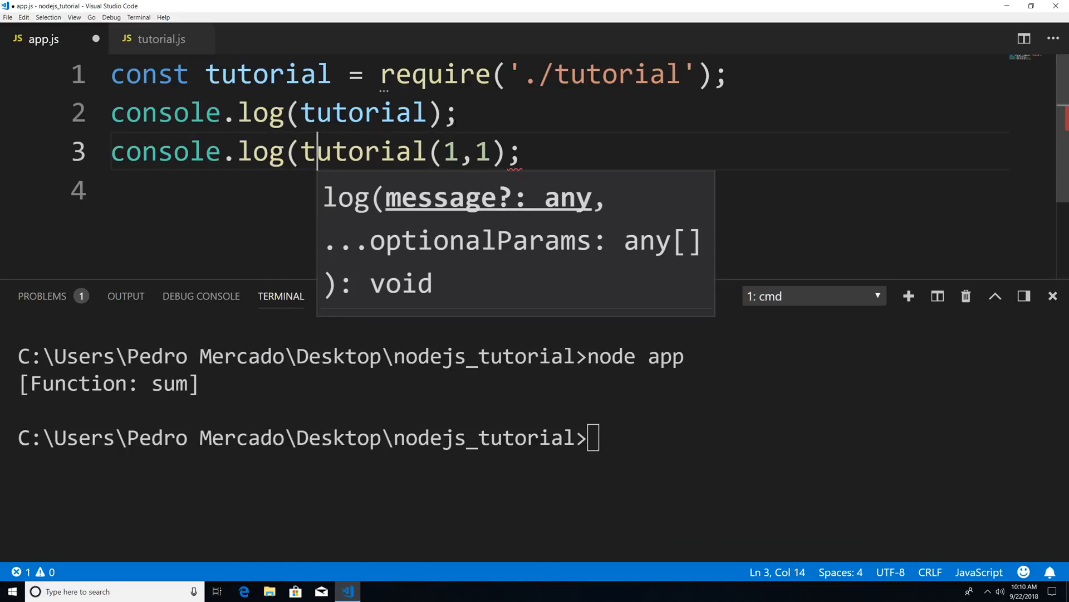
type(")")
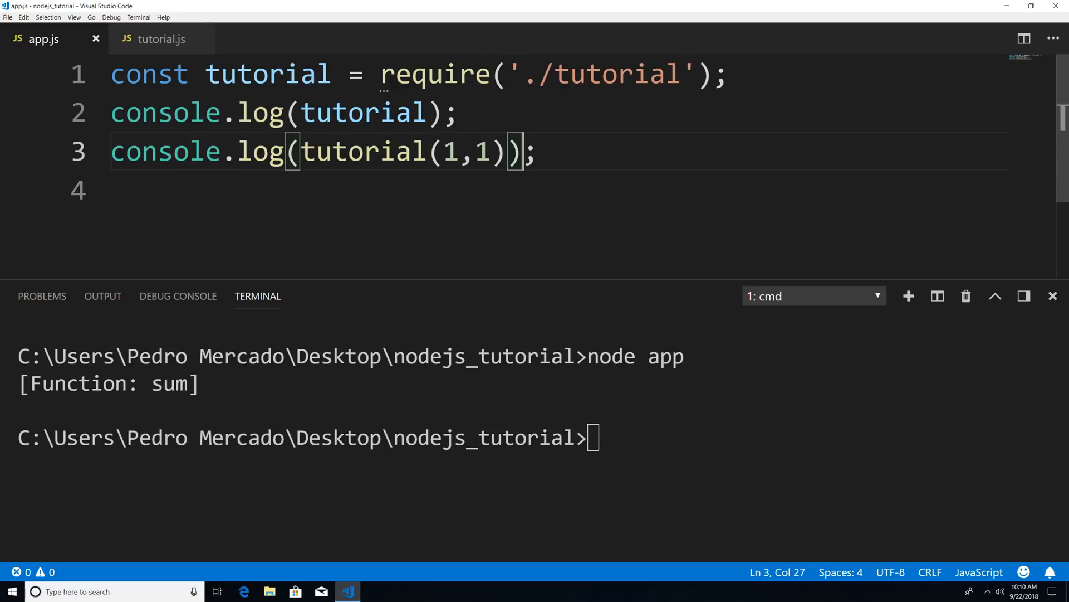
type("node app")
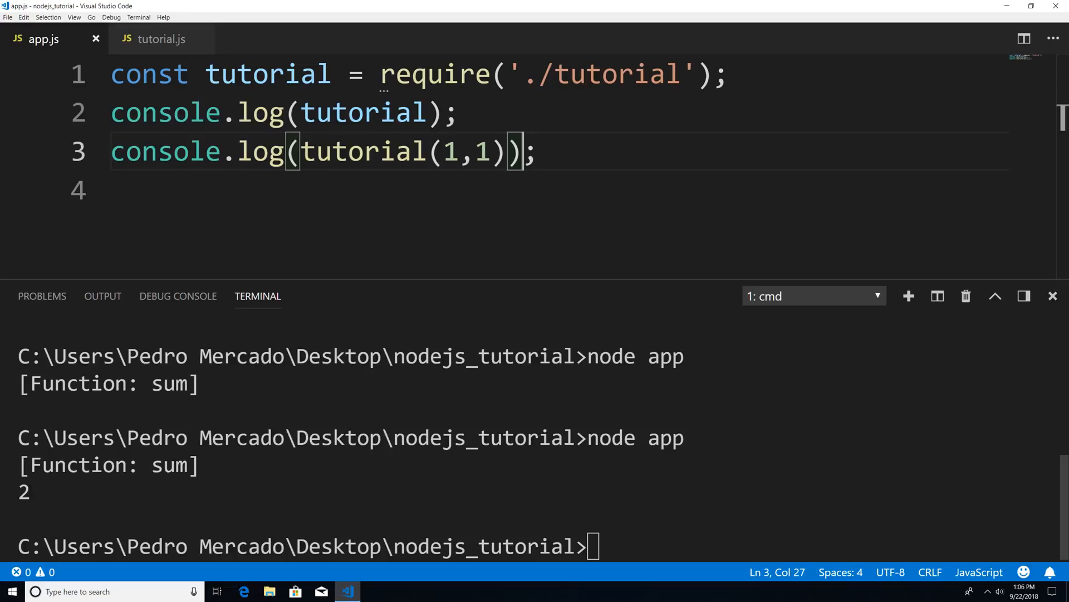
Return to tutorial.js with its sum function and module.exports line.
left_click(161, 39)
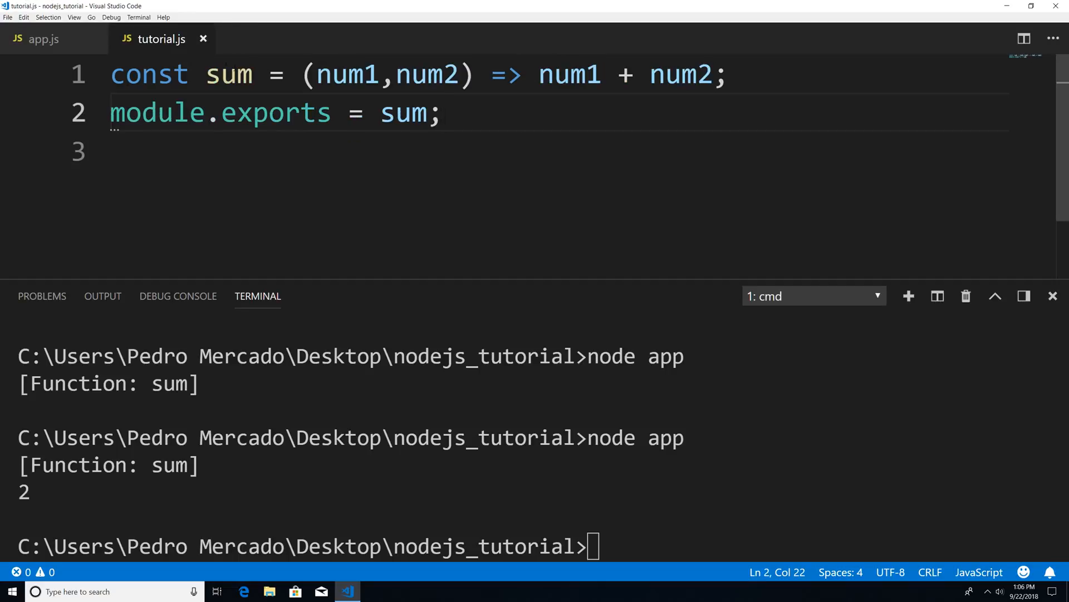
mouse_move(228, 74)
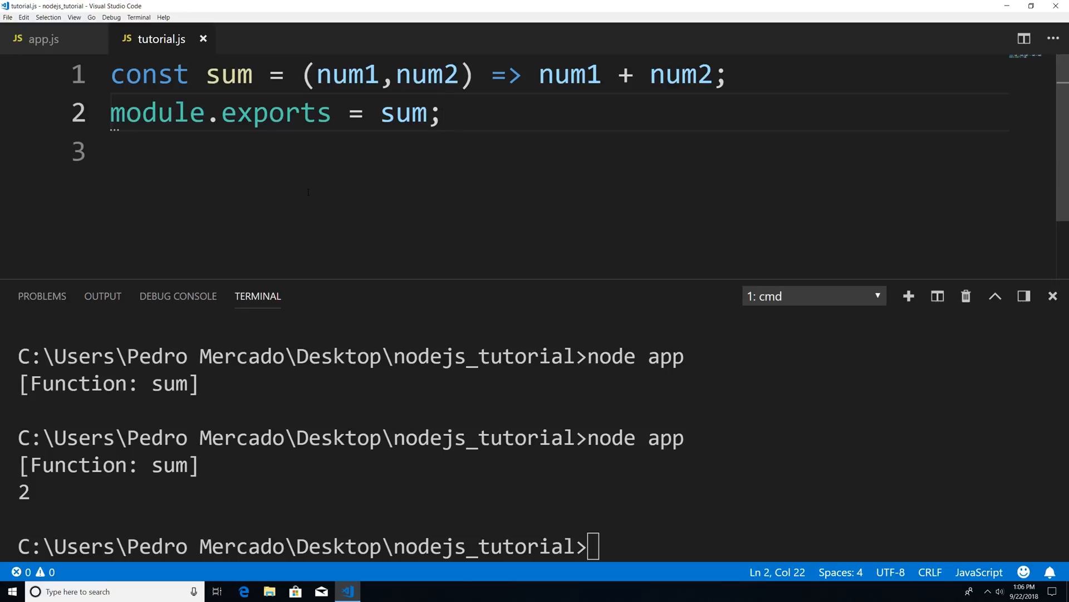
mouse_move(680, 74)
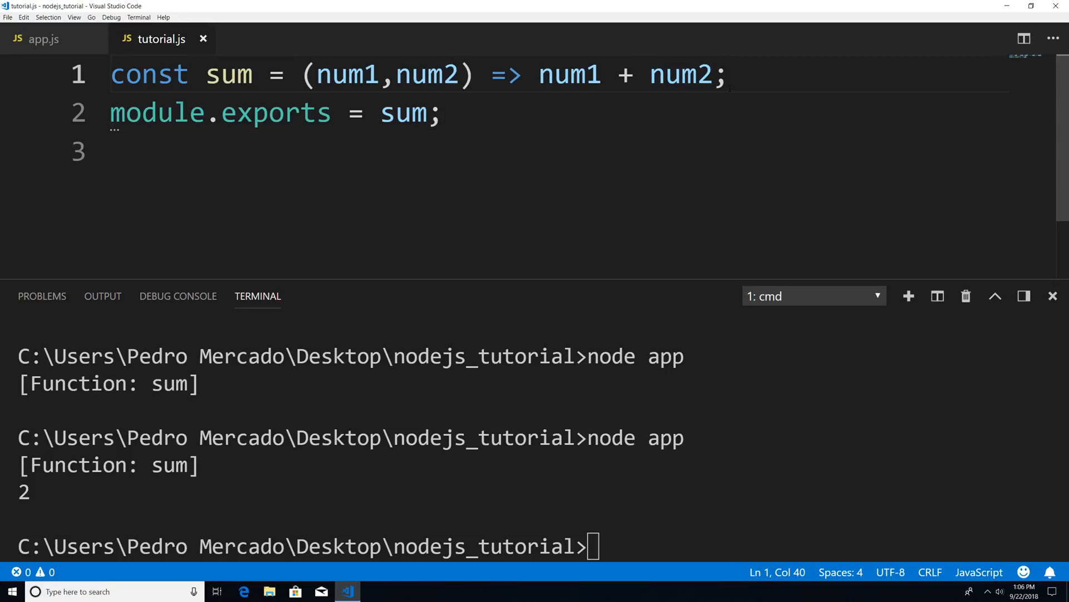
Add const PI = 3.14 below the sum definition in tutorial.js.
key("Enter")
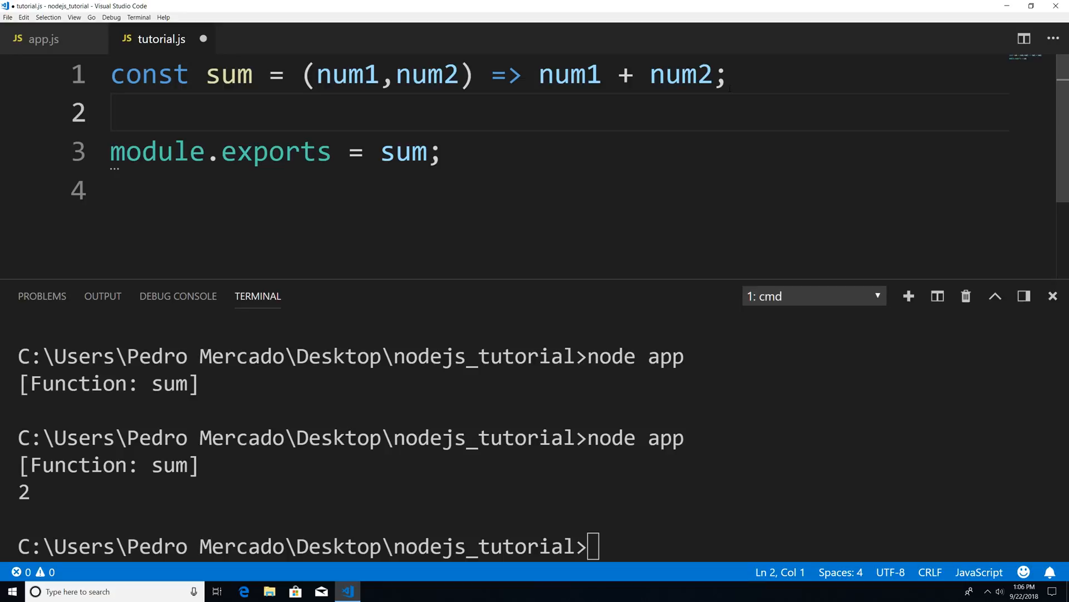
type("const PI")
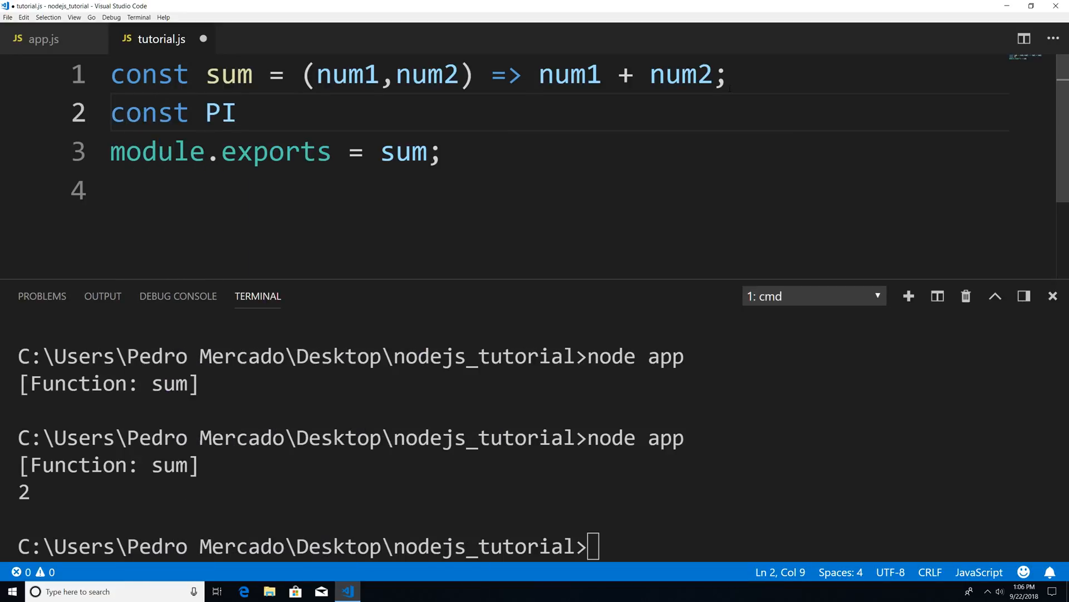
type("= 3.14;")
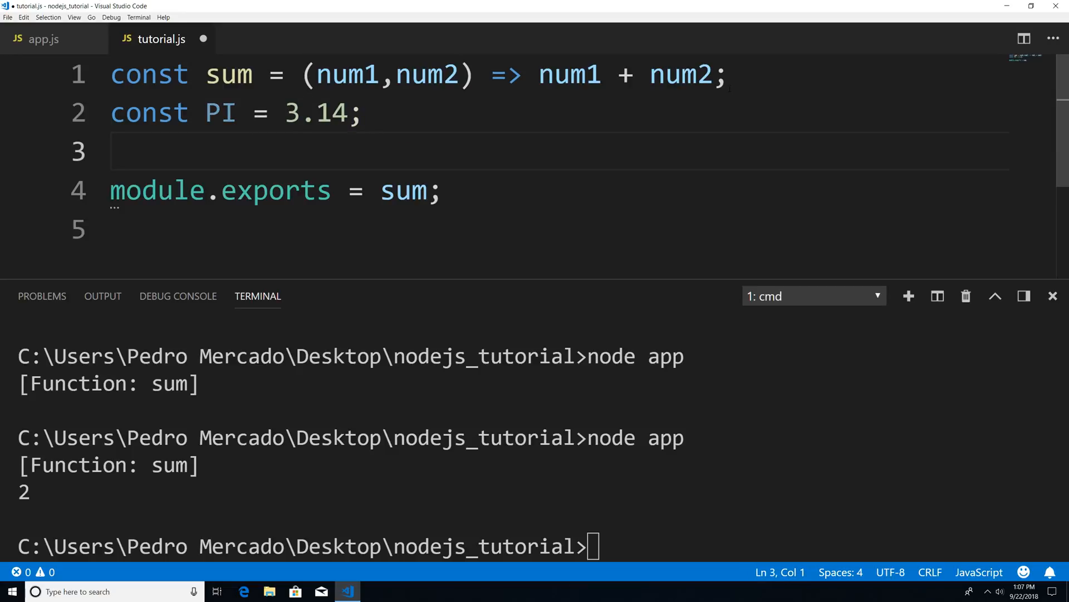
Define class SomeMathObject whose constructor logs 'object created', then save.
type("class")
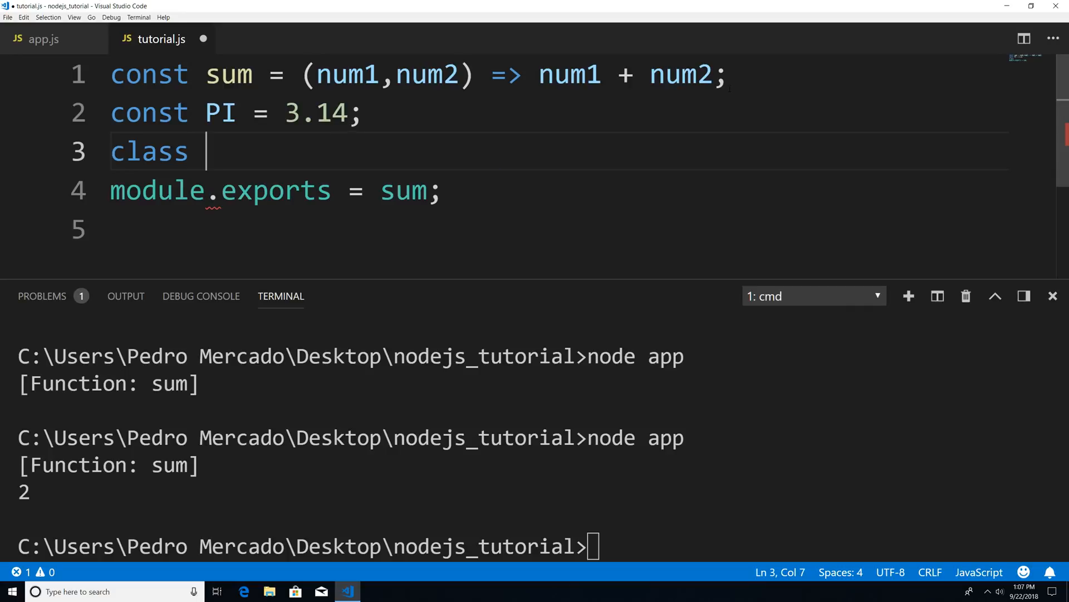
type("SomeM")
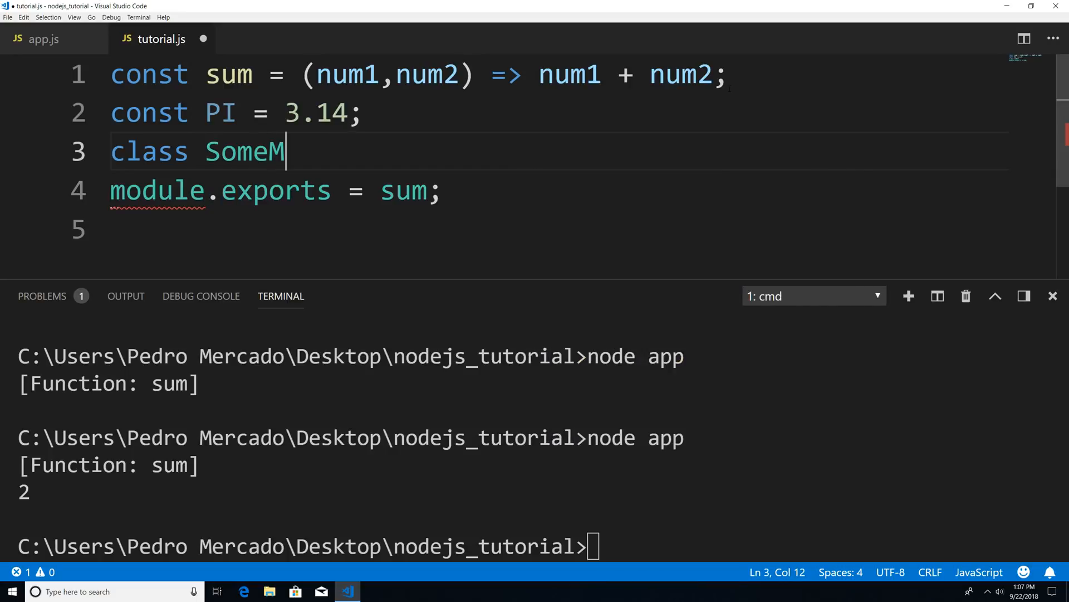
type("athObject")
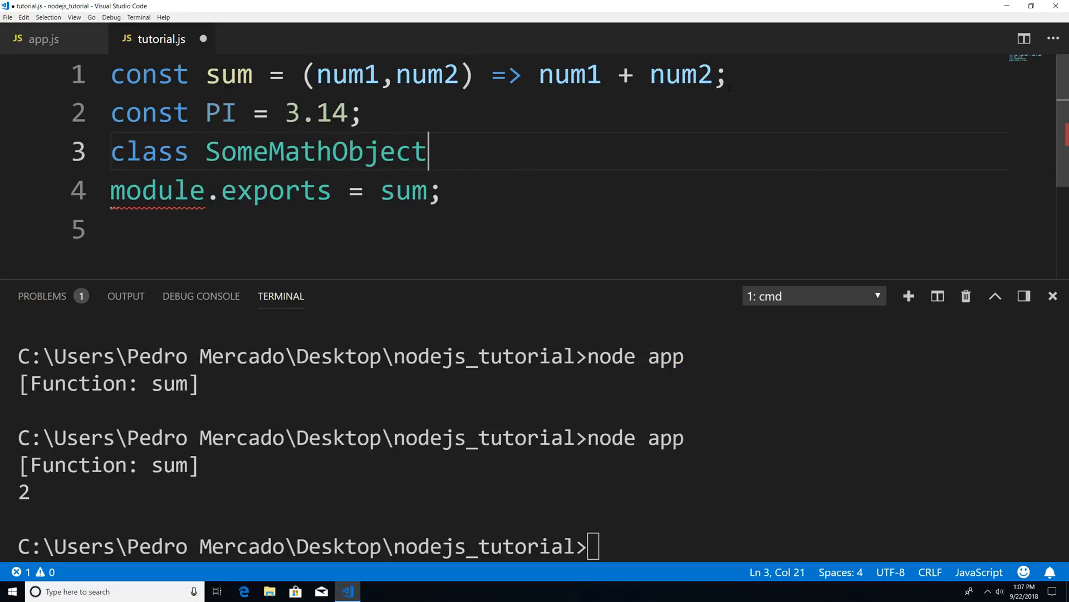
type("{")
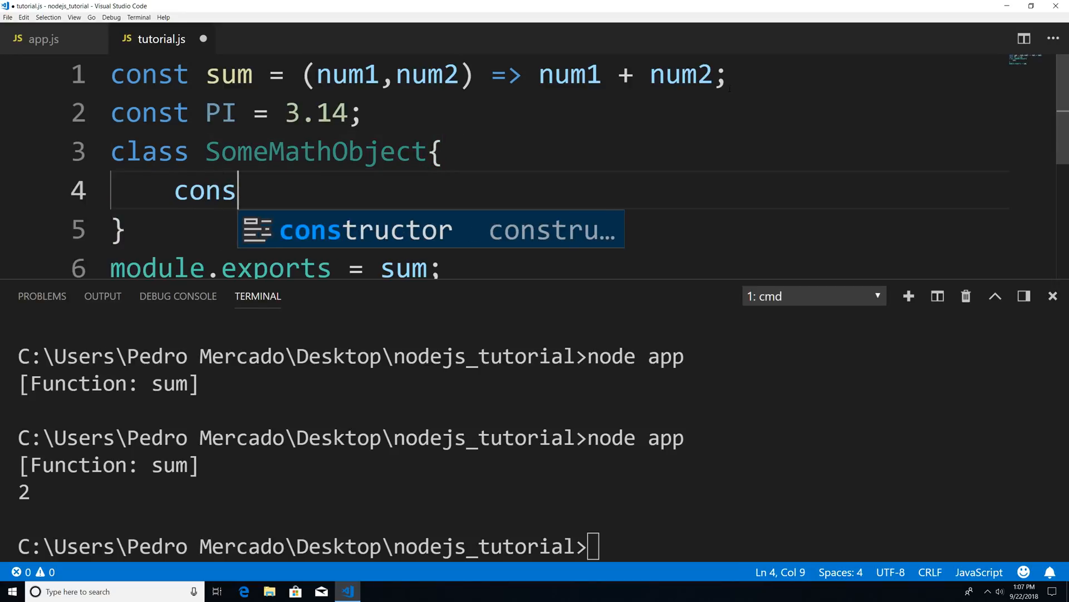
key("Tab")
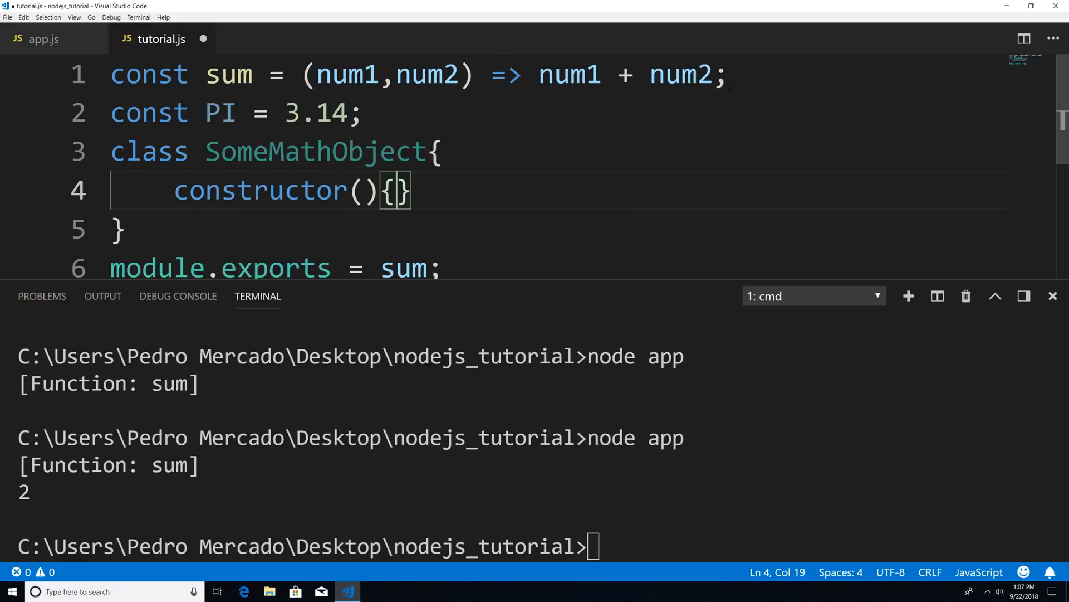
type("console.")
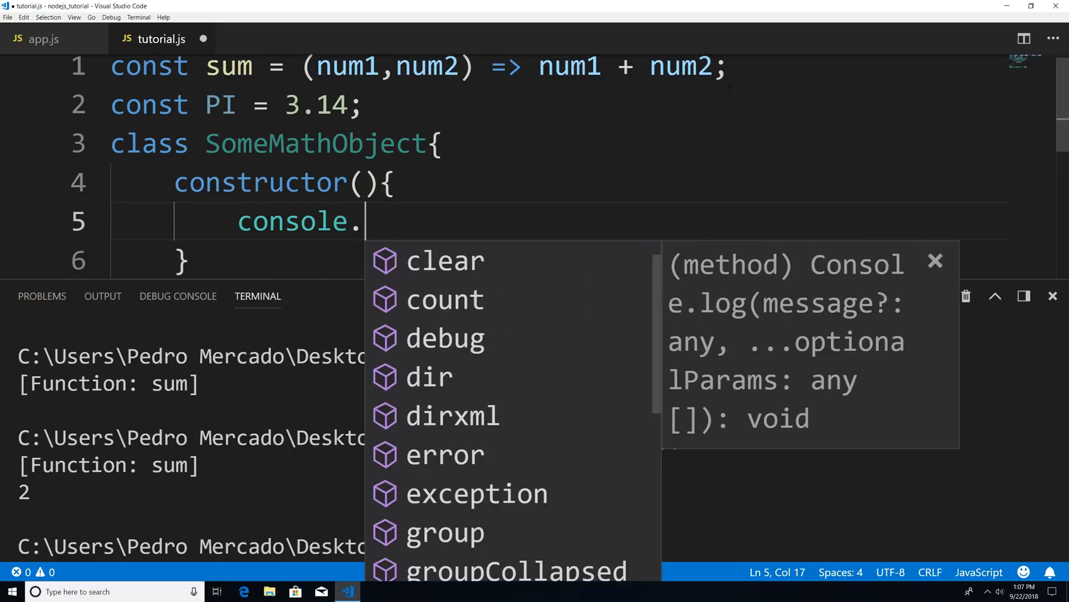
type("log('object created")
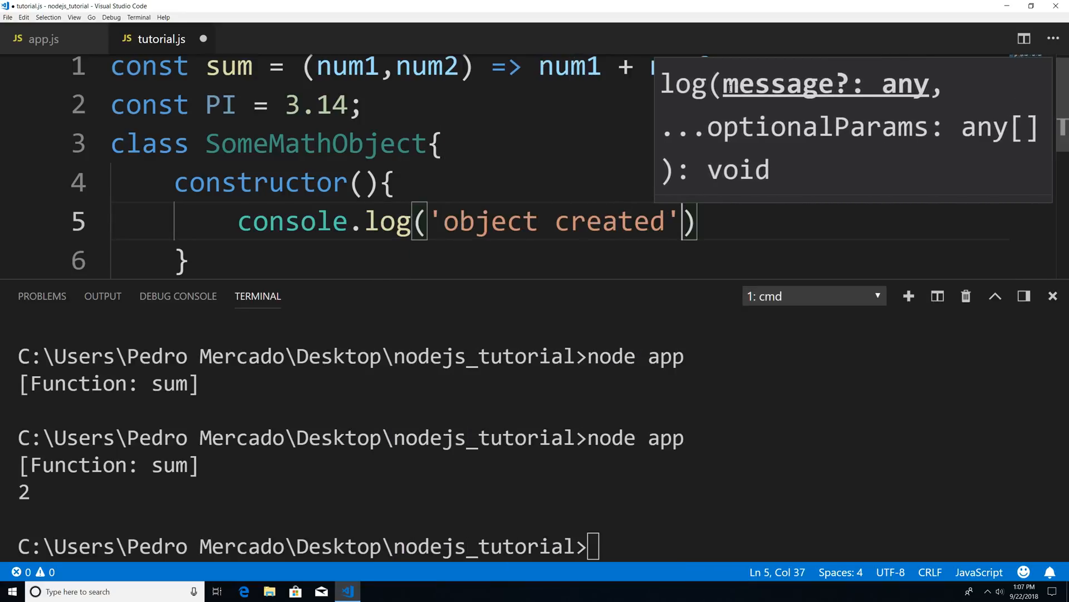
type(";")
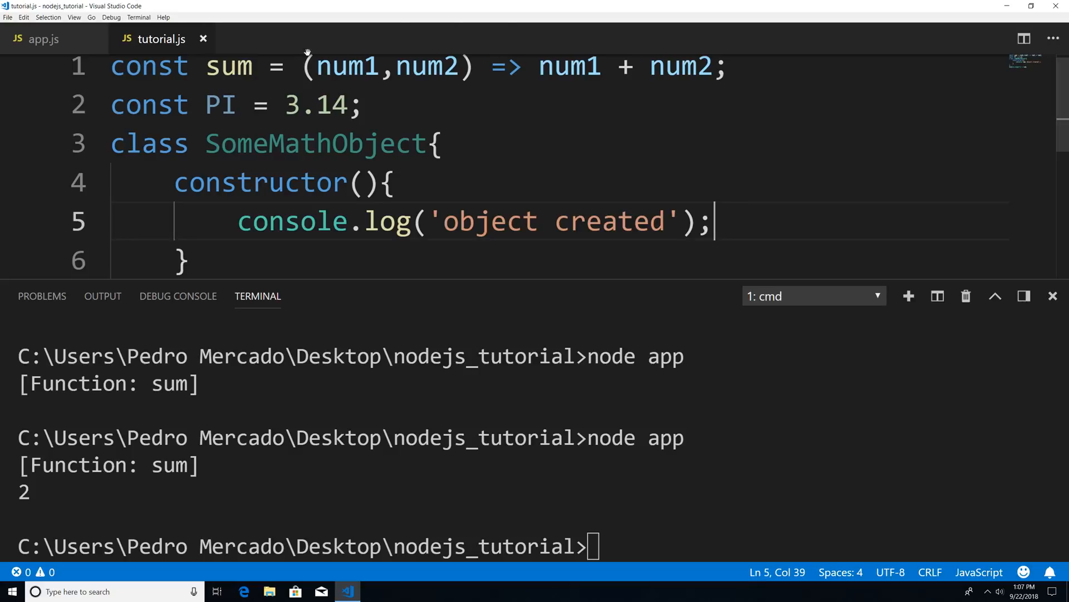
double_click(219, 112)
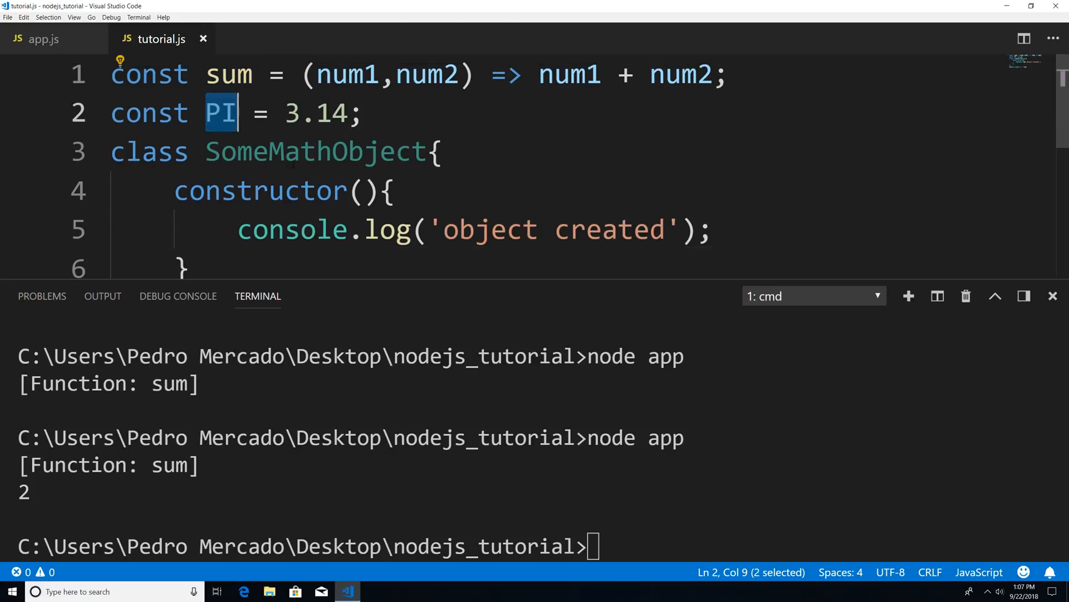
double_click(313, 152)
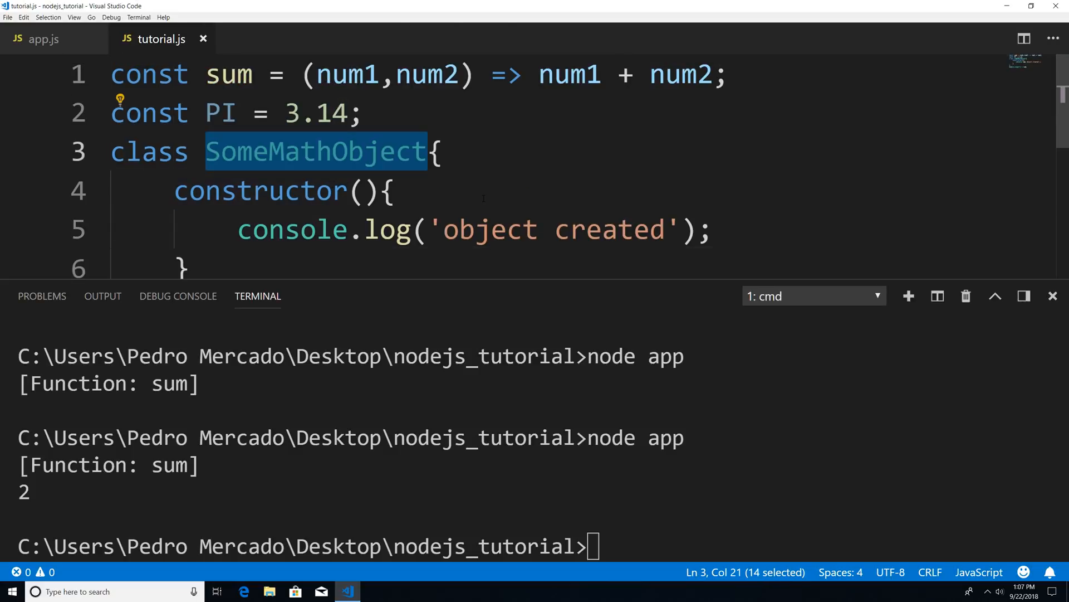
mouse_move(229, 73)
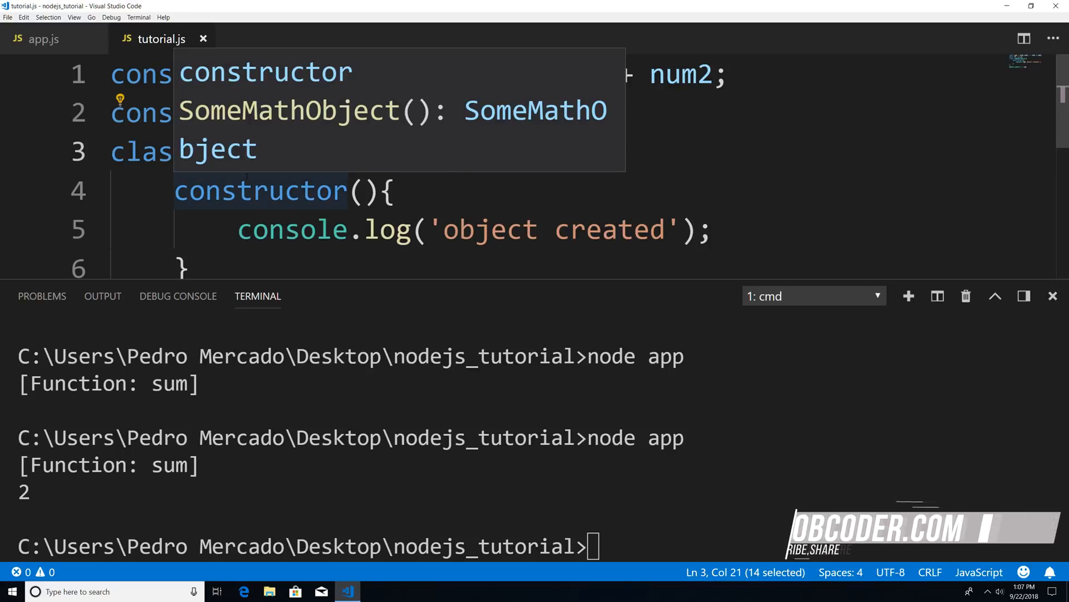
left_click(42, 39)
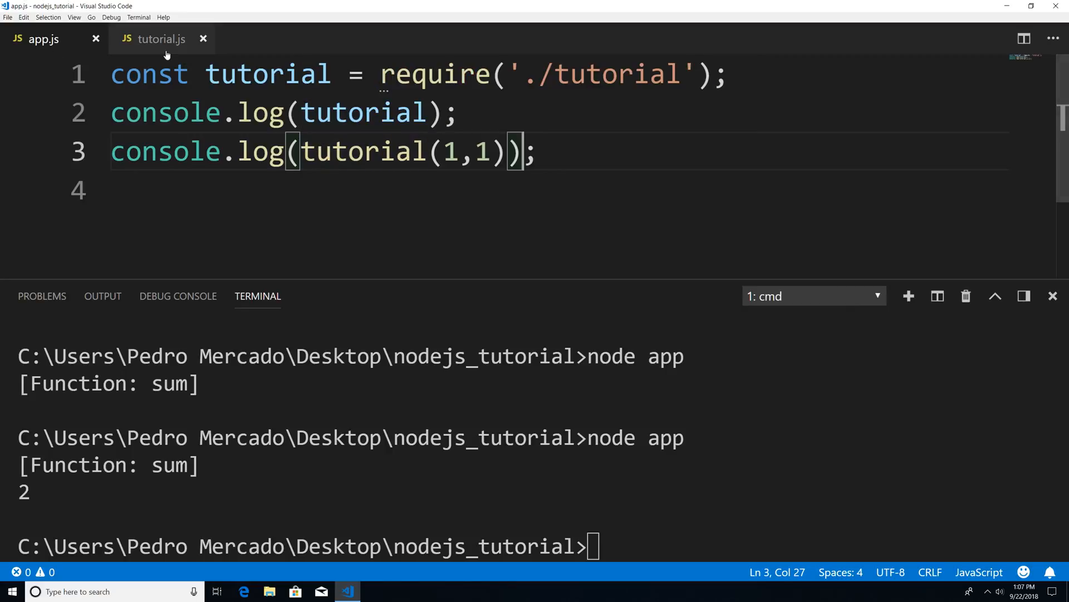
left_click(161, 39)
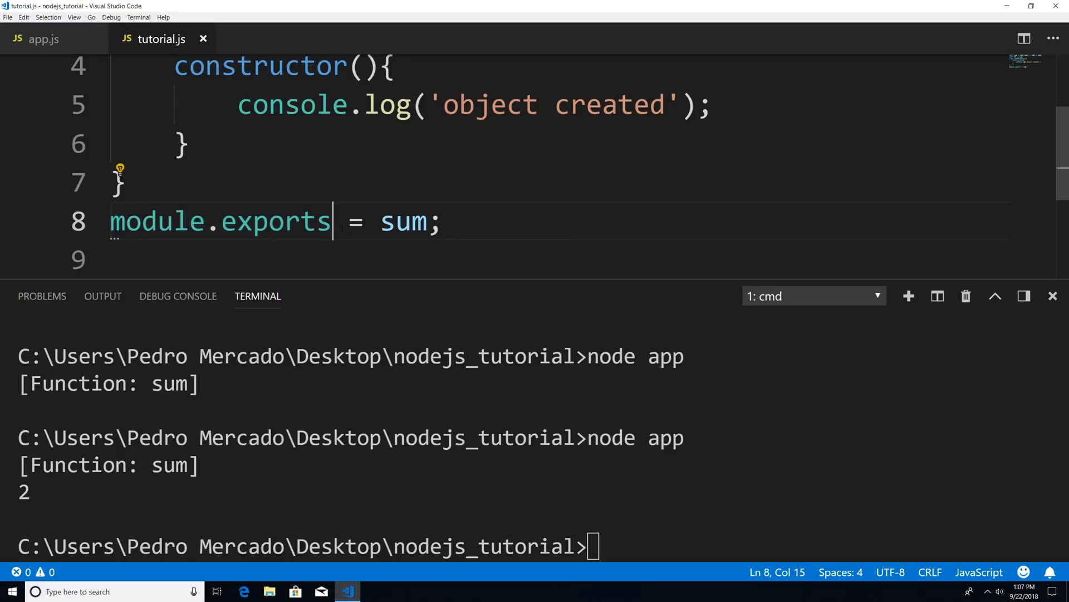
Change the sum export to module.exports.sum and add a module.exports.PI line.
type(".sum")
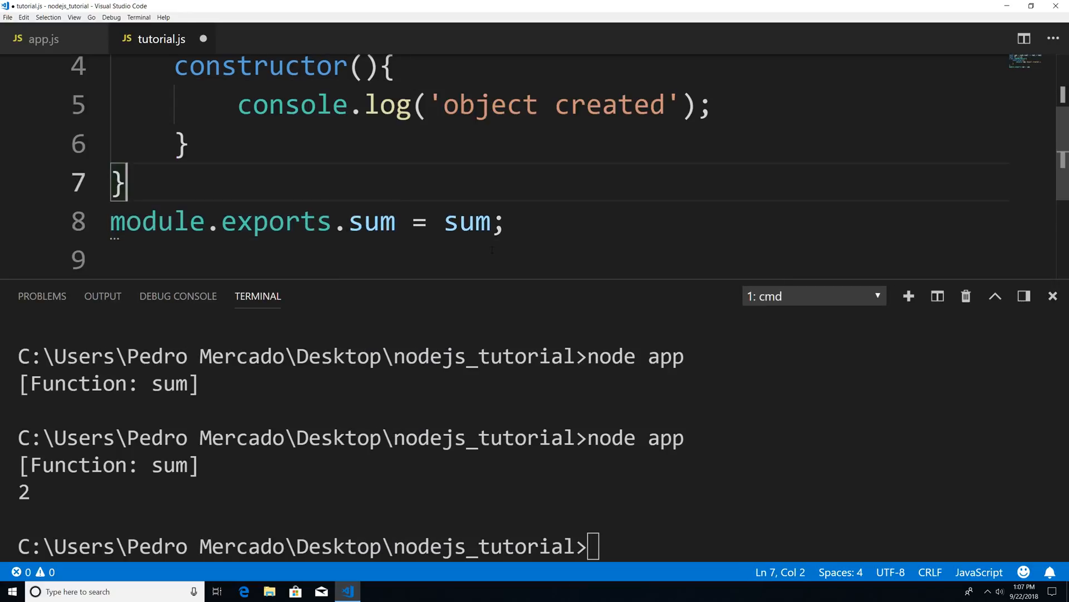
double_click(371, 221)
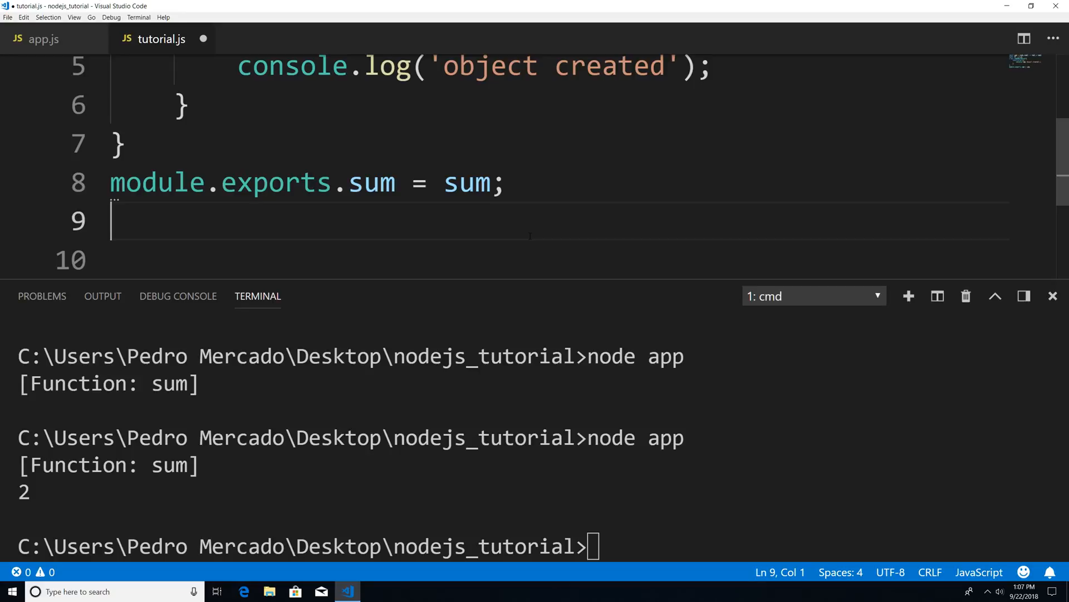
mouse_move(577, 294)
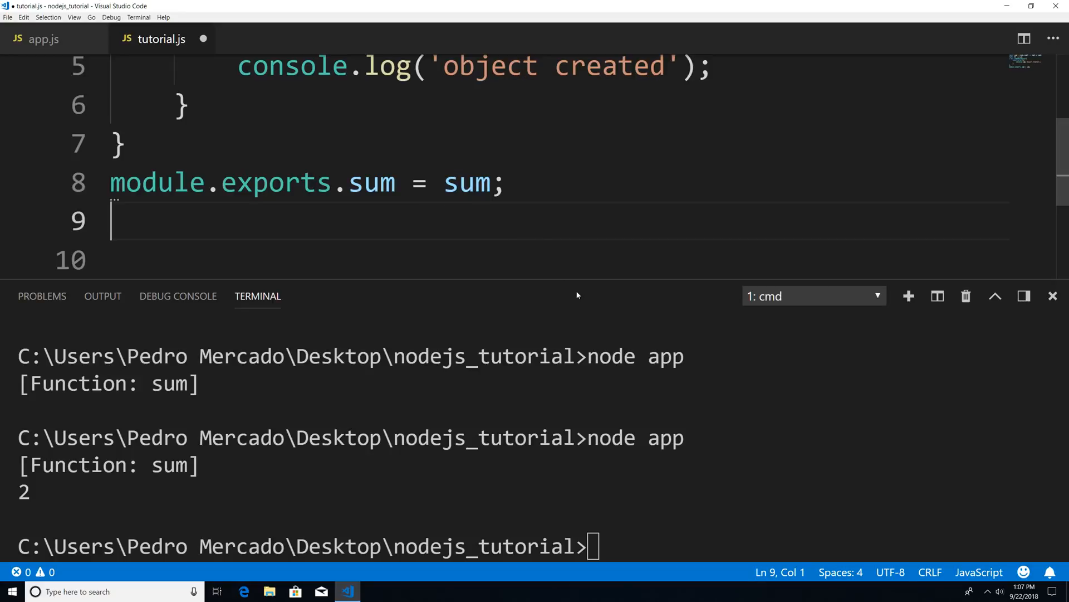
type("module.exports.")
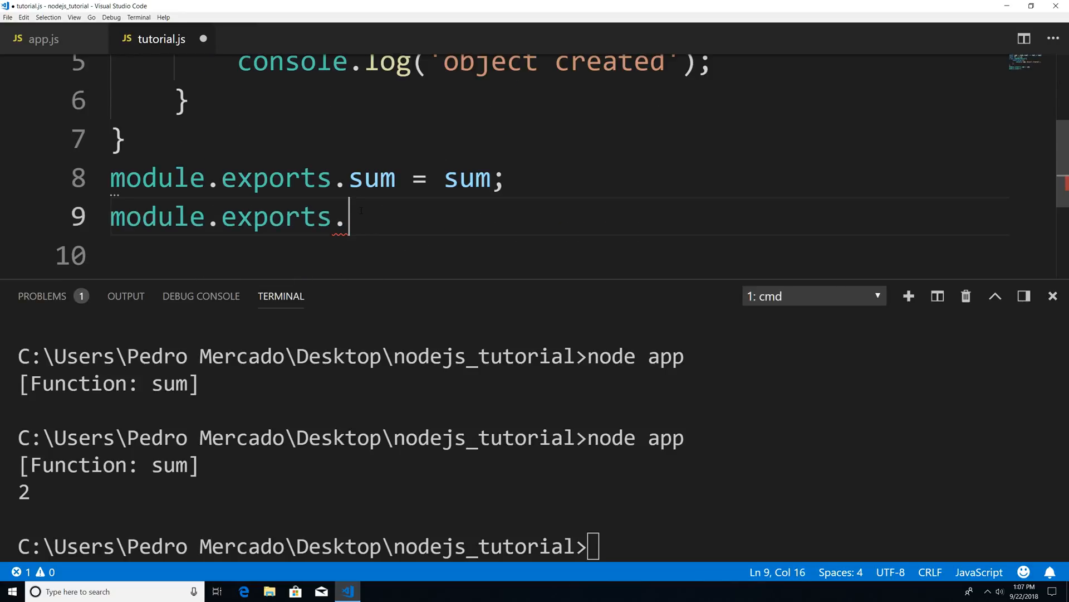
type("PI")
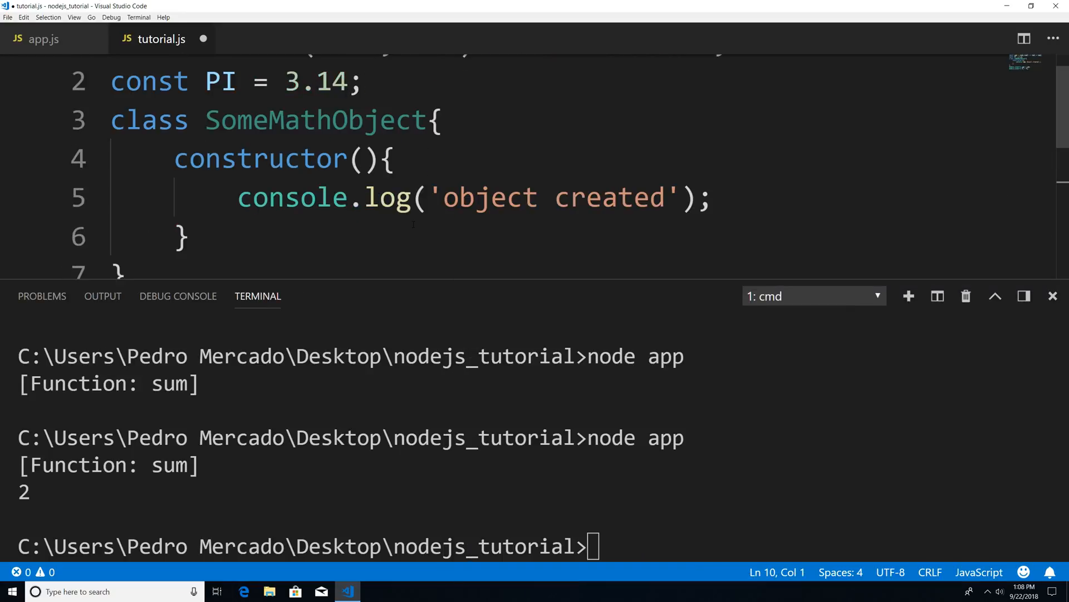
Add module.exports.SomeMathObject = SomeMathObject; and switch to app.js.
double_click(316, 119)
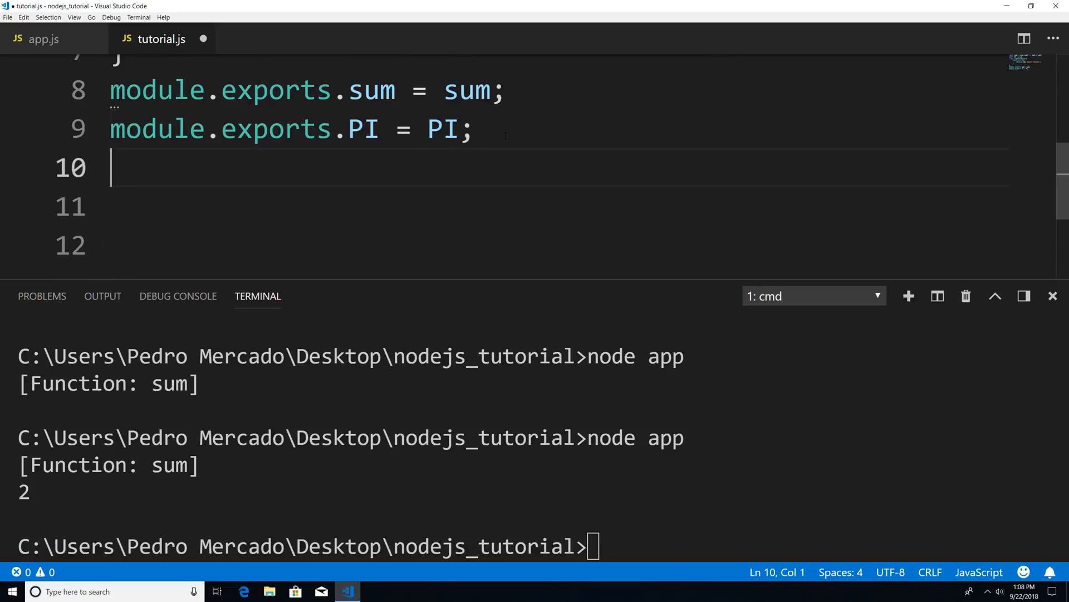
type("module.exports")
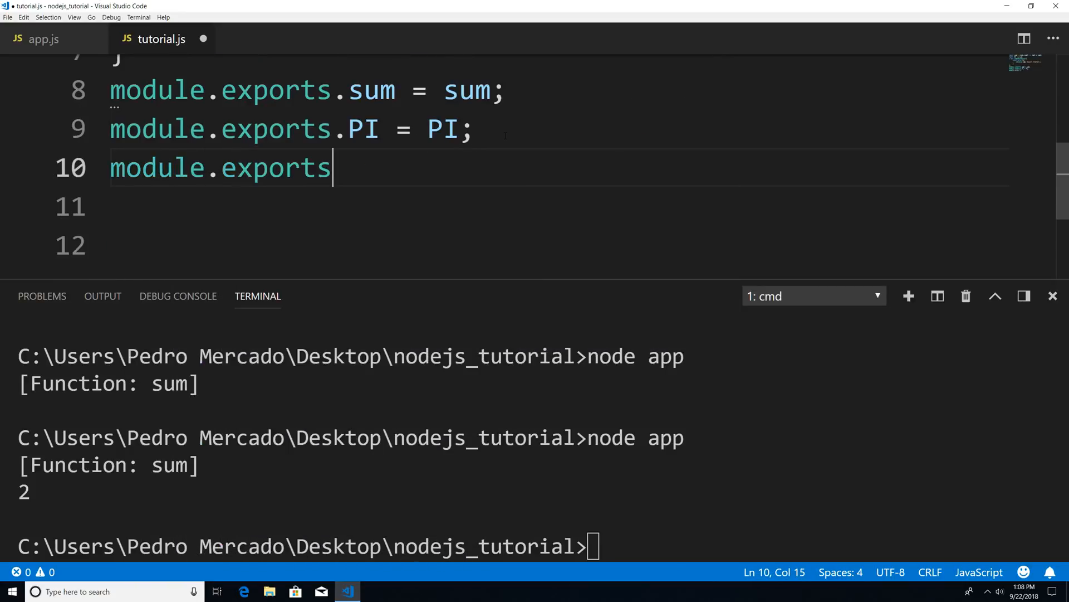
type(".SomeMathObject")
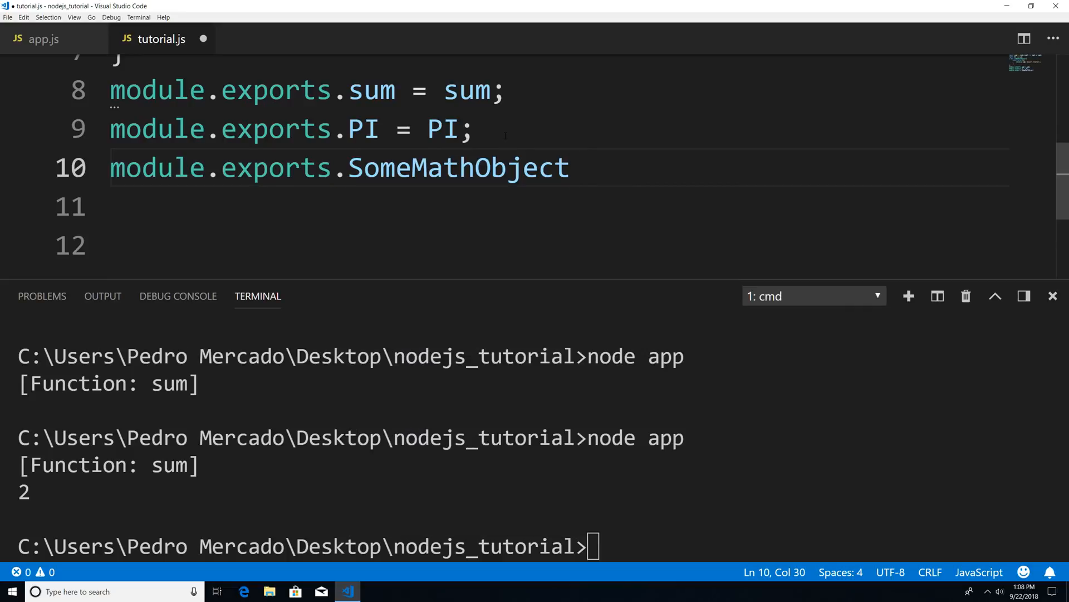
type("= SomeMathObject")
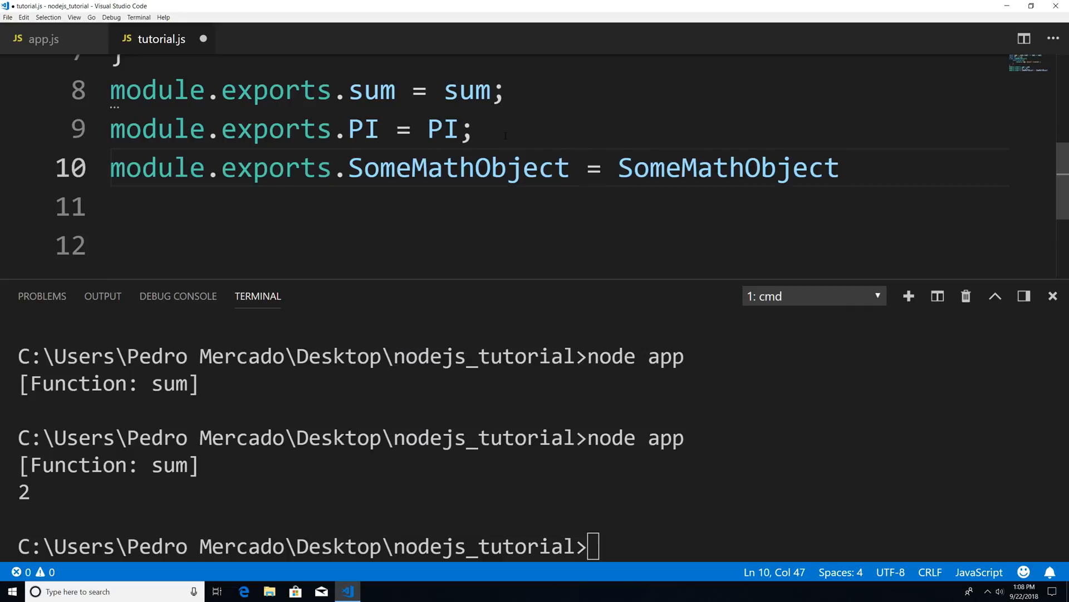
type(";")
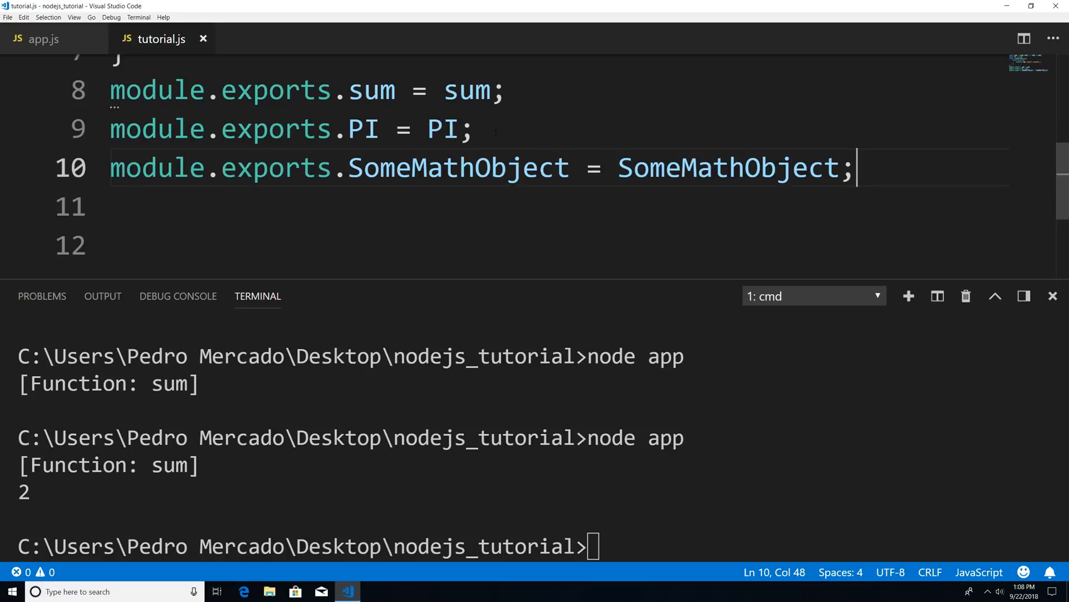
left_click(42, 39)
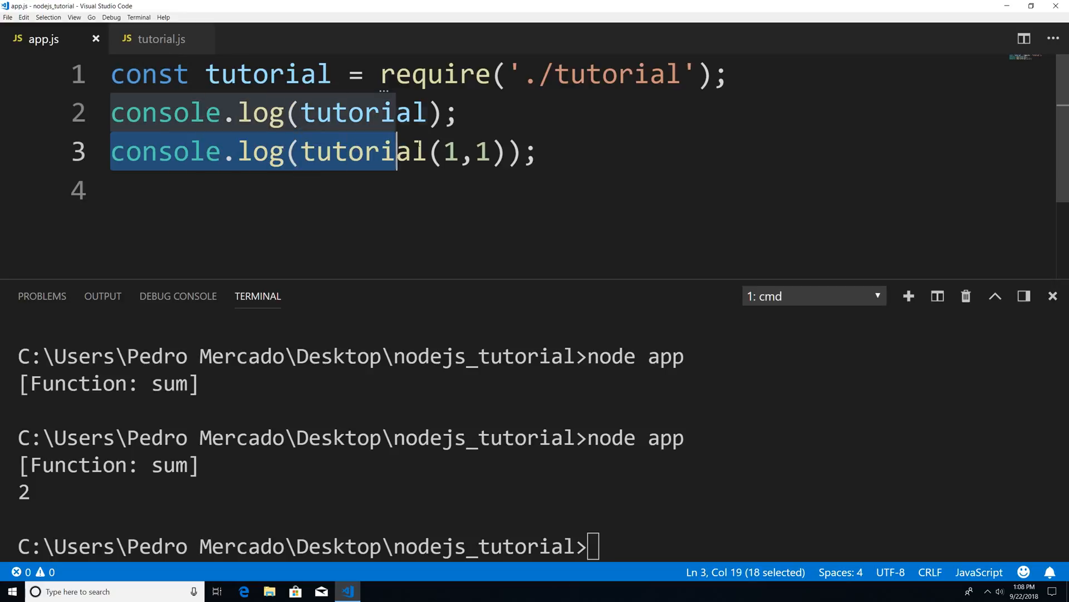
Delete the tutorial(1,1) line from app.js and run node app in the terminal.
key("Delete")
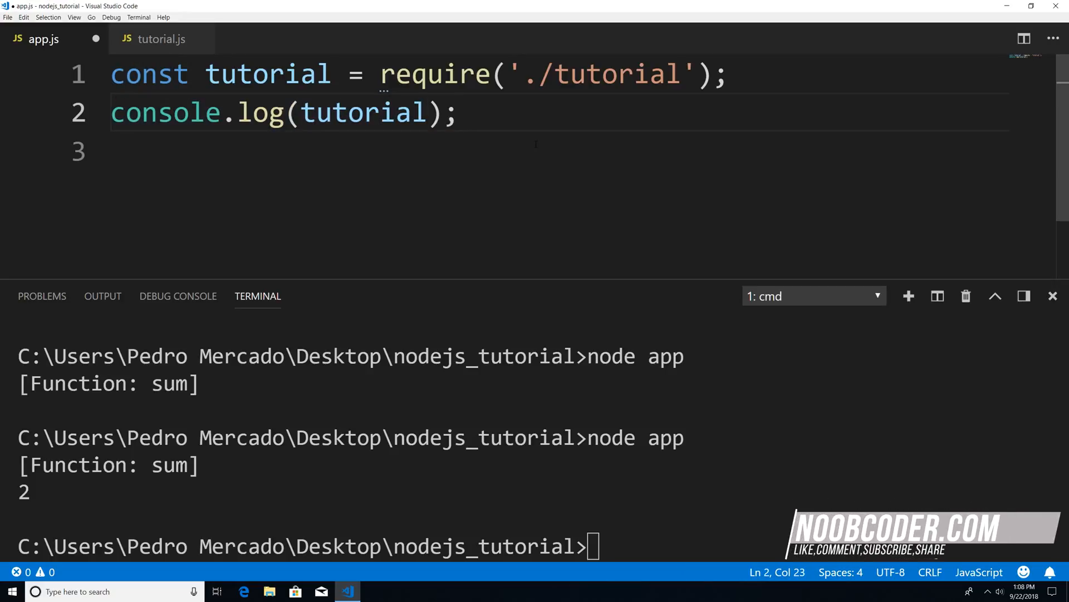
double_click(267, 73)
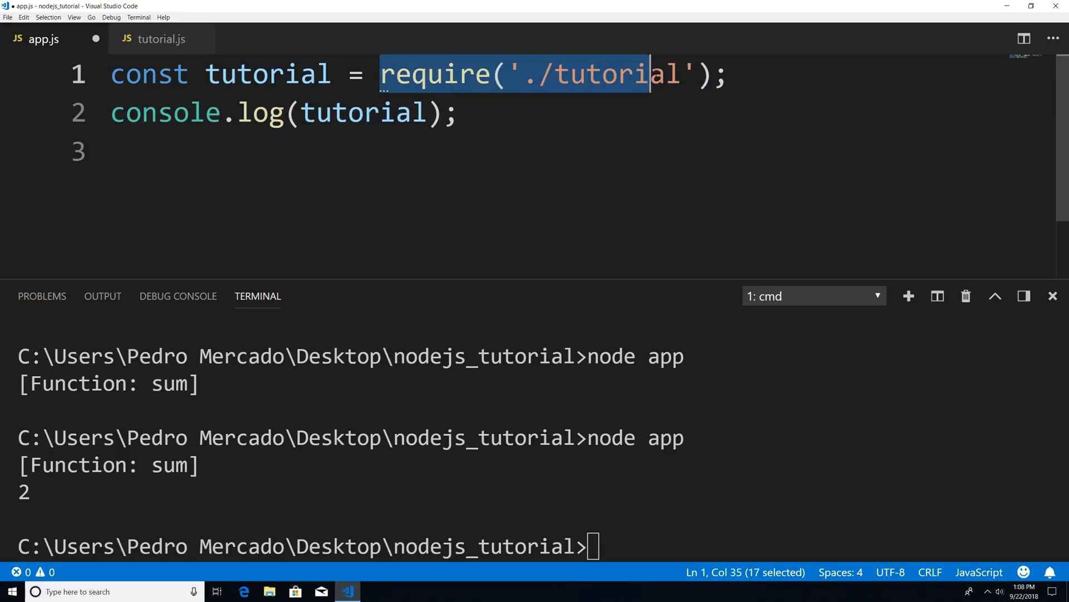
left_click(716, 73)
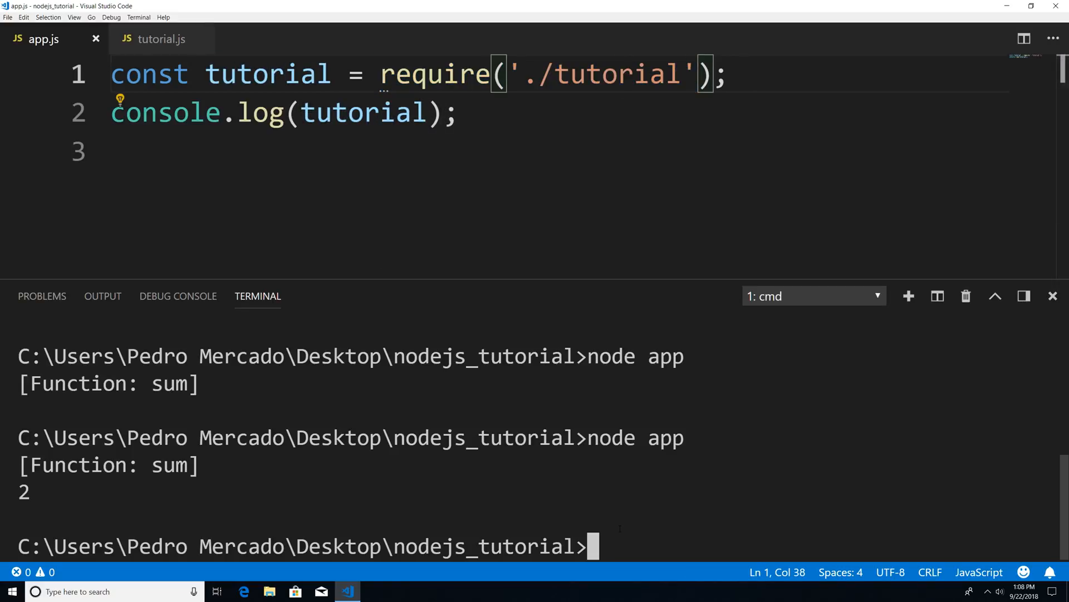
type("node app")
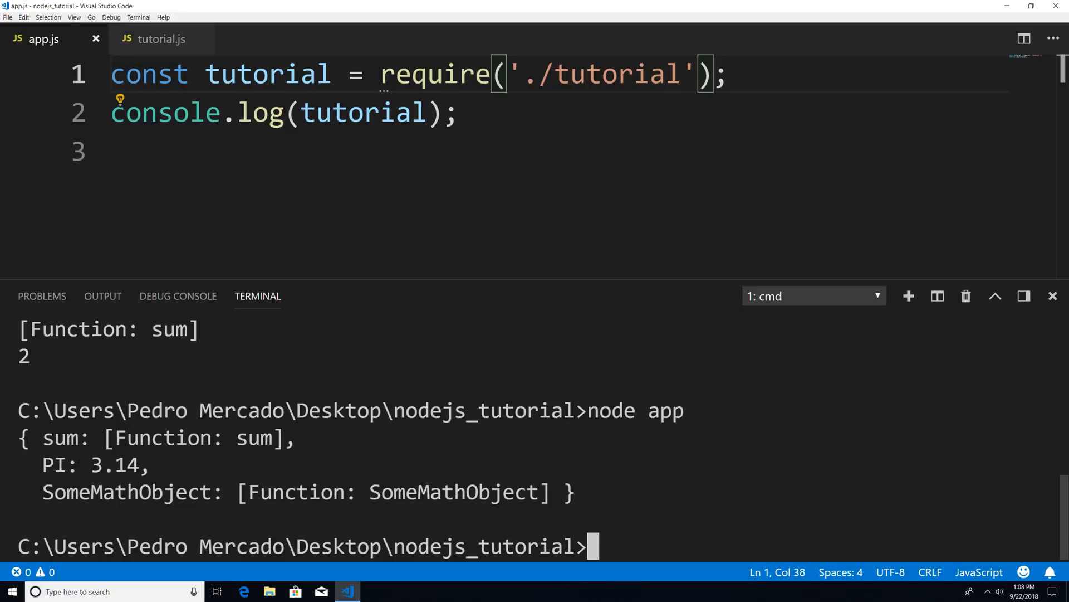
double_click(268, 74)
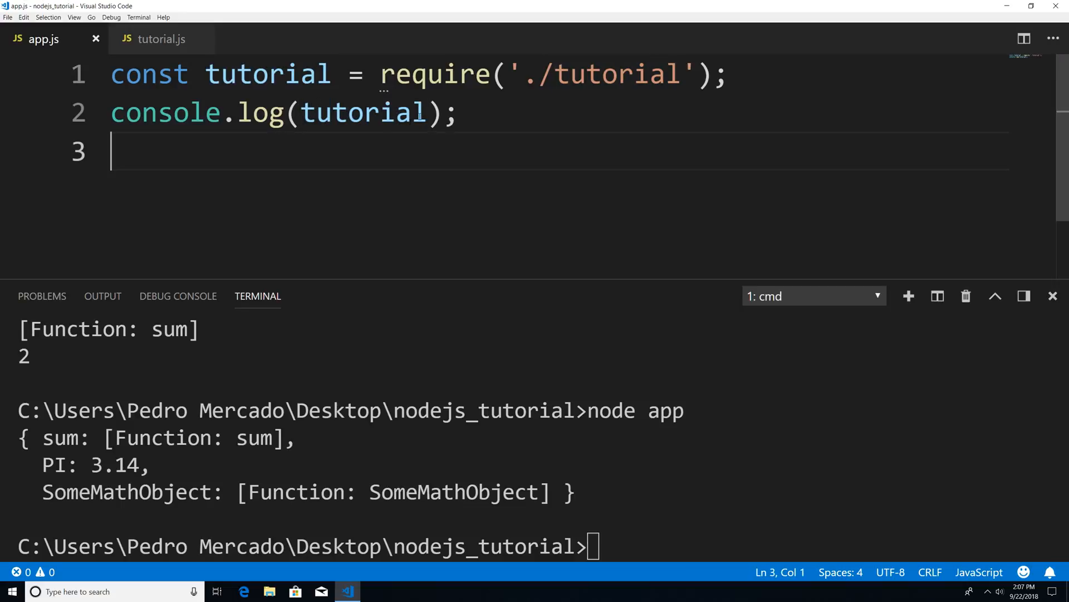
Change the first log calls to tutorial.sum(1,1) and tutorial.PI.
double_click(362, 112)
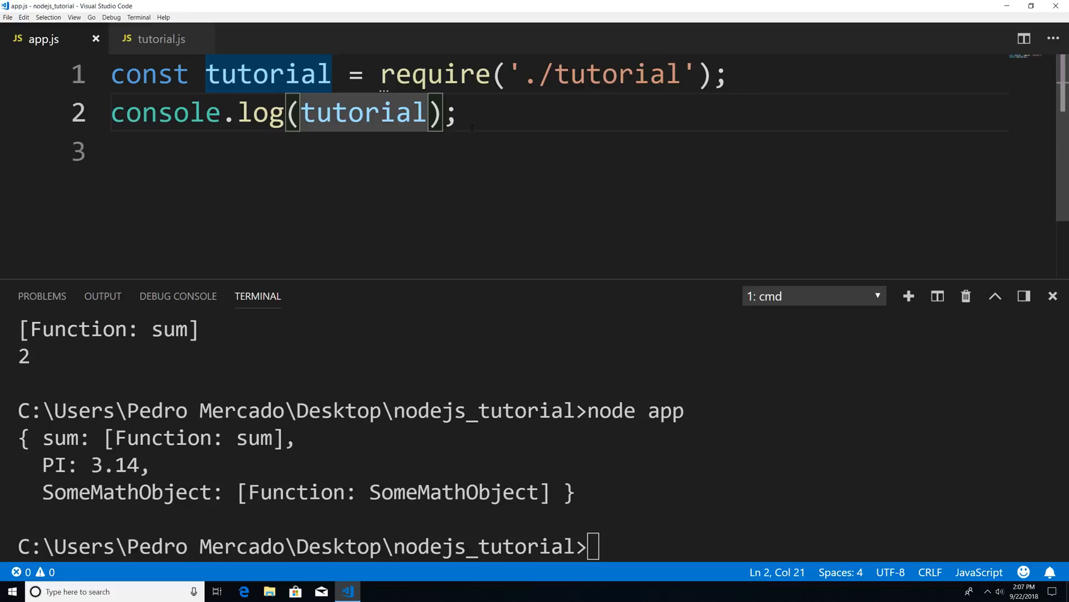
type(".sum")
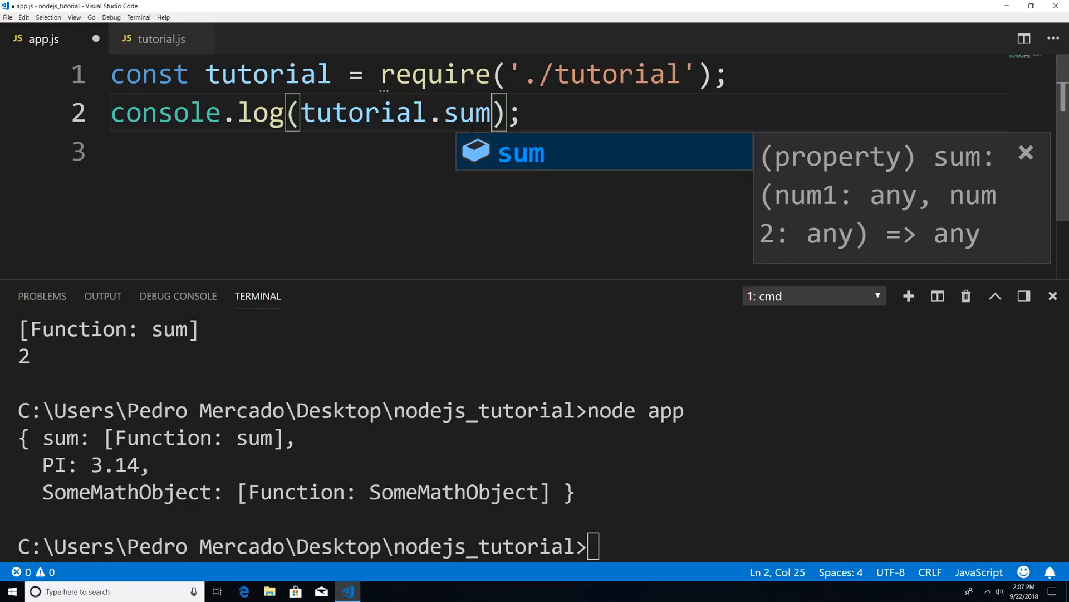
type("(1,1)")
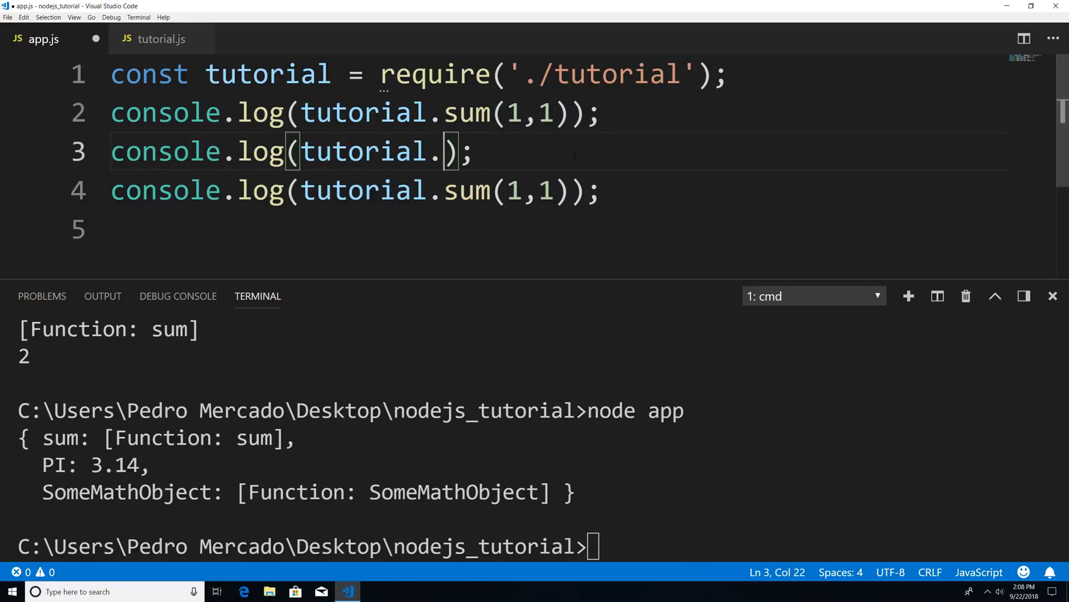
type("PI")
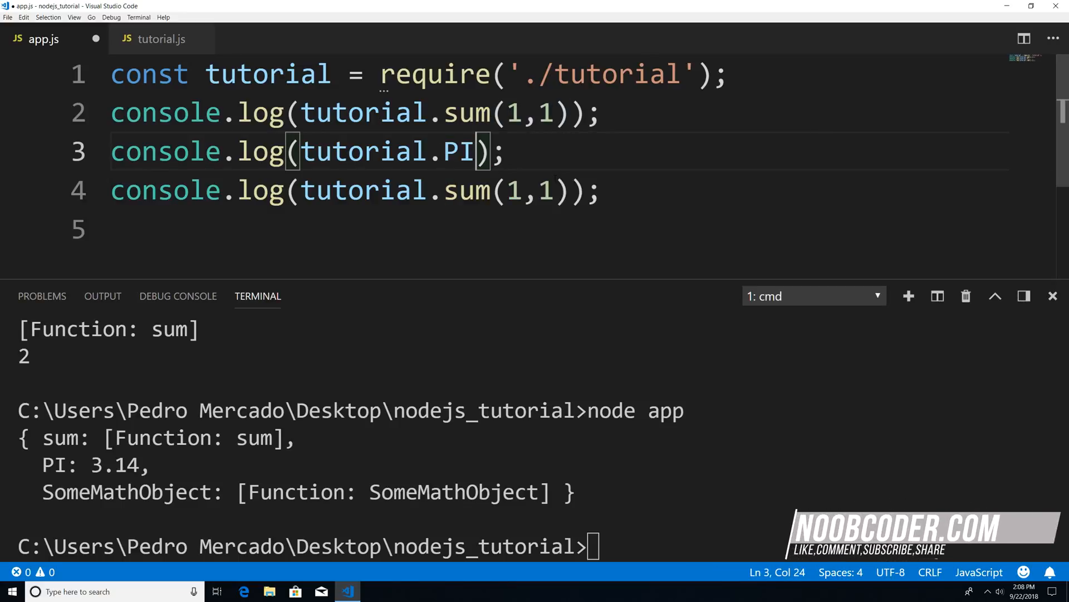
Replace line 4's argument with new tutorial.SomeMathObject().
double_click(466, 189)
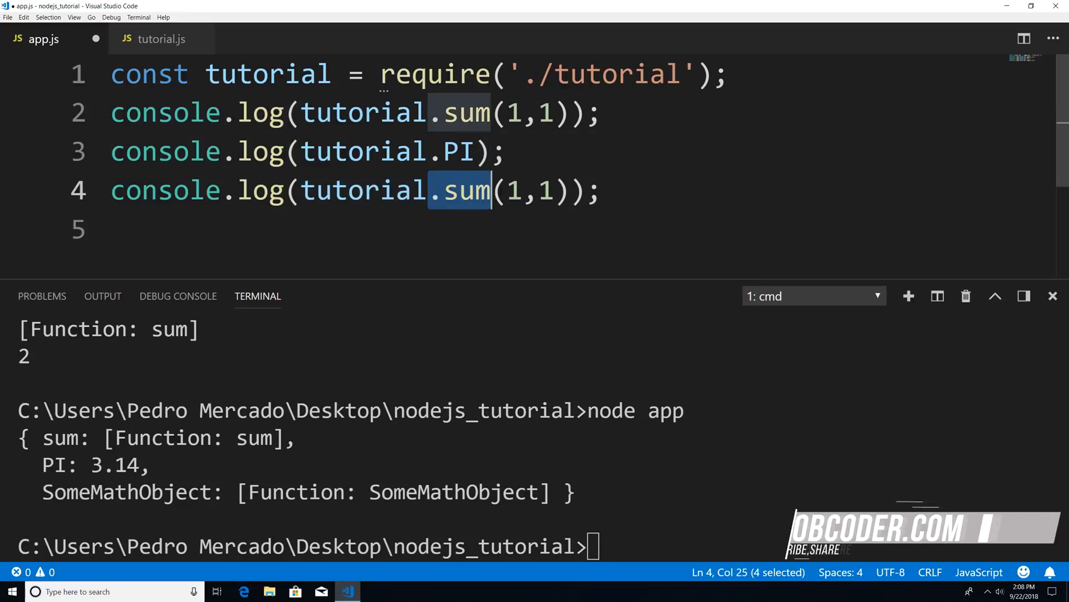
left_click_drag(490, 191, 569, 190)
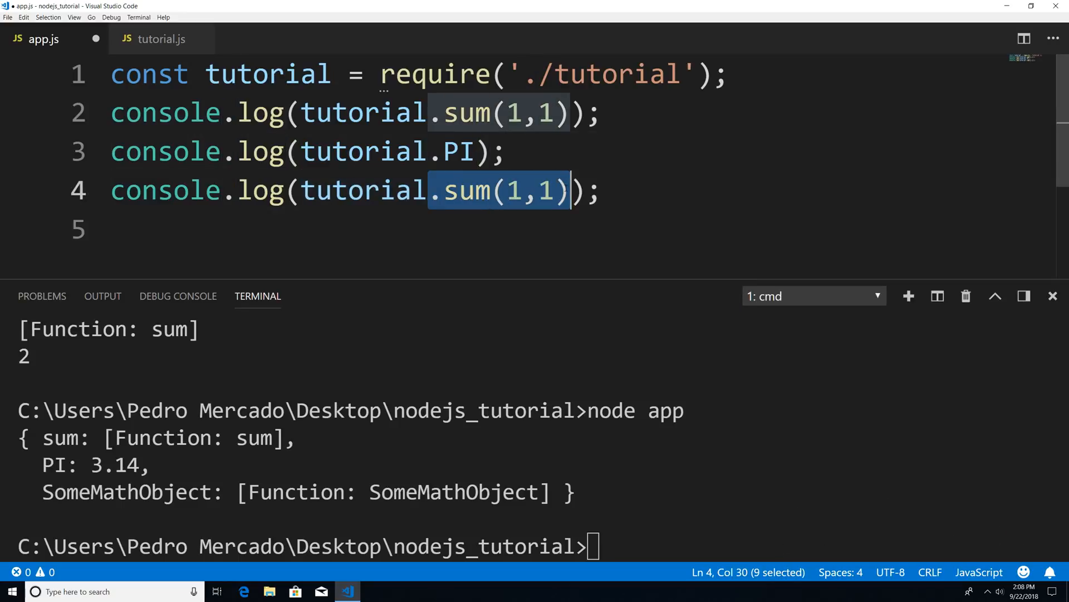
key("Delete")
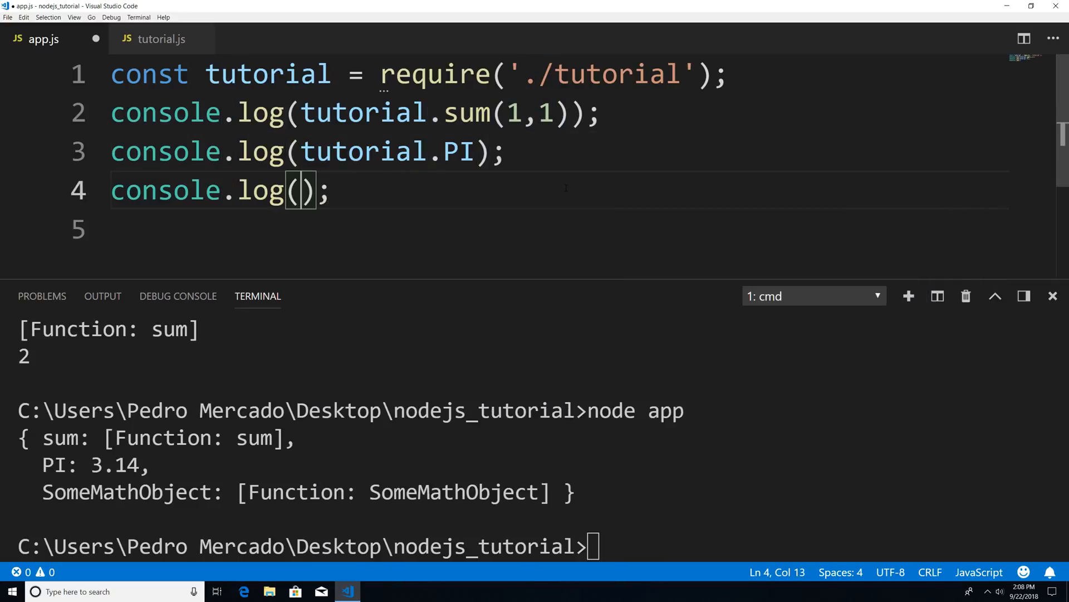
type("new")
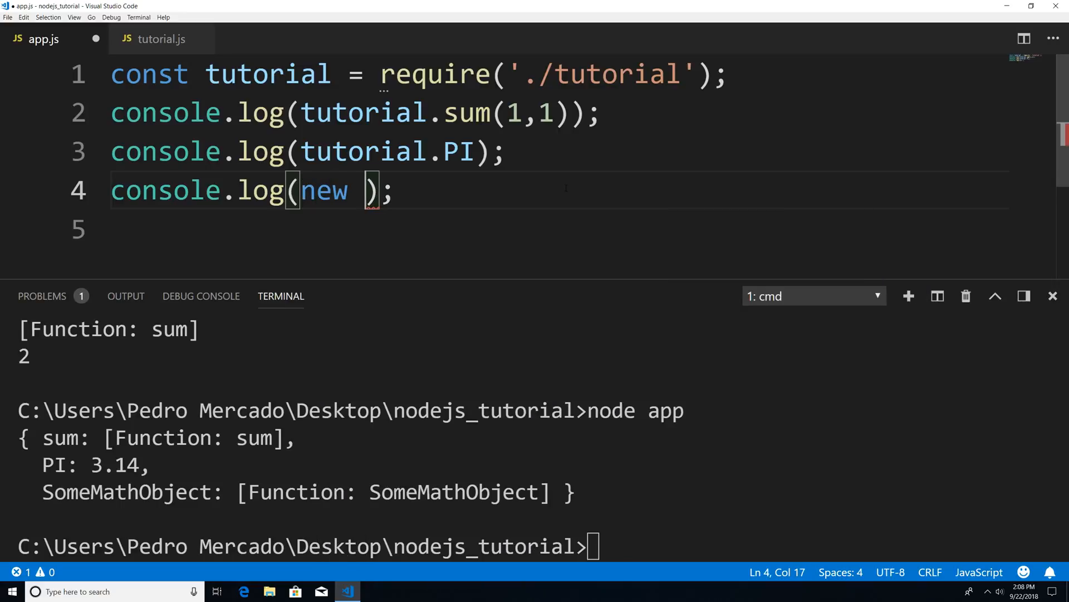
type("tutorial")
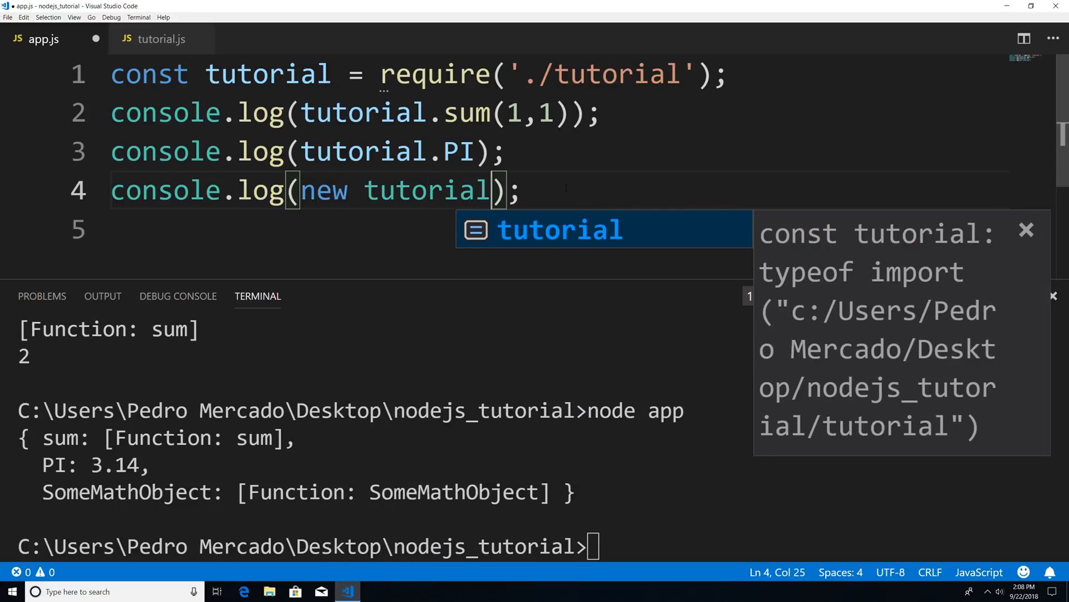
type(".s")
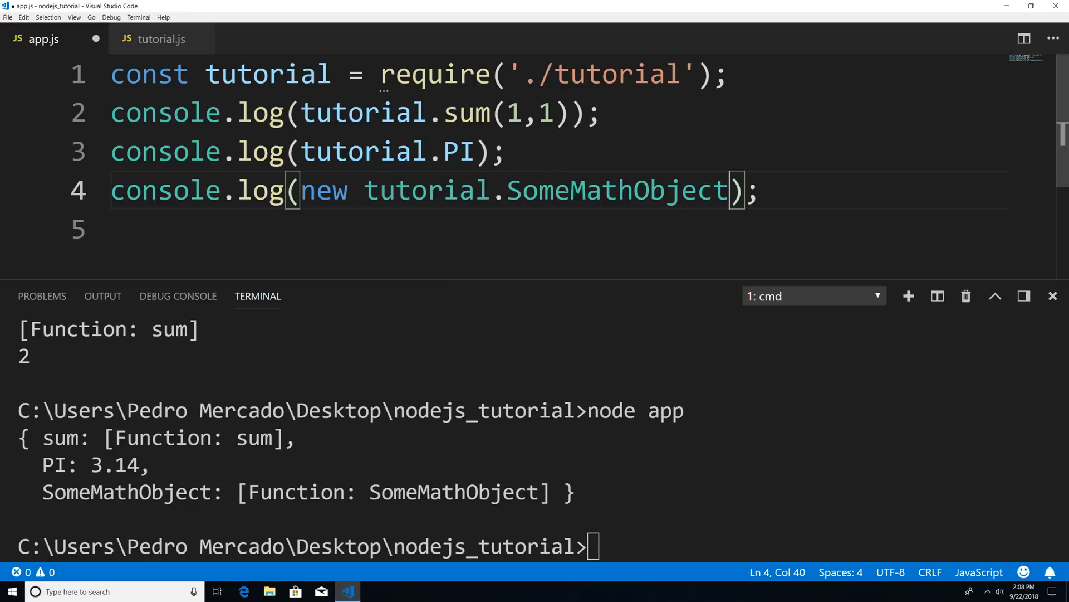
type("()")
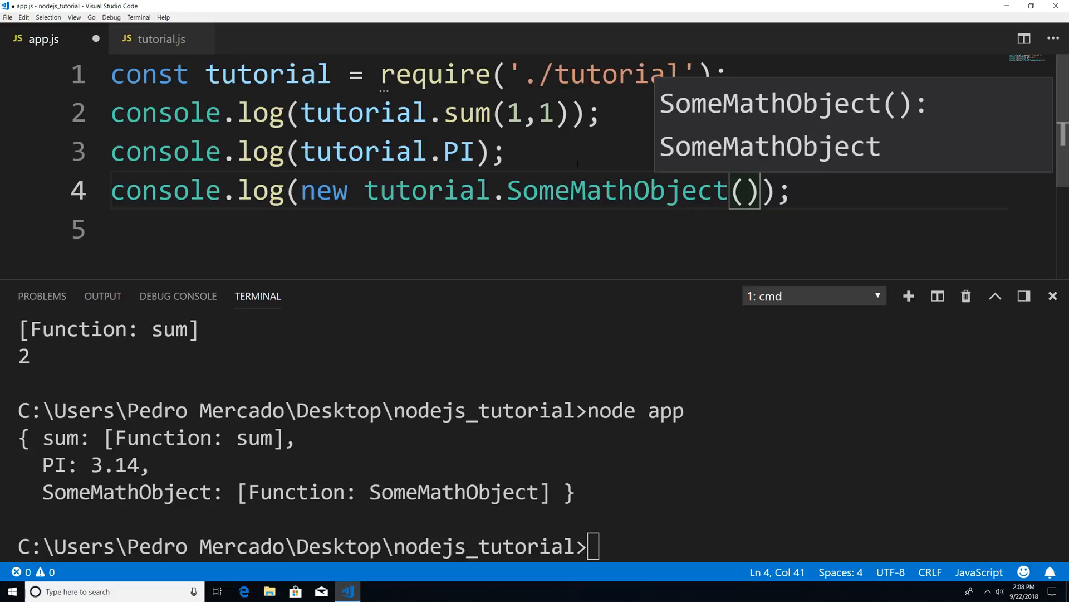
mouse_move(459, 151)
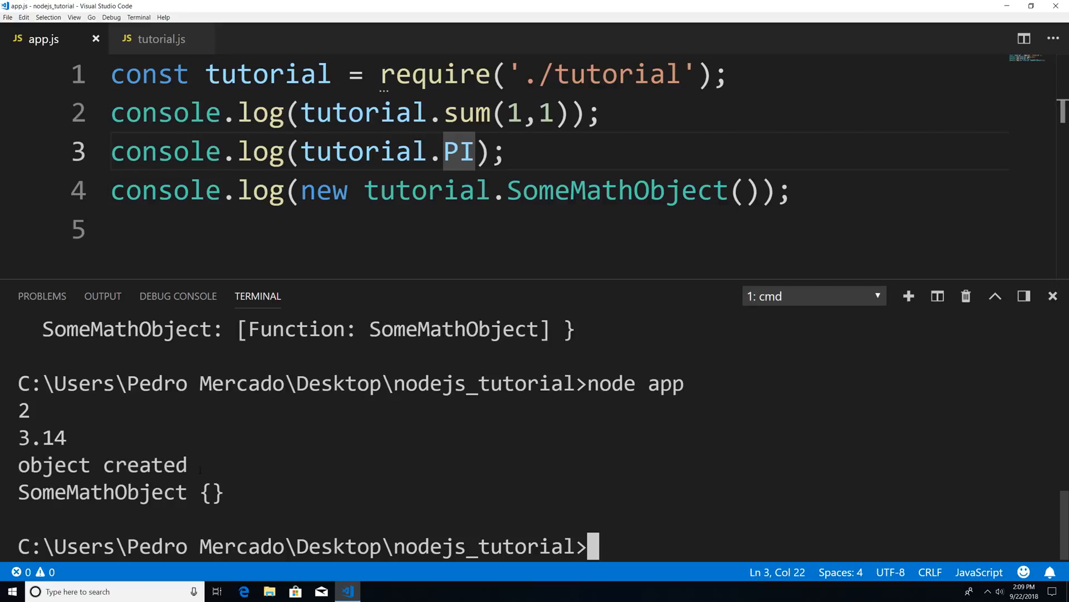
Return to tutorial.js and scroll down to its module.exports lines.
left_click(161, 39)
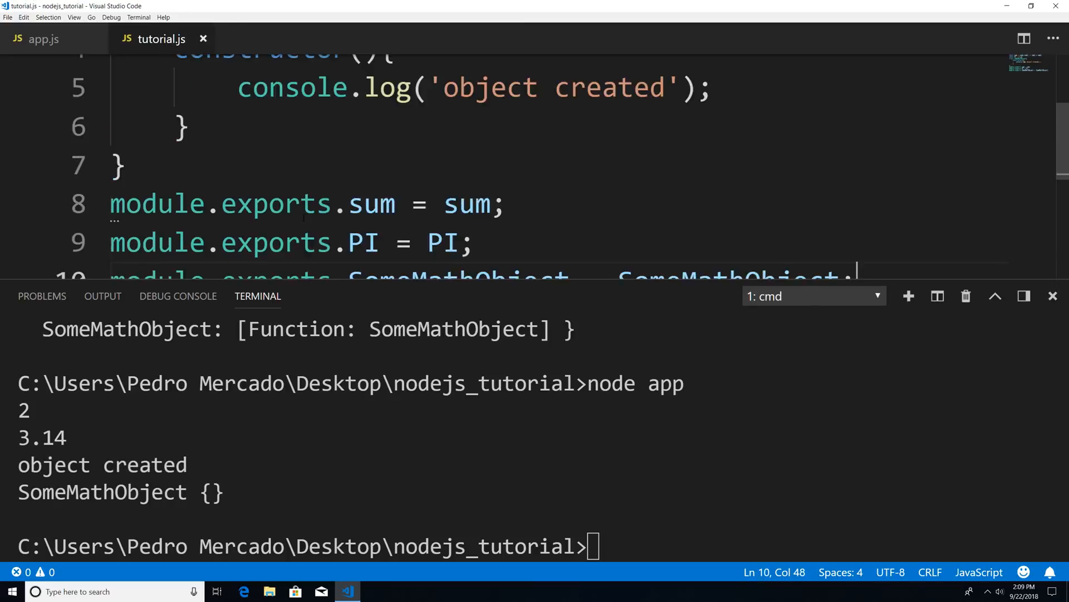
scroll("down", 3)
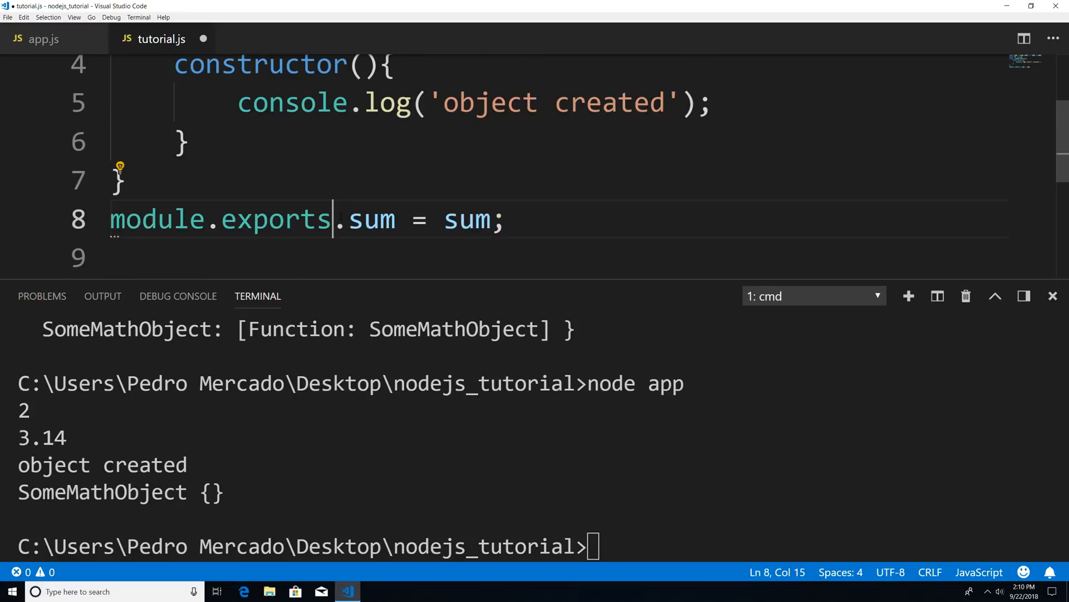
Rewrite the exports as module.exports = {sum : sum, PI : PI, SomeMathObject: SomeMathObject}.
left_click_drag(333, 219, 505, 219)
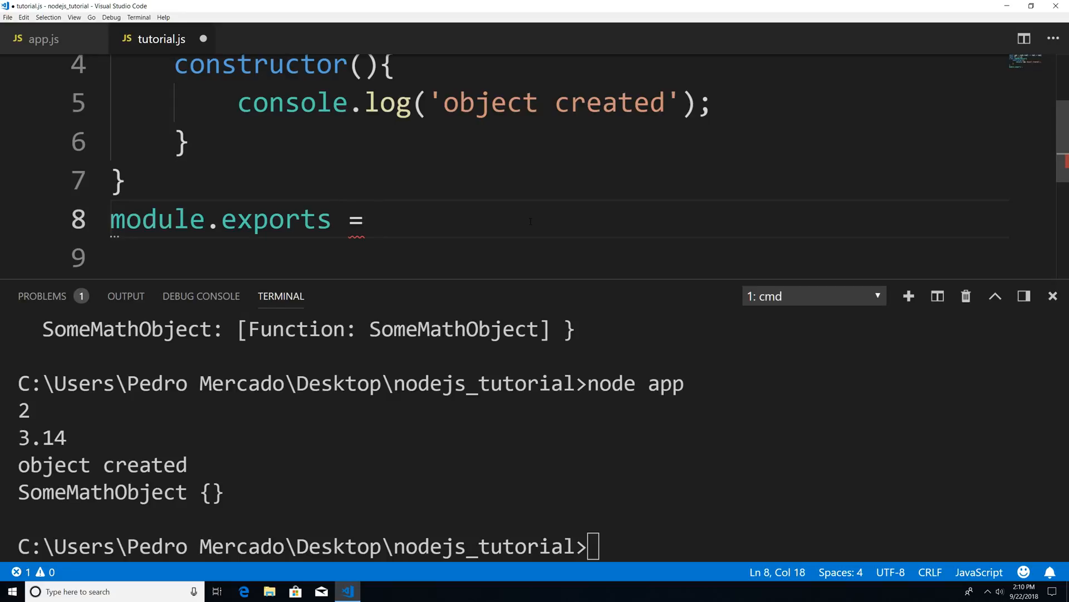
type("{}")
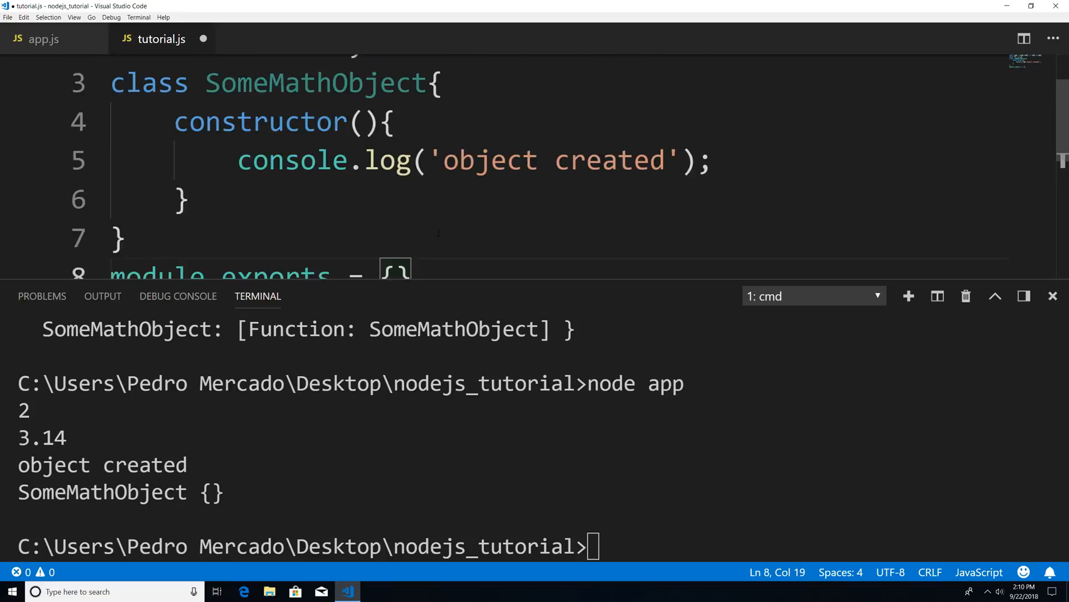
type("s")
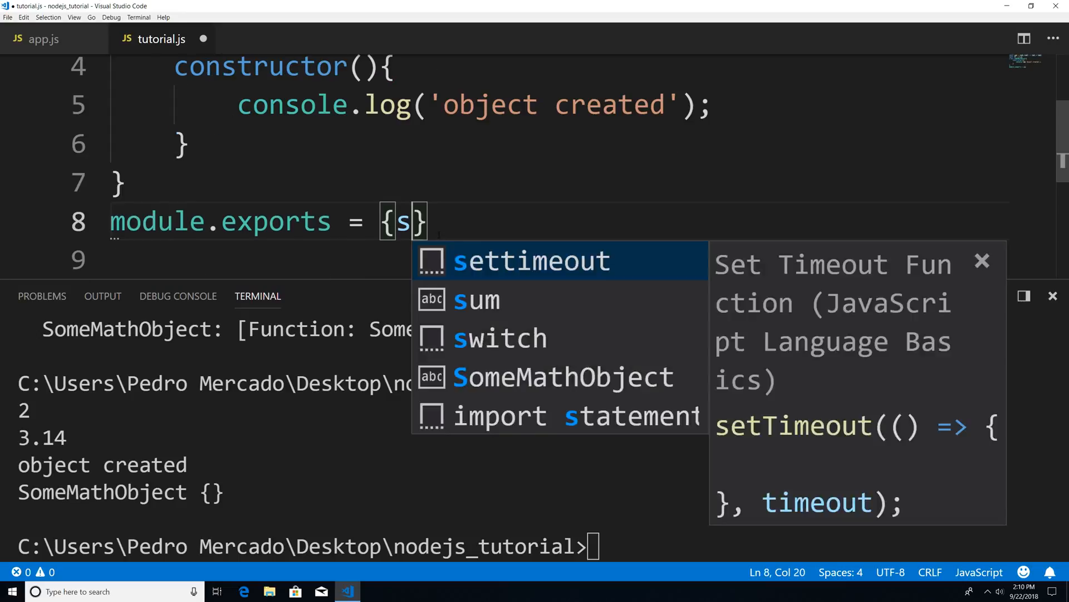
type("um : sum,")
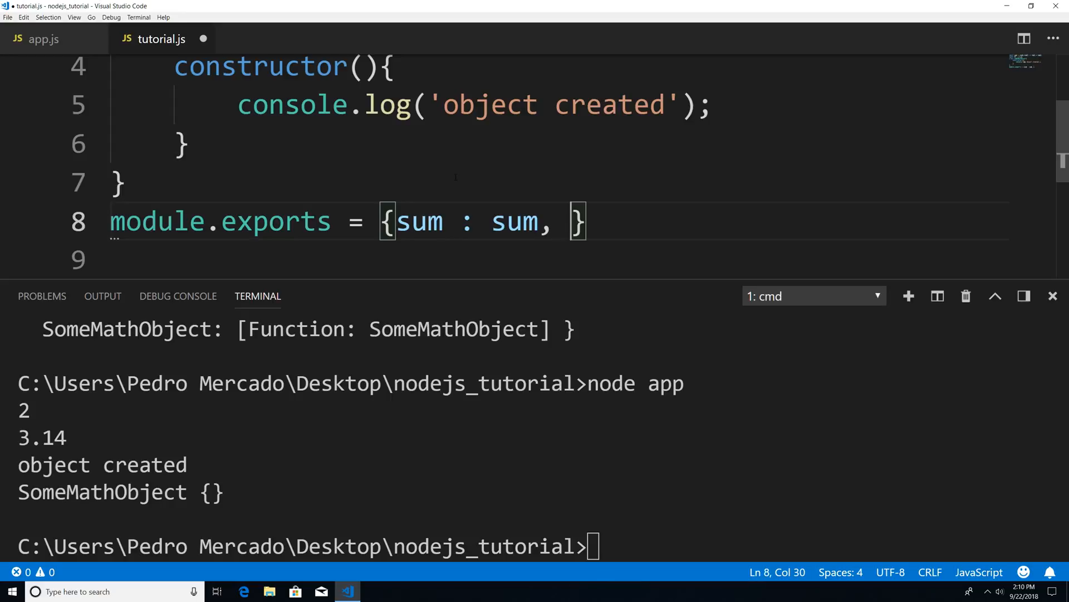
type("PI :")
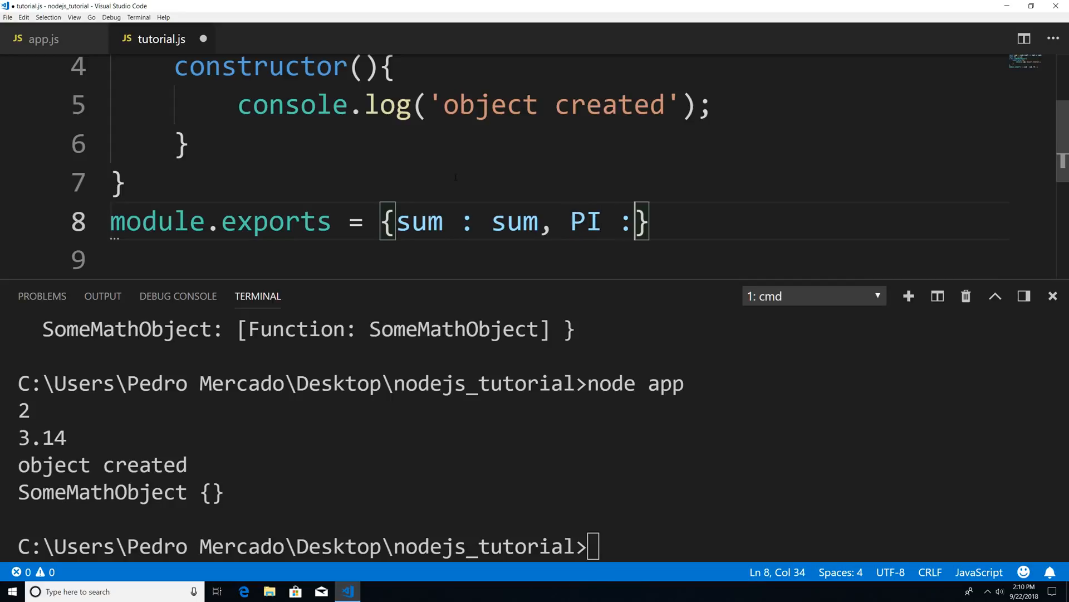
type("PI")
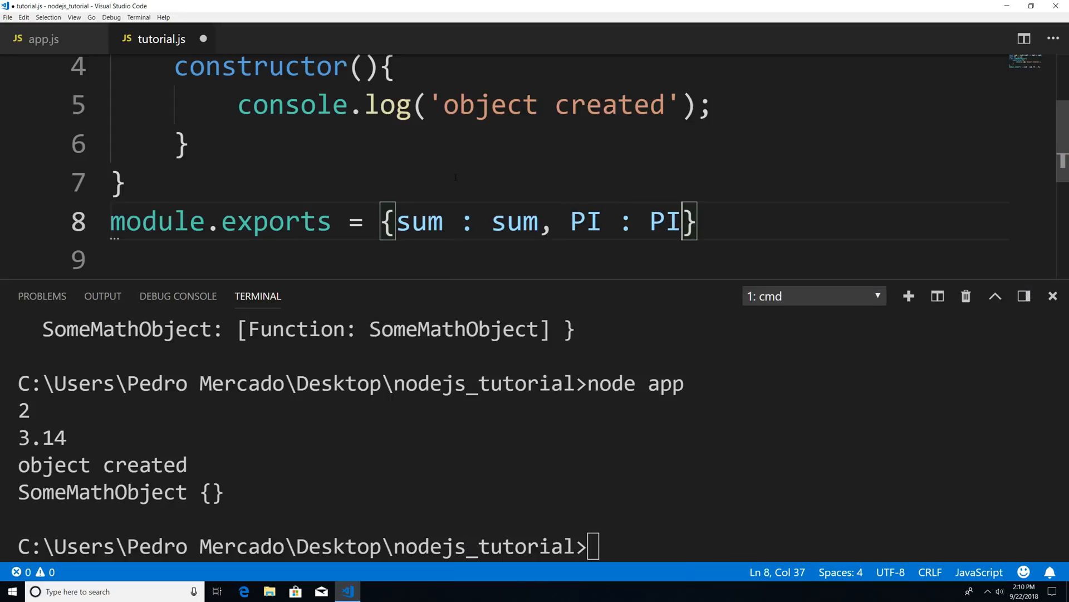
type(", s")
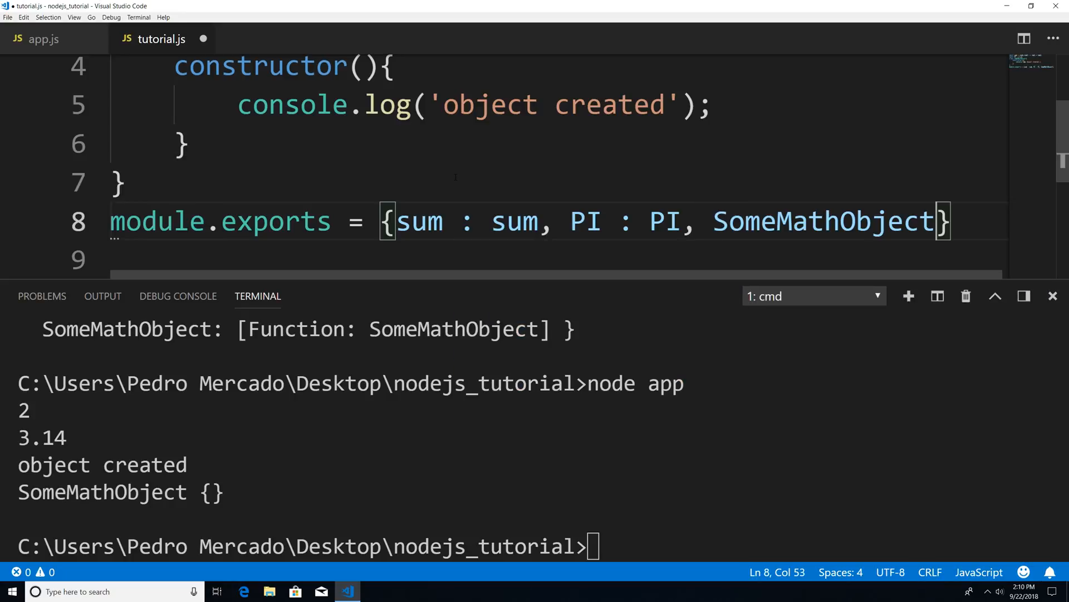
type(":")
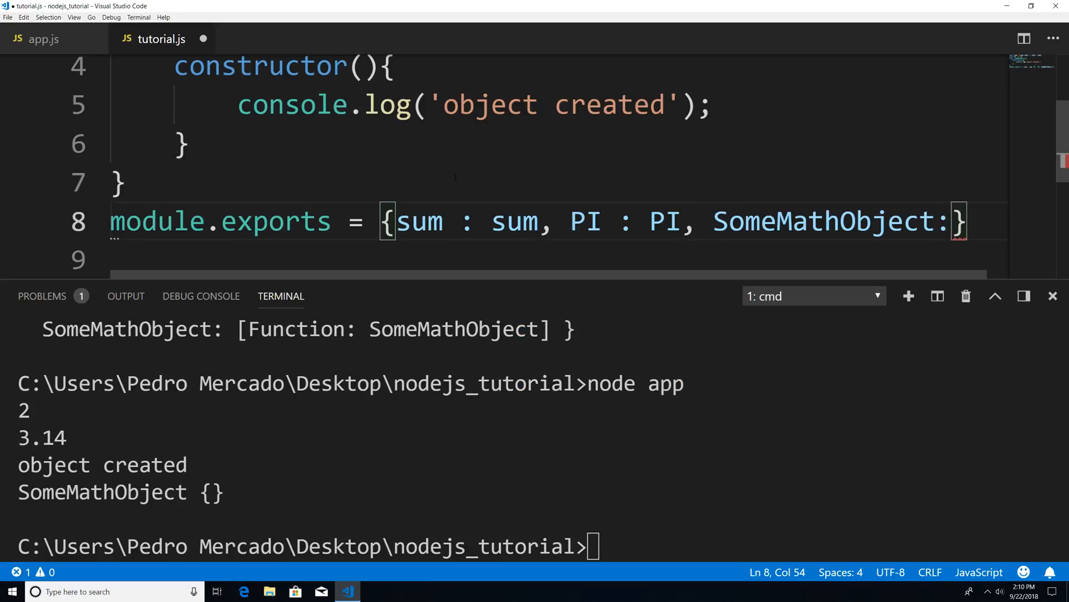
type("som")
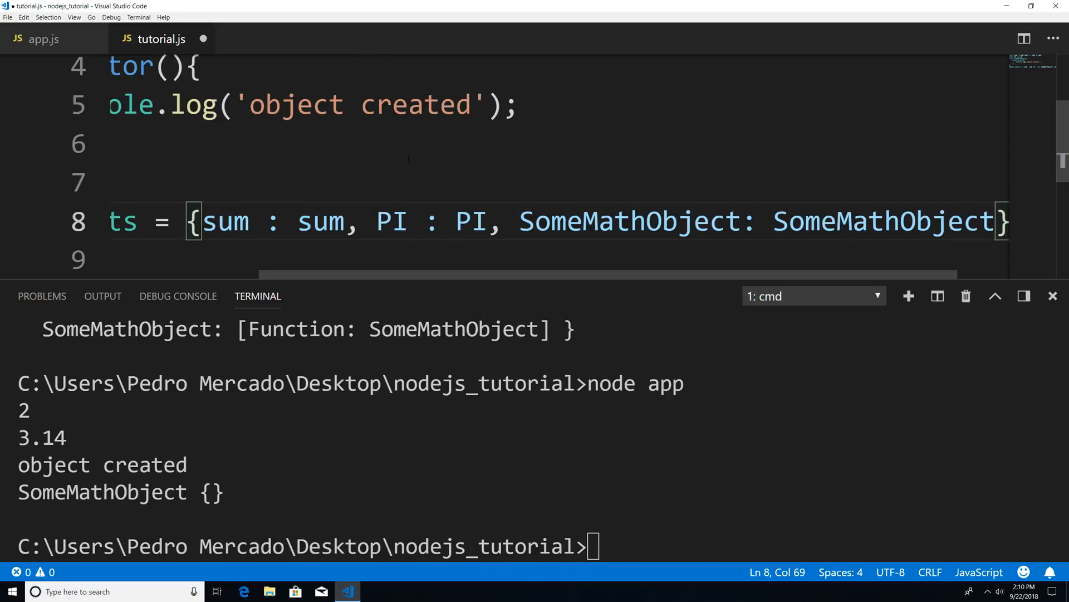
Switch back to app.js and type node app in the terminal.
left_click(43, 39)
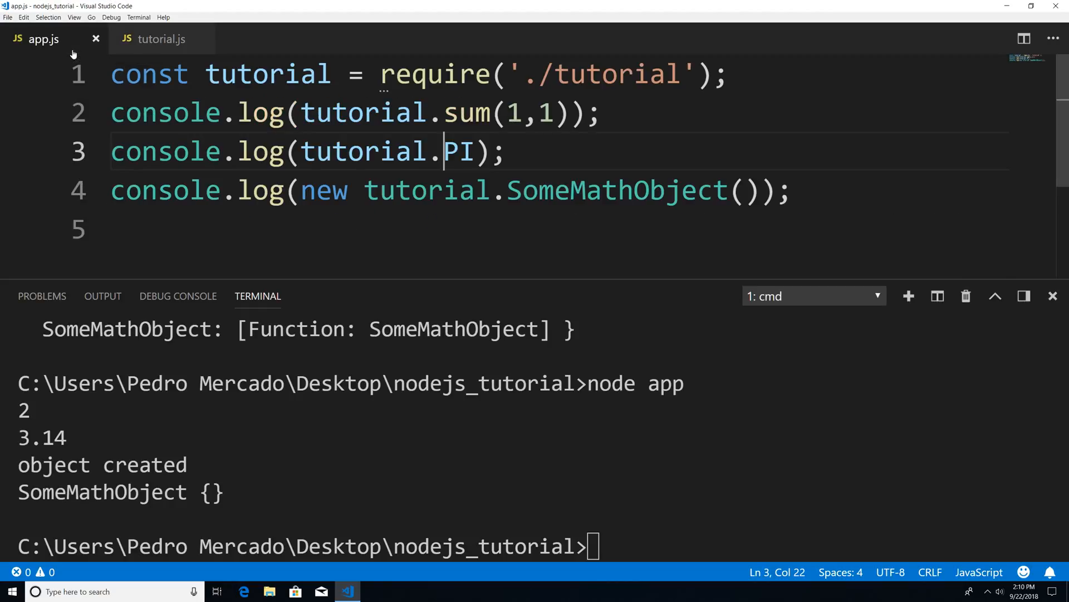
double_click(461, 151)
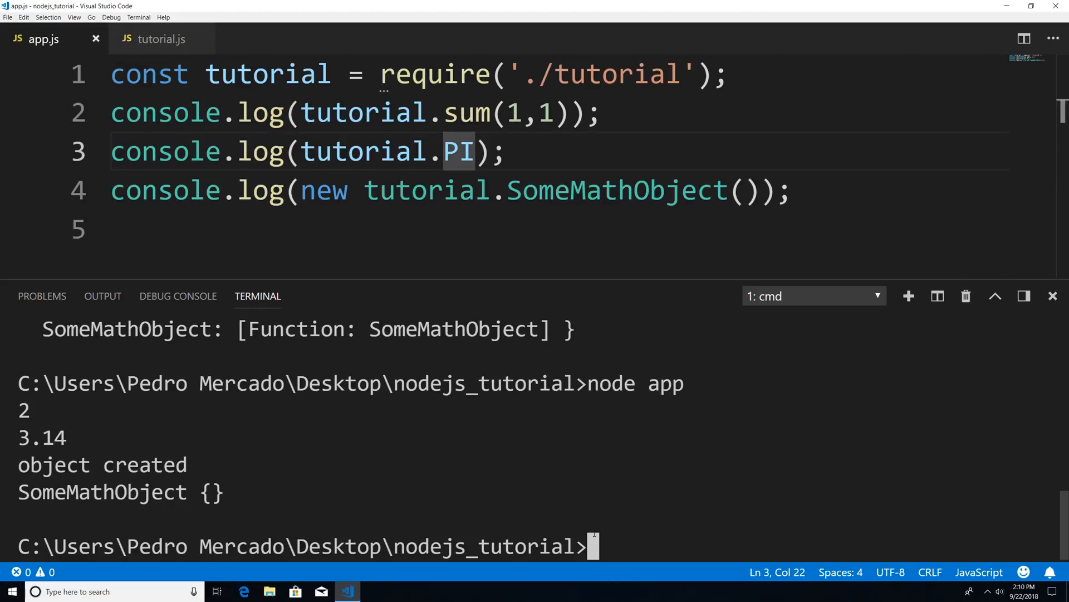
type("node app")
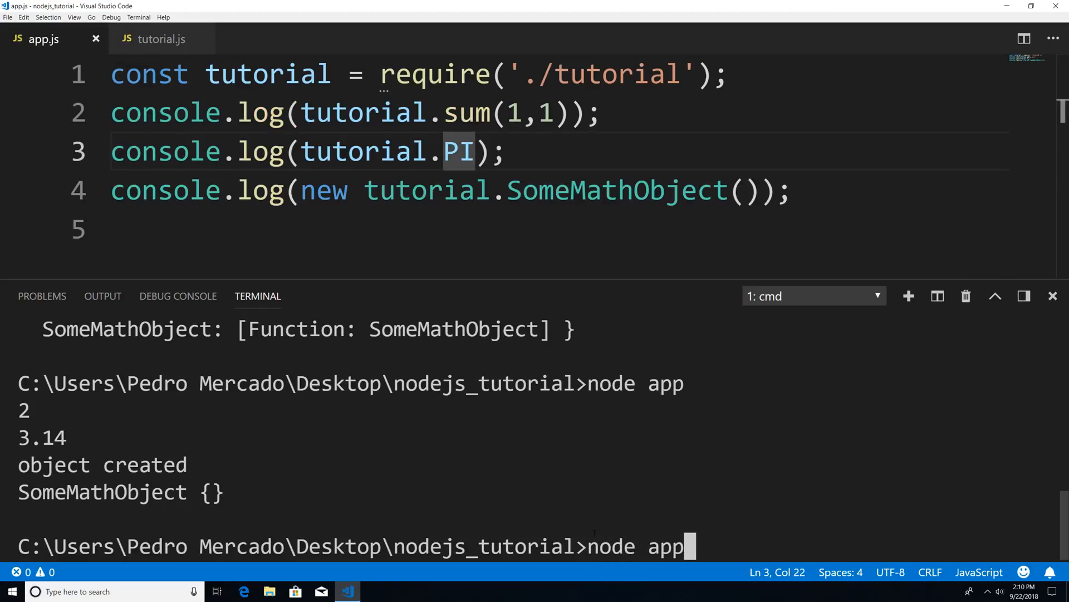